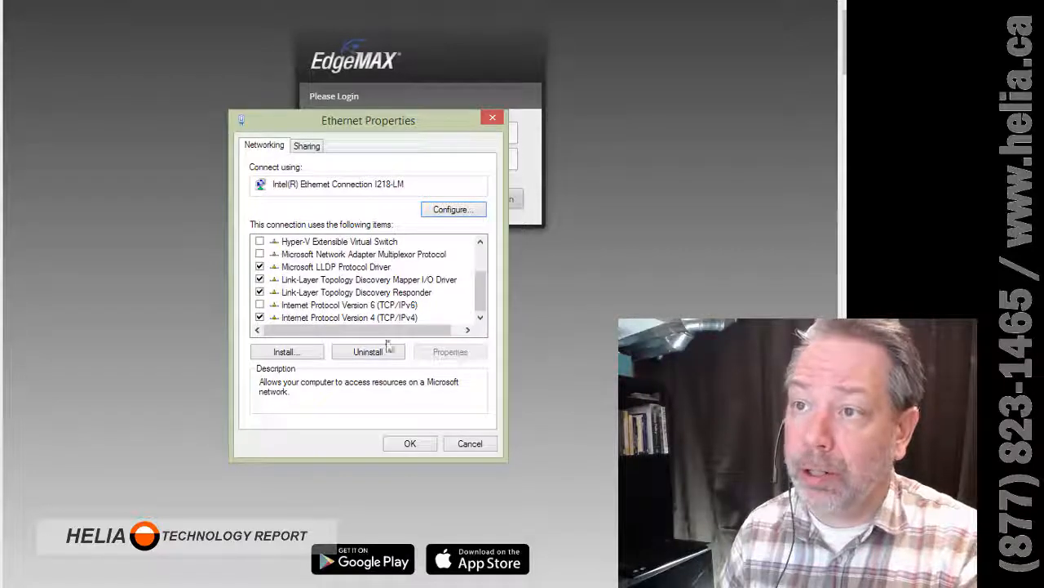
# - Confirm the adapter's static IPv4 192.168.1.4, mask 255.255.255.0, gateway 192.168.1.1
pyautogui.click(449, 351)
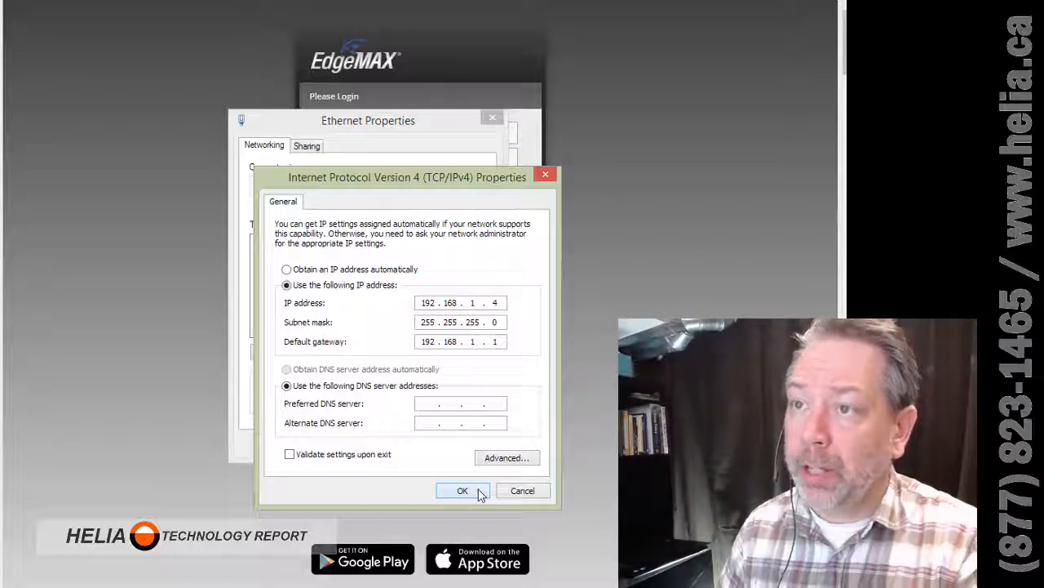
pyautogui.click(462, 491)
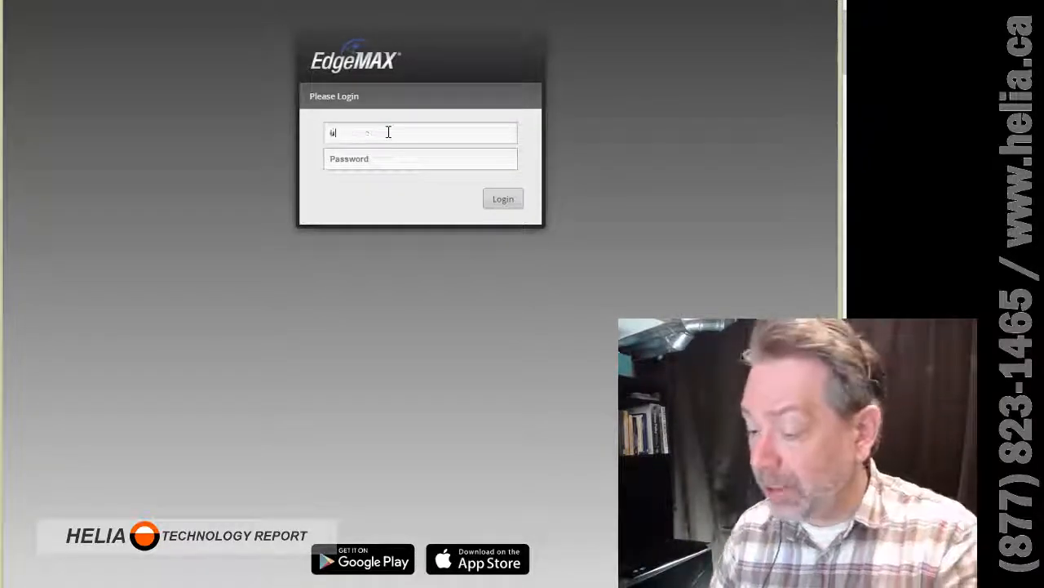
# - Log in to the EdgeMAX page with username ubnt and its password
pyautogui.write('ubnt')
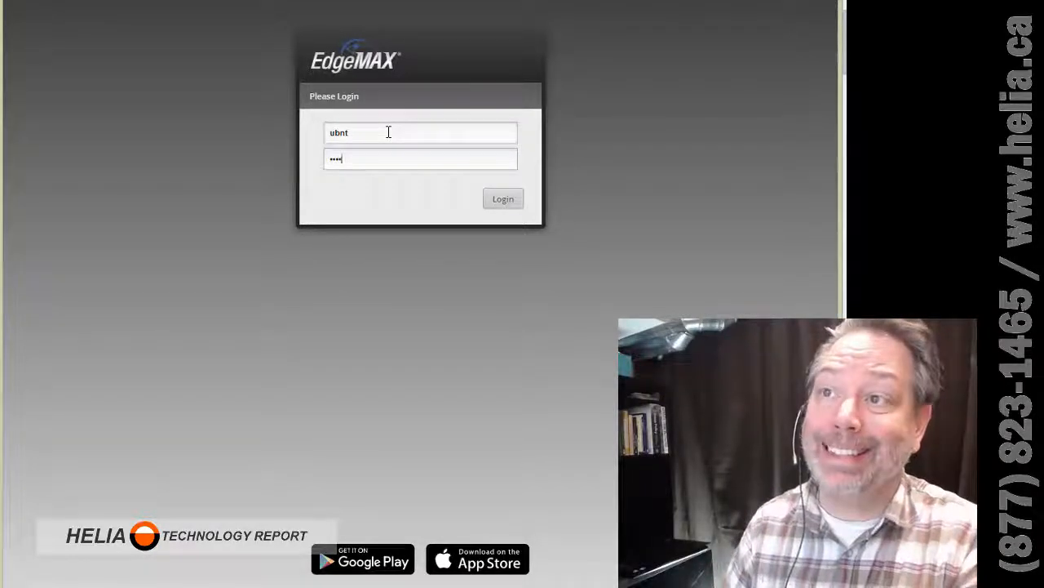
pyautogui.click(502, 198)
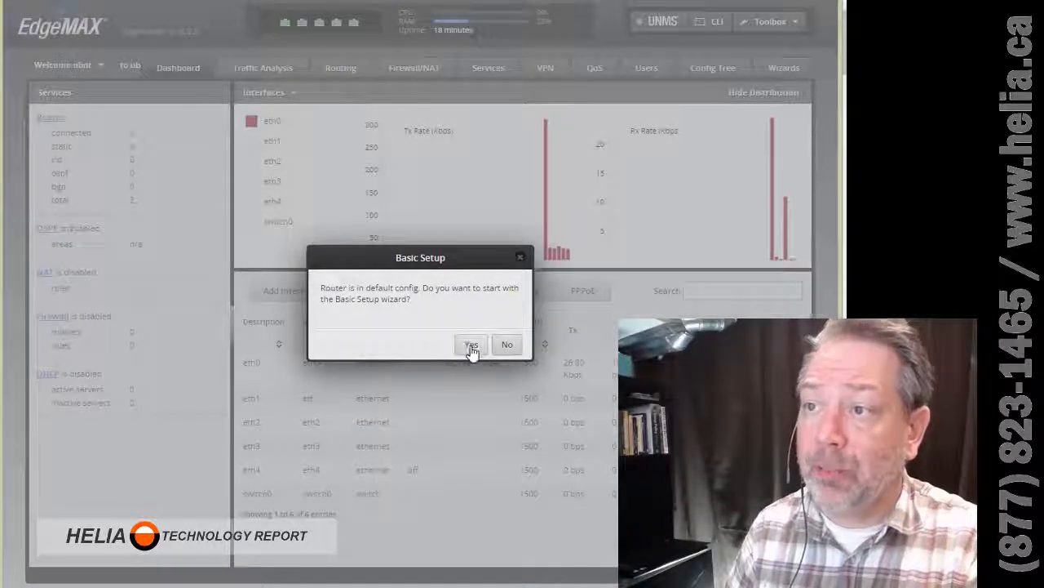
# - Launch the Basic Setup wizard and review eth0 as the DHCP internet port
pyautogui.click(471, 343)
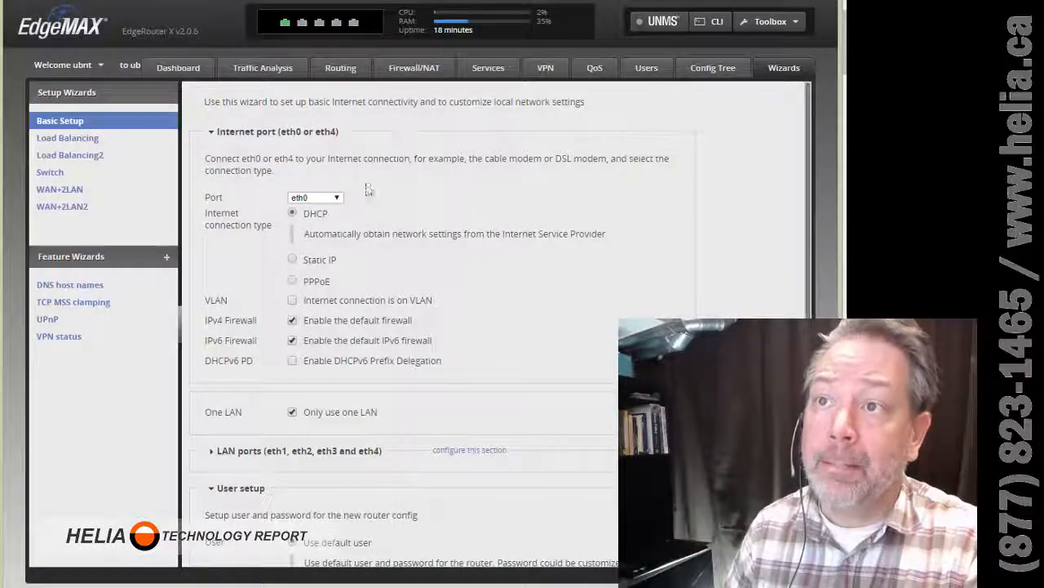
pyautogui.moveTo(236, 143)
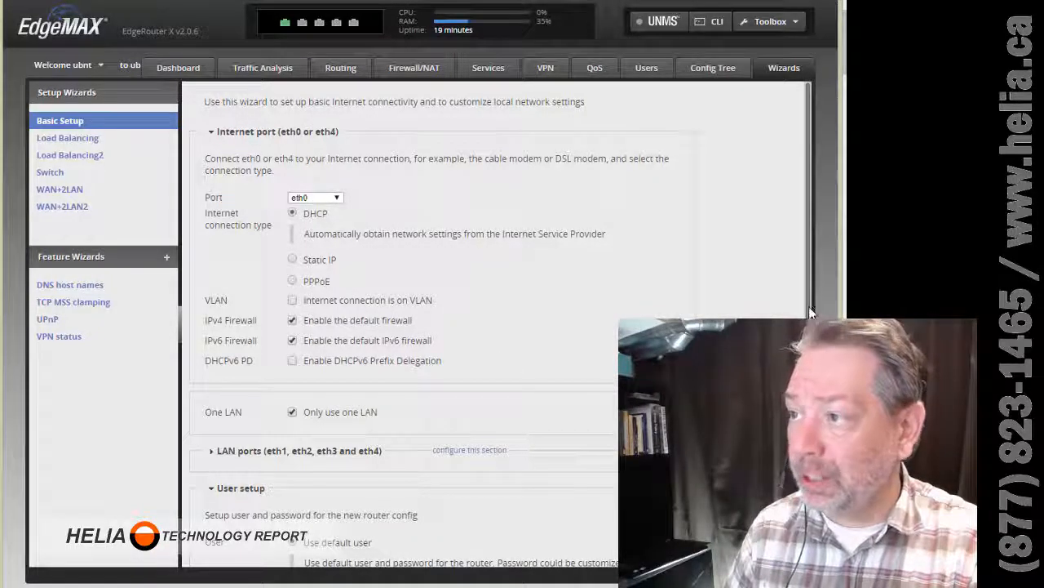
pyautogui.scroll(-3)
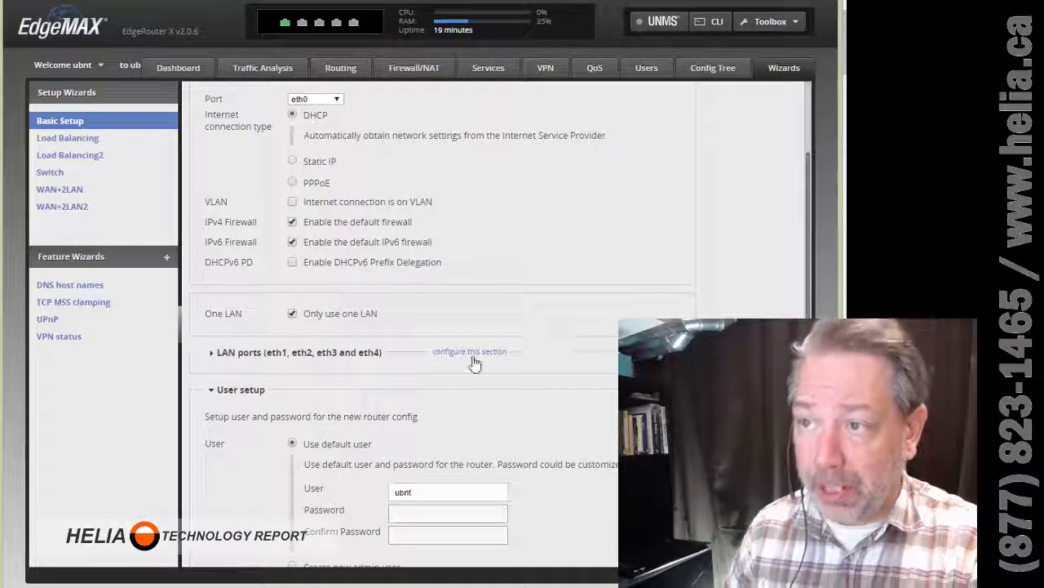
# - Give the LAN 192.168.3.1/255.255.255.0 with DHCP, set a user password, and apply
pyautogui.click(469, 352)
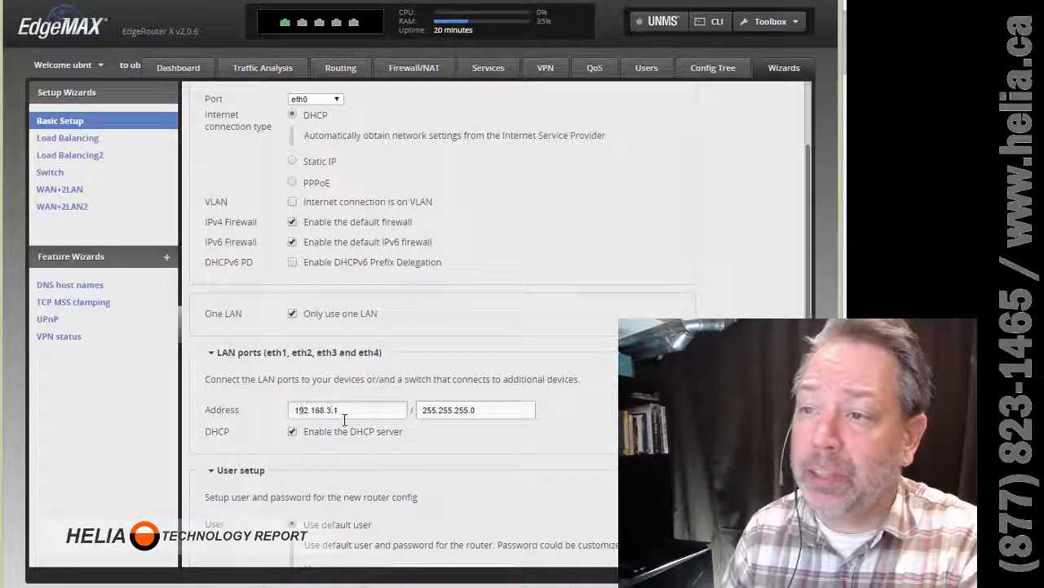
pyautogui.scroll(-3)
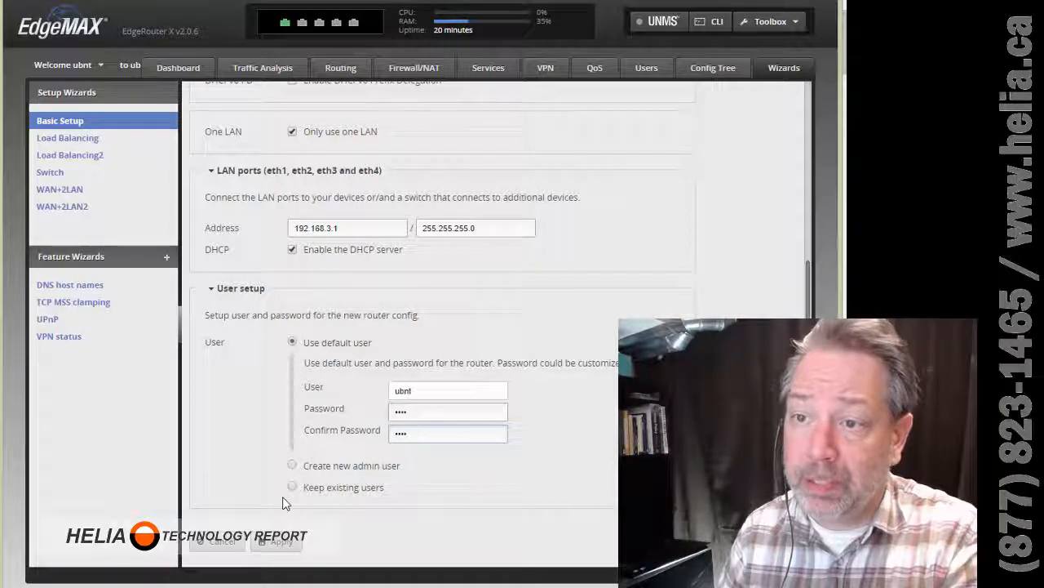
pyautogui.click(280, 542)
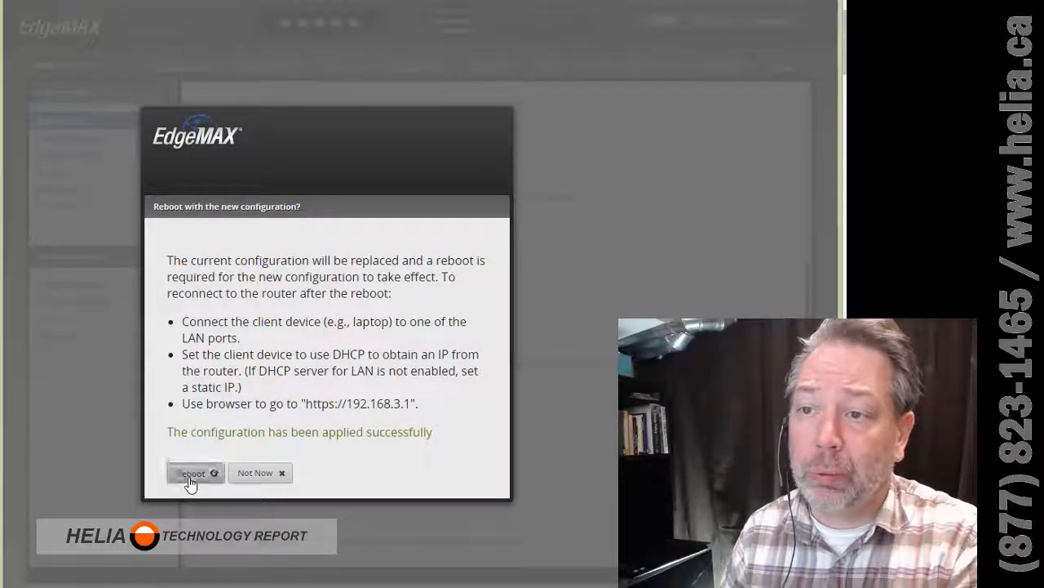
# - Reboot the router and confirm with 'Yes, I'm sure'
pyautogui.click(194, 473)
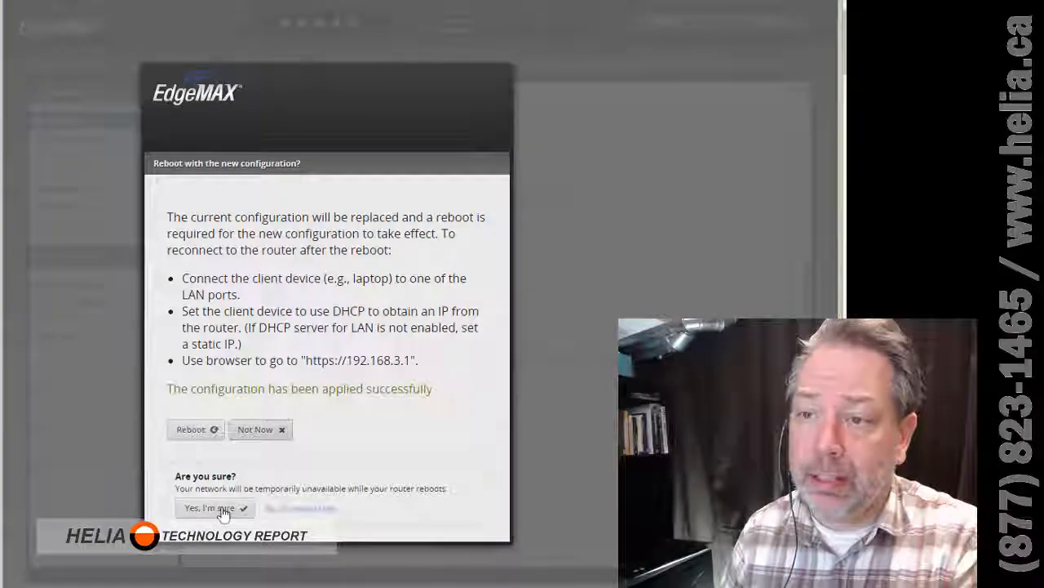
pyautogui.click(214, 507)
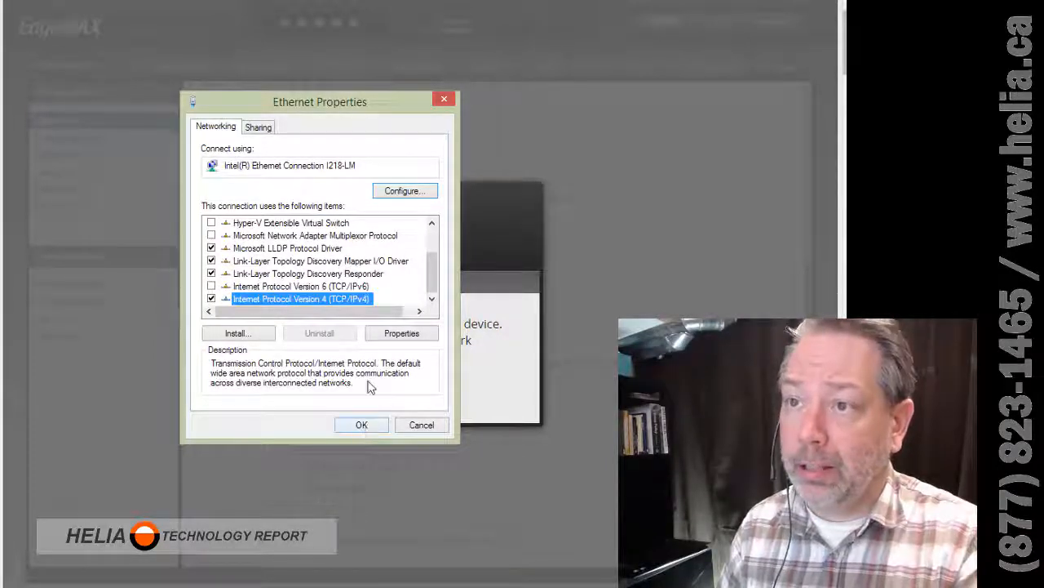
# - Switch the adapter to automatic IPv4 addressing and verify the 192.168.3.38 lease with ipconfig
pyautogui.click(401, 333)
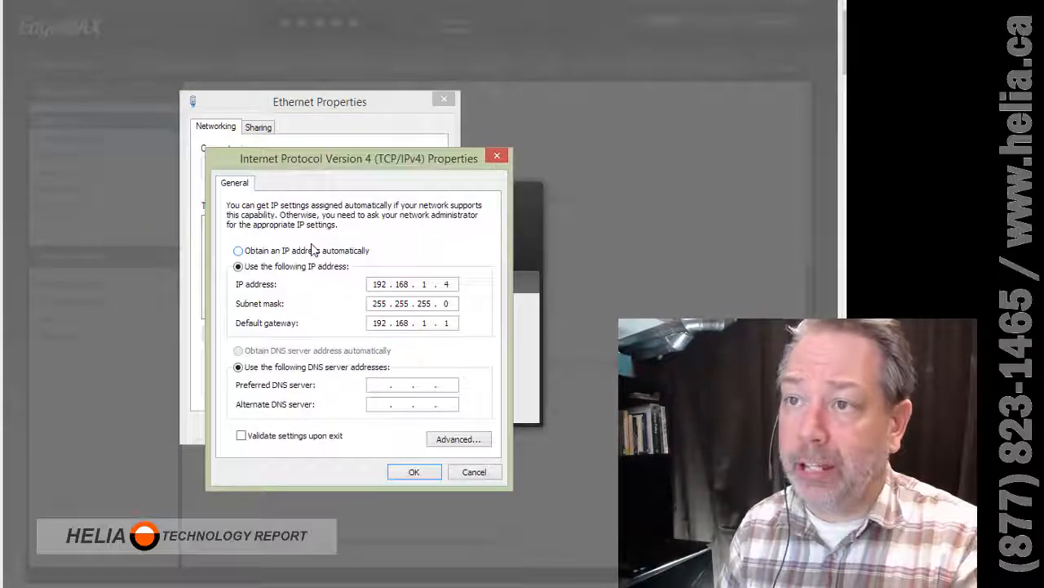
pyautogui.click(239, 251)
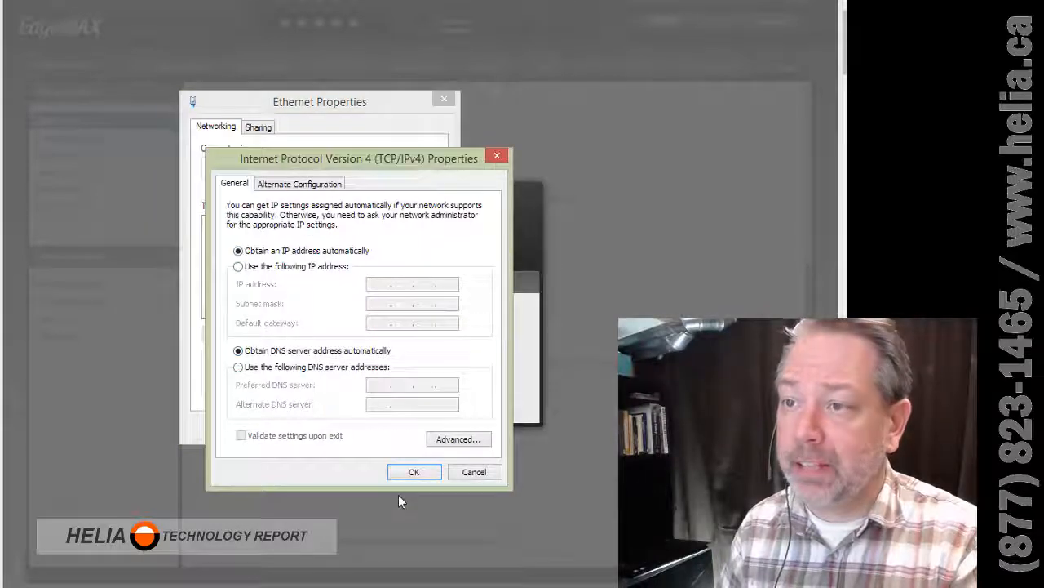
pyautogui.click(414, 471)
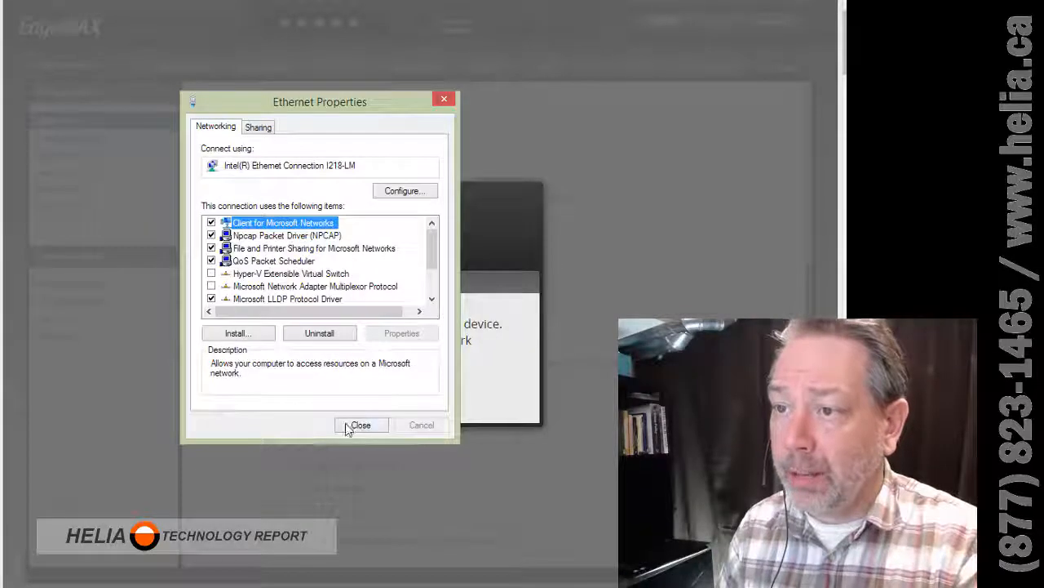
pyautogui.click(361, 425)
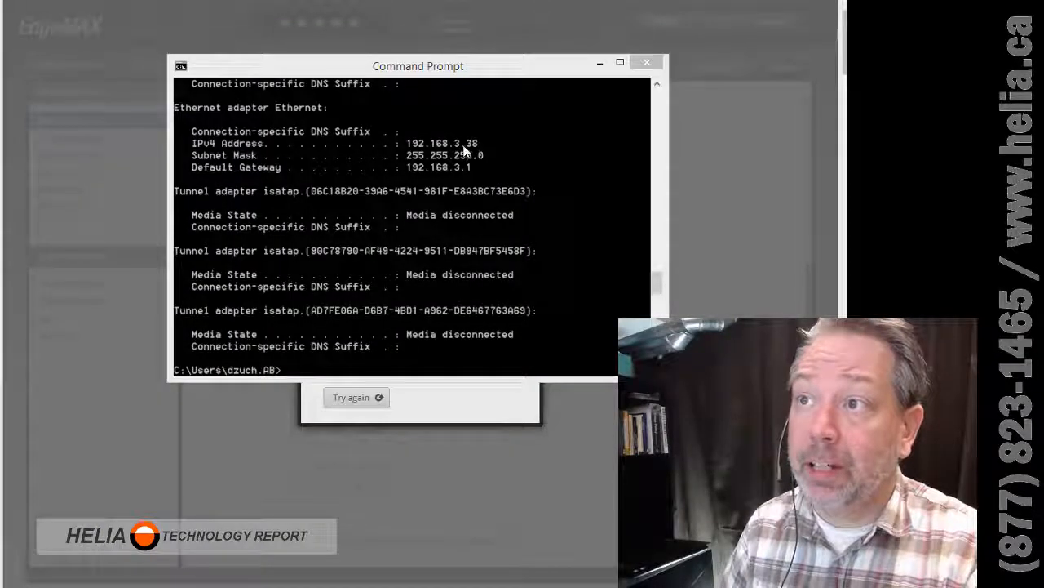
pyautogui.click(645, 62)
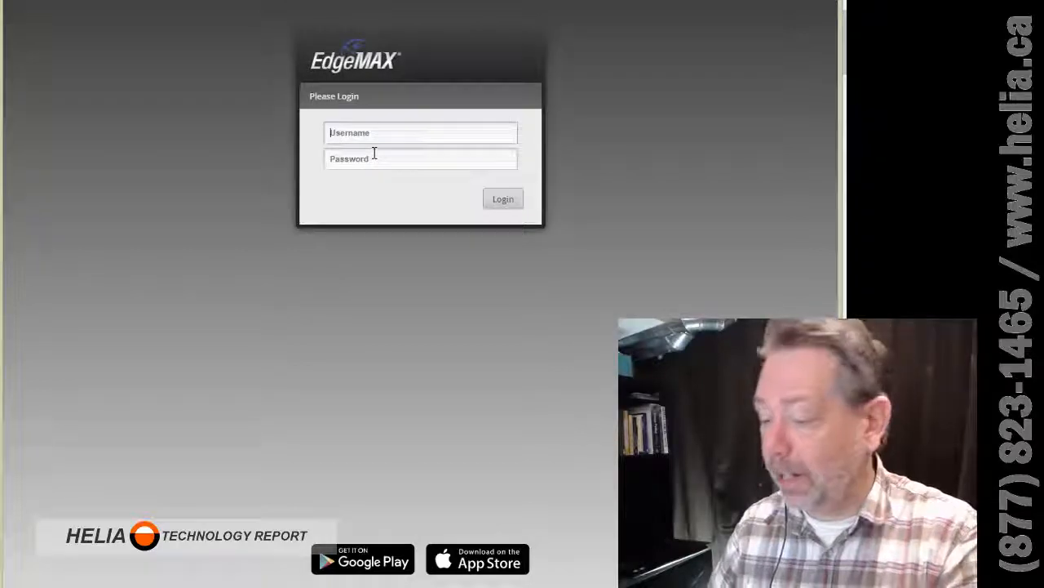
# - Sign in again as ubnt at the router's new 192.168.3.1 address
pyautogui.write('ubnt')
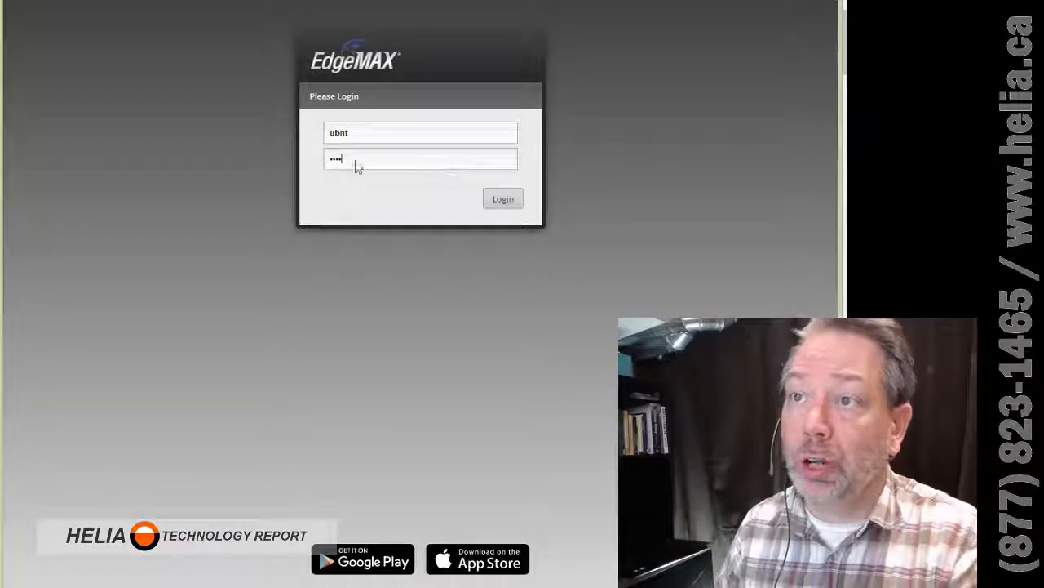
pyautogui.click(503, 199)
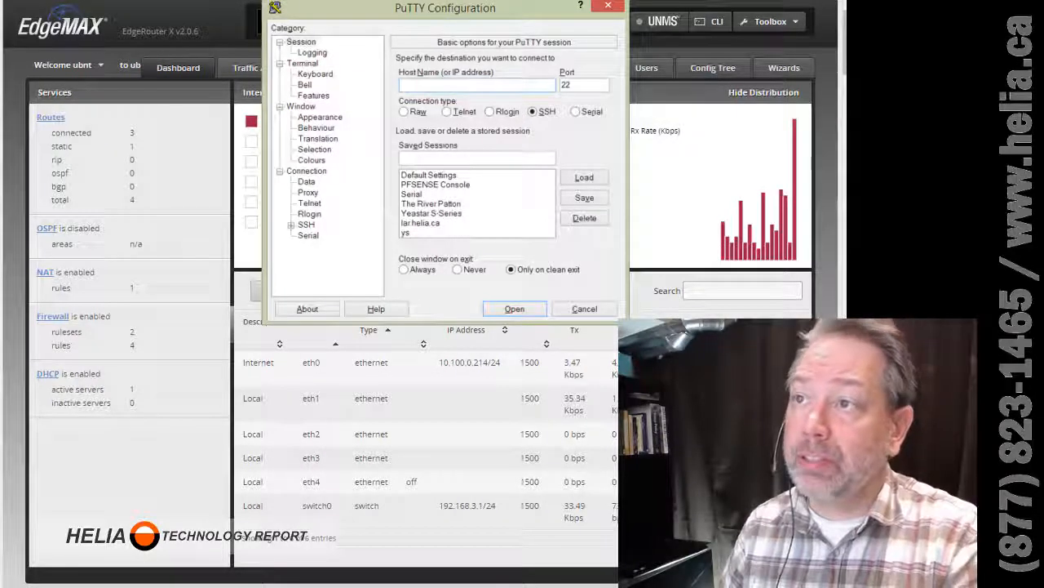
# - Connect PuTTY over SSH port 22 to host 192.168.3.1
pyautogui.write('192.168.3.1')
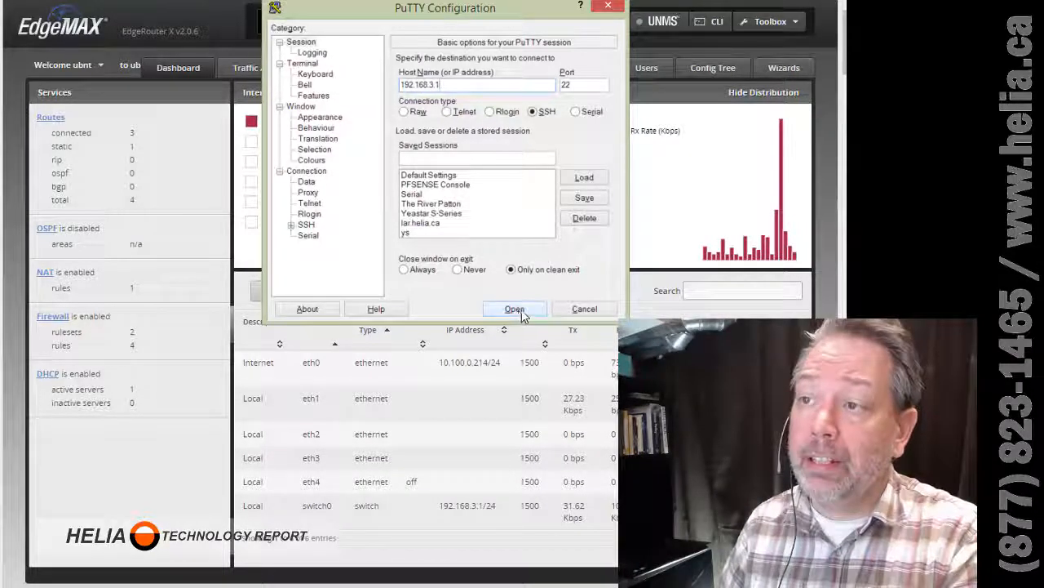
pyautogui.click(514, 308)
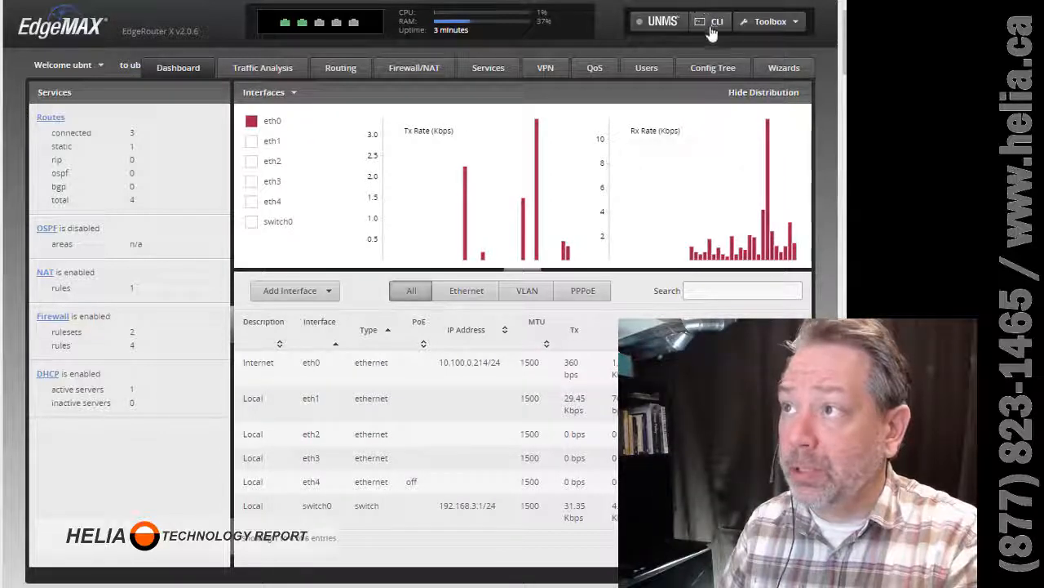
pyautogui.click(716, 21)
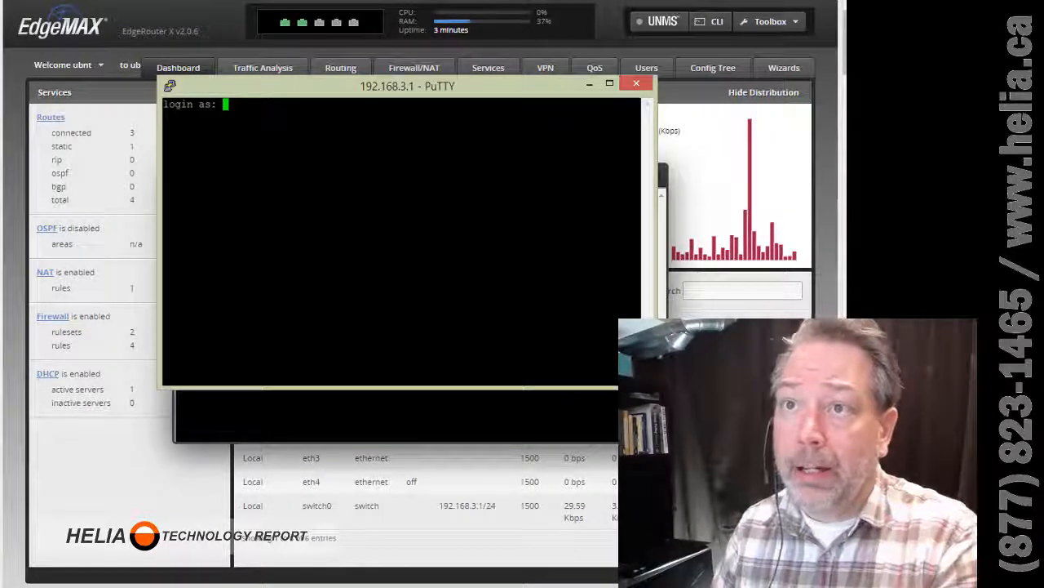
# - Log in as ubnt, enlarge the terminal, and list the /config directory
pyautogui.write('ubnt')
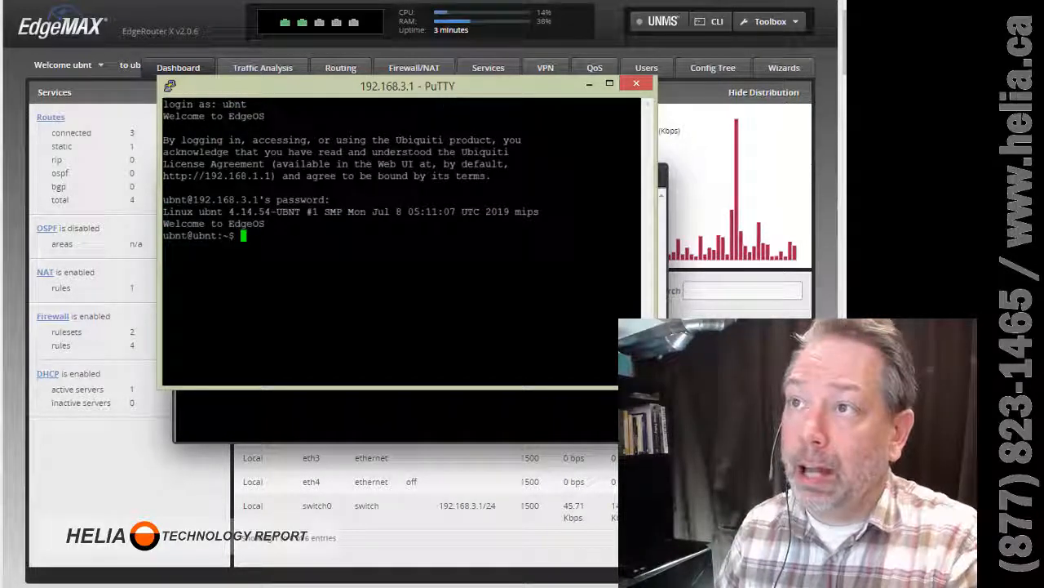
pyautogui.moveTo(408, 86); pyautogui.dragTo(311, 9)
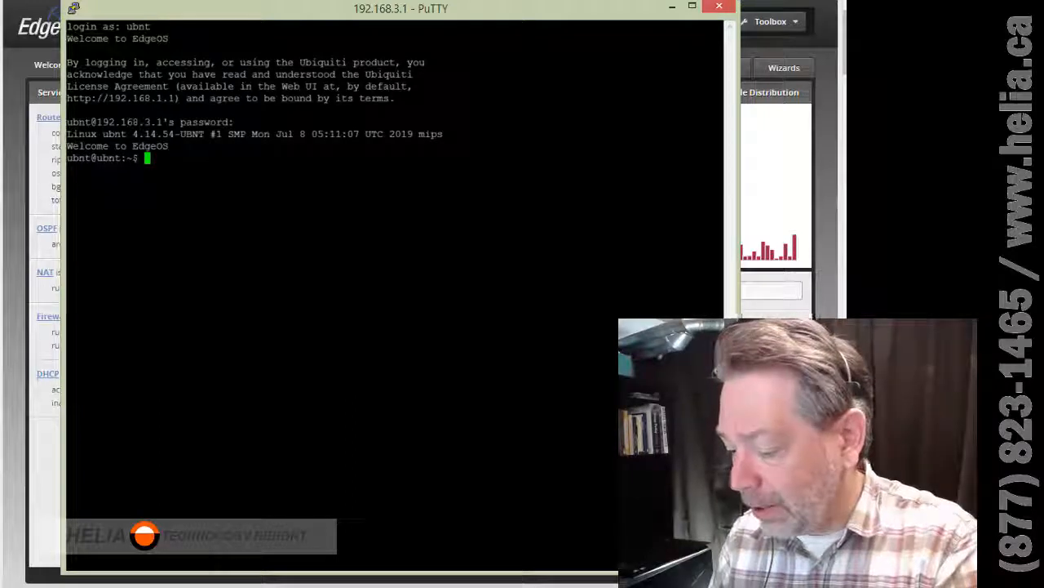
pyautogui.write('ls')
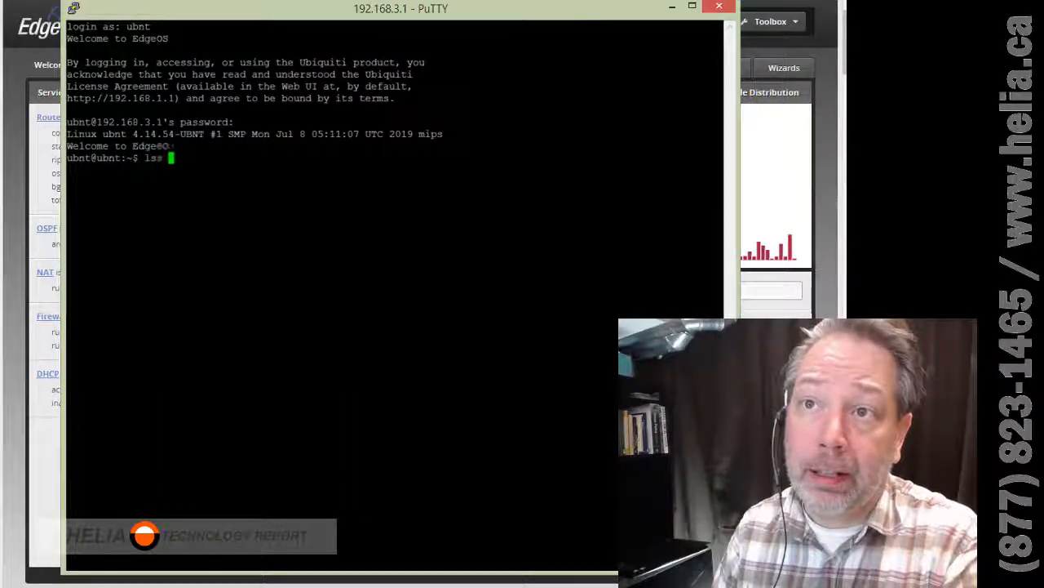
pyautogui.write('/config')
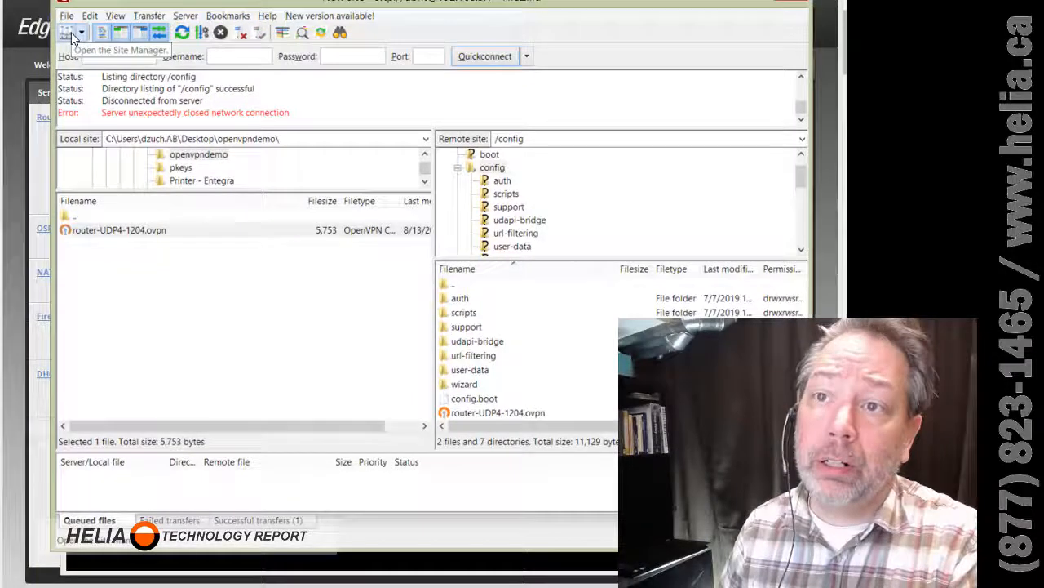
# - Reconnect FileZilla to 192.168.3.1 over SFTP, replacing the old session, and open /config
pyautogui.click(70, 31)
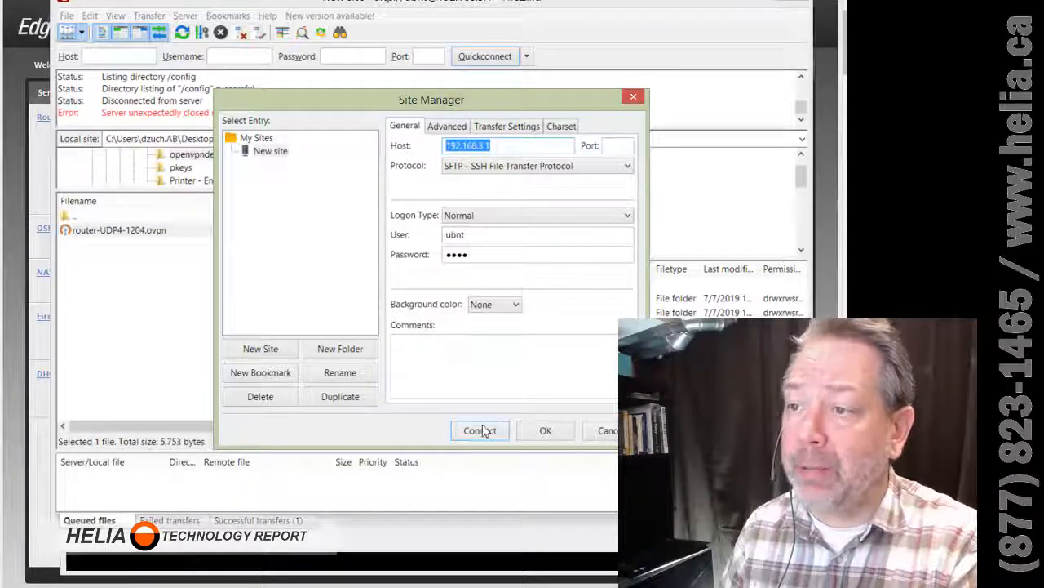
pyautogui.click(479, 430)
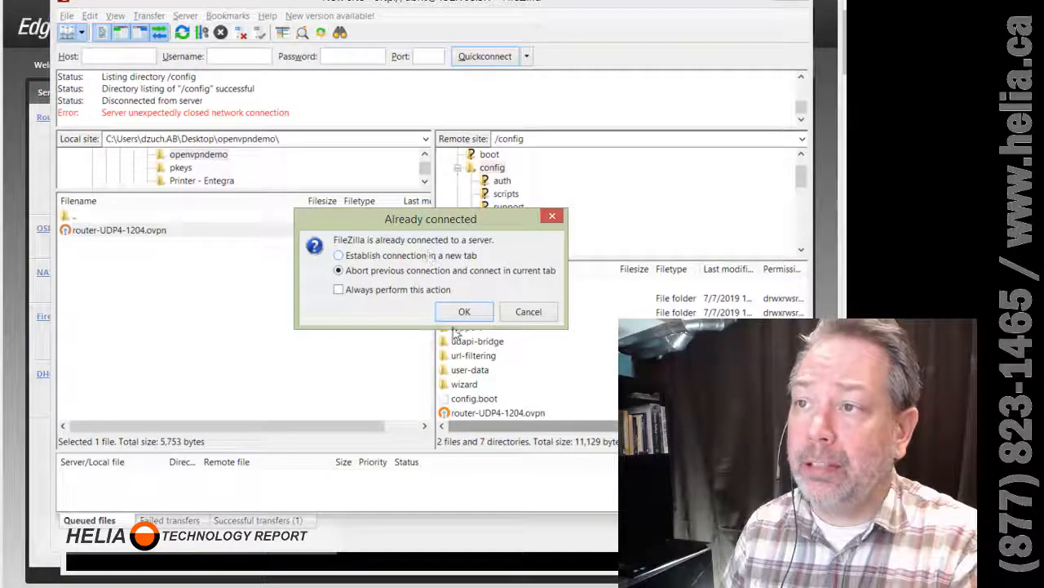
pyautogui.click(464, 311)
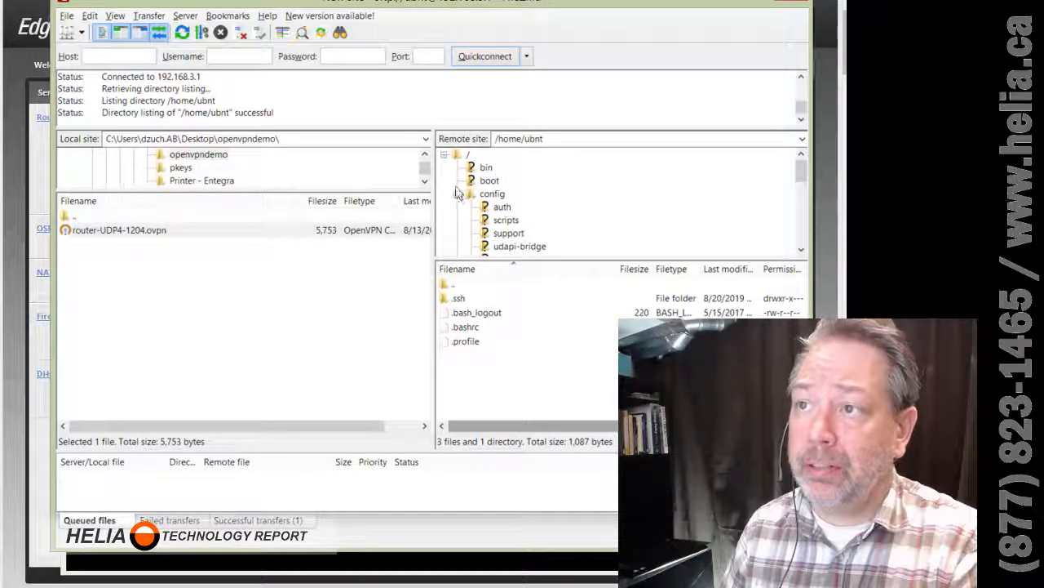
pyautogui.doubleClick(492, 194)
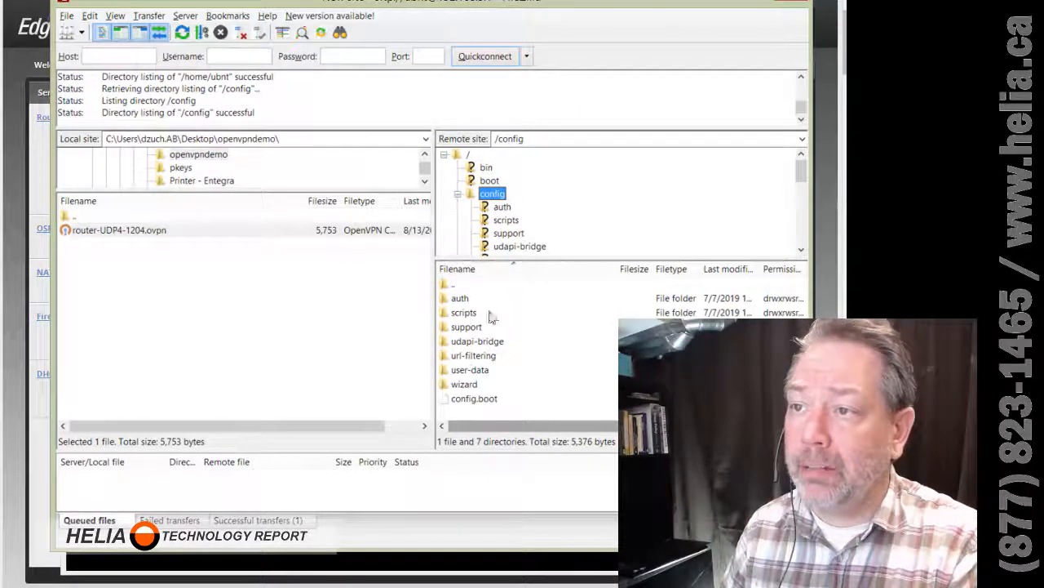
pyautogui.moveTo(483, 331)
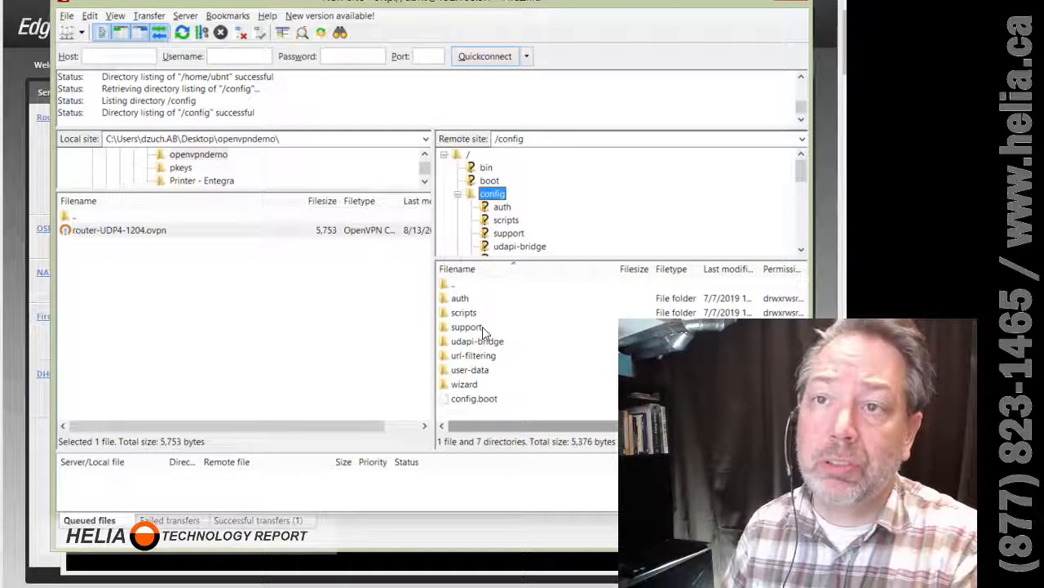
pyautogui.moveTo(145, 241)
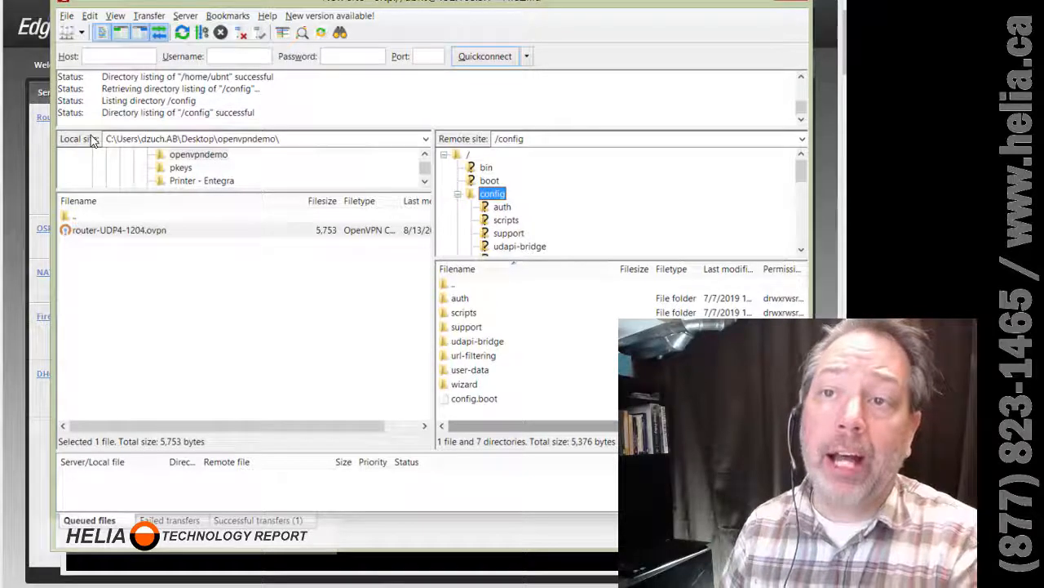
pyautogui.click(506, 219)
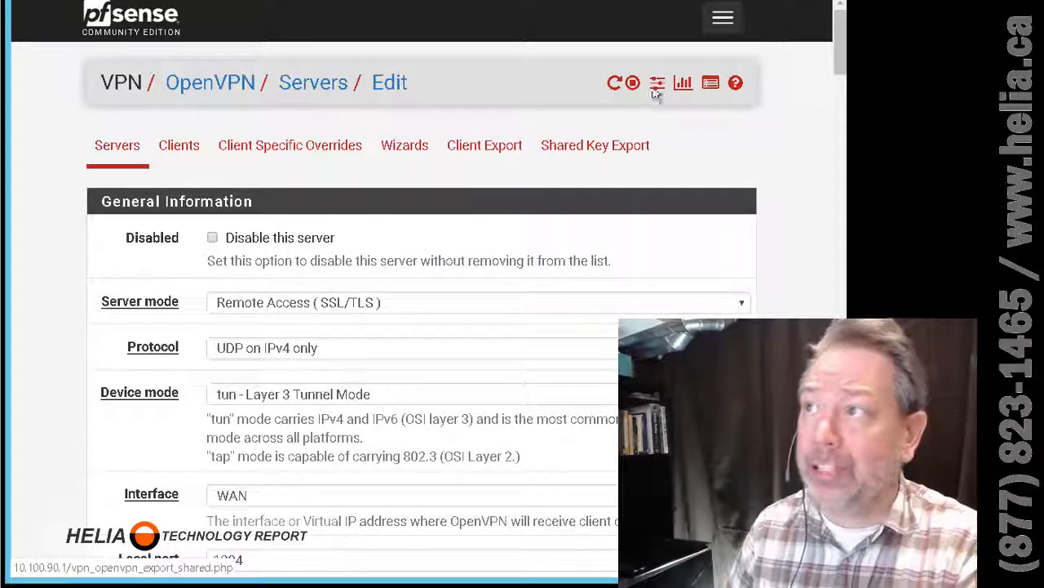
# - Open the pfSense hamburger menu and expand the System dropdown
pyautogui.click(721, 17)
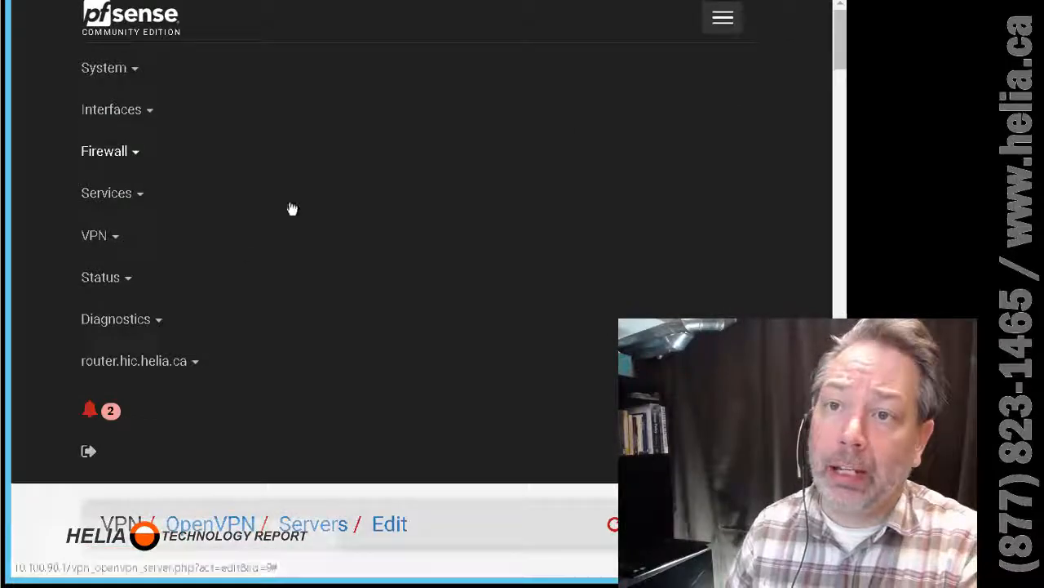
pyautogui.moveTo(122, 84)
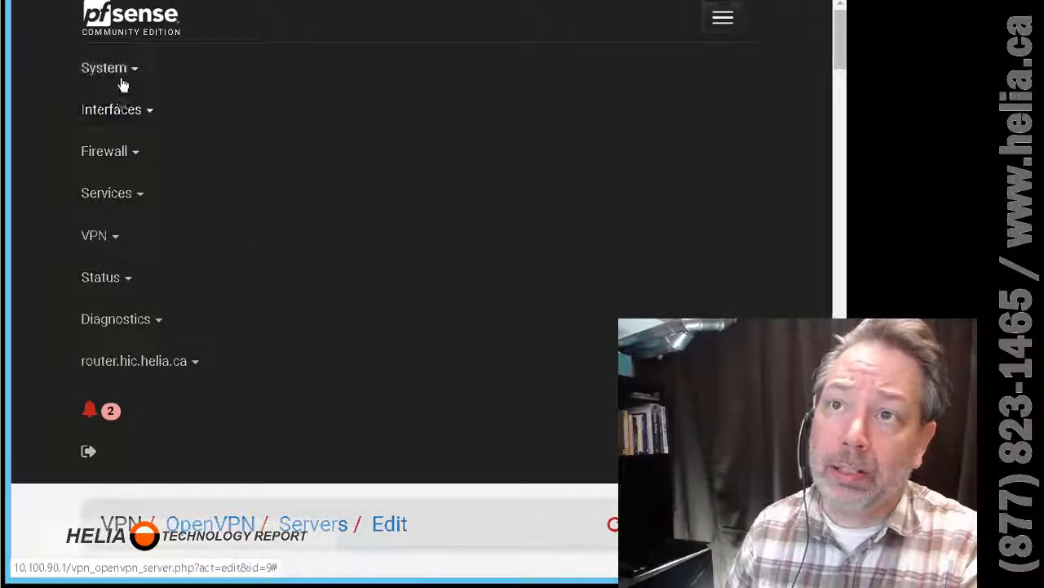
pyautogui.click(104, 68)
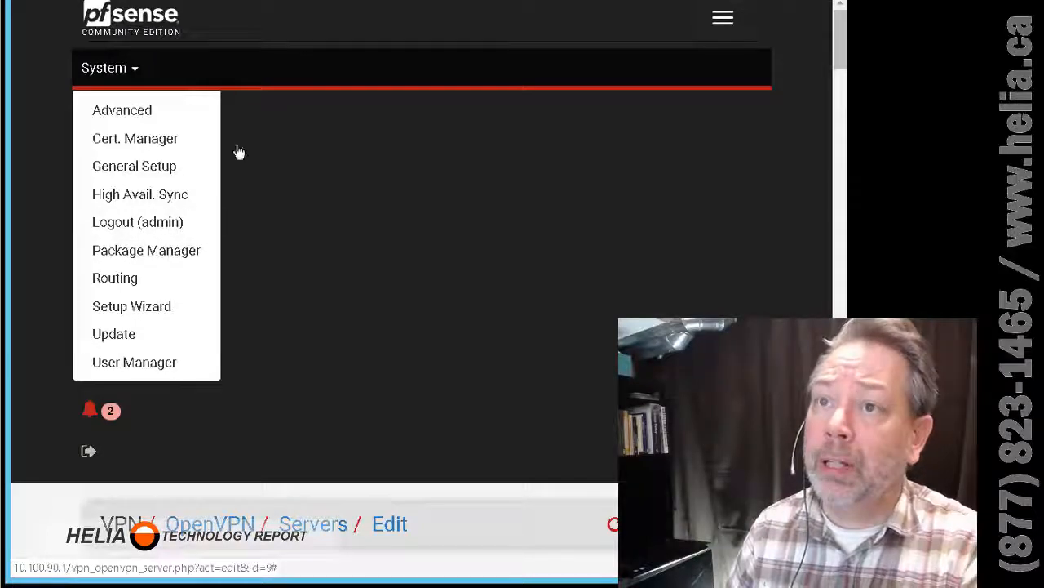
# - Browse Package Manager's installed packages, including OpenVPN client export, then return to the OpenVPN server edit page
pyautogui.click(146, 250)
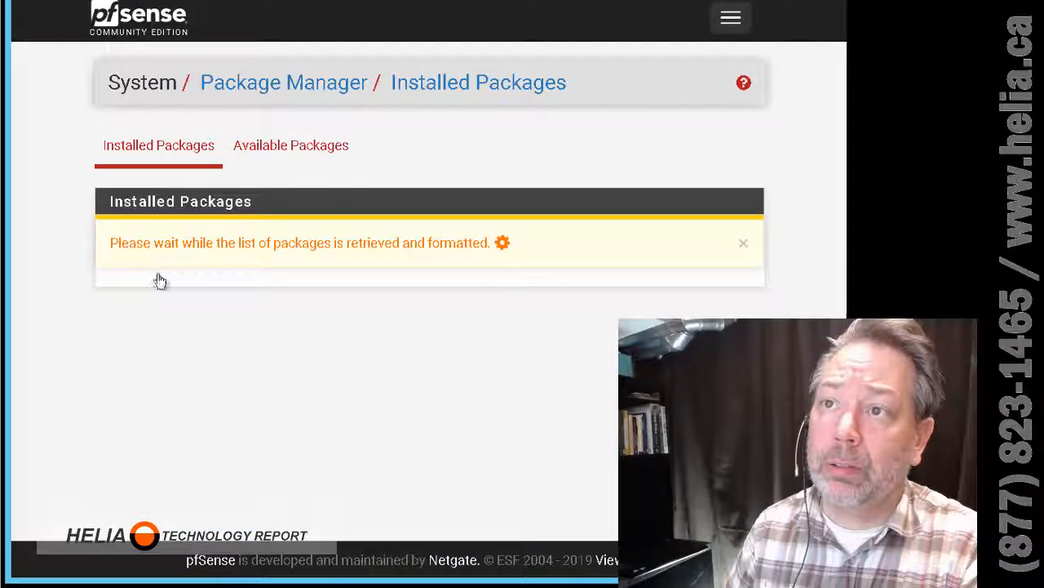
pyautogui.moveTo(296, 412)
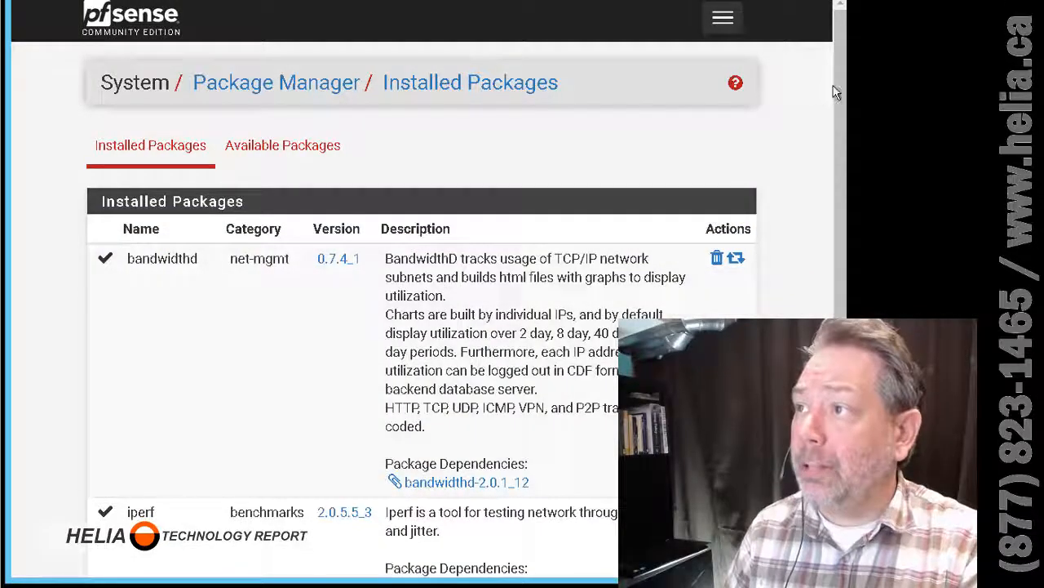
pyautogui.scroll(-3)
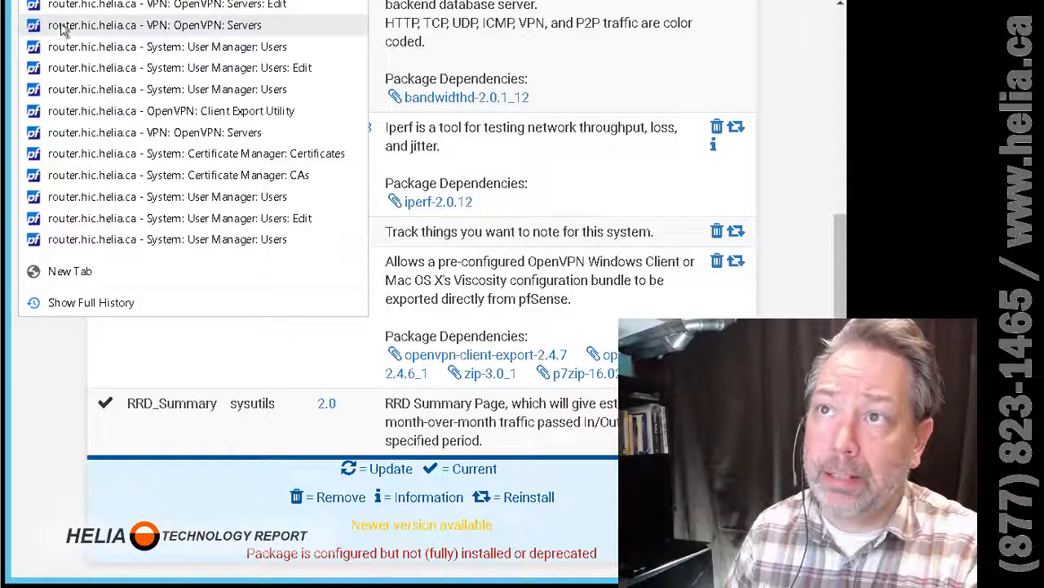
pyautogui.click(152, 25)
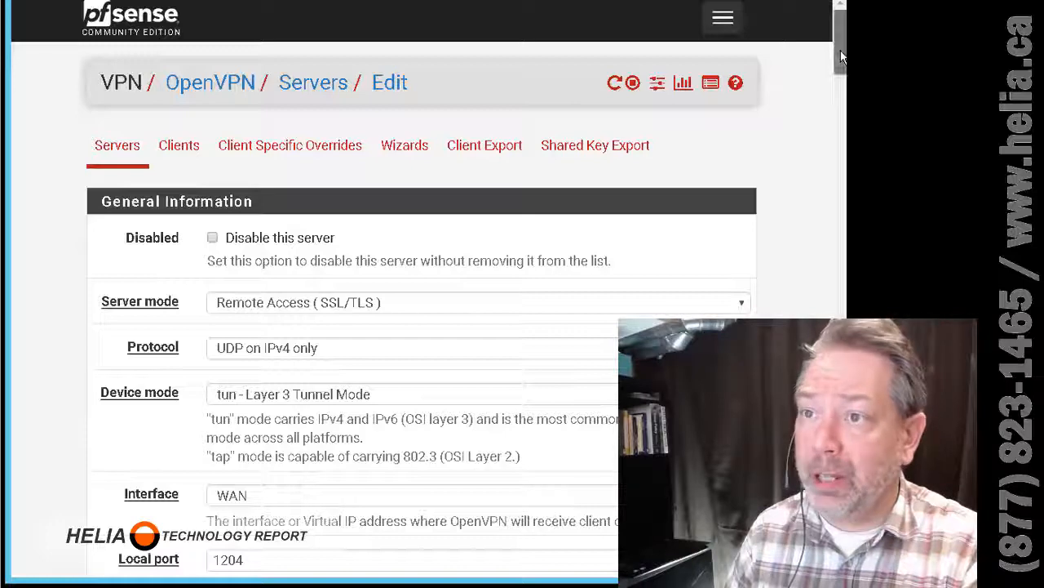
pyautogui.scroll(-3)
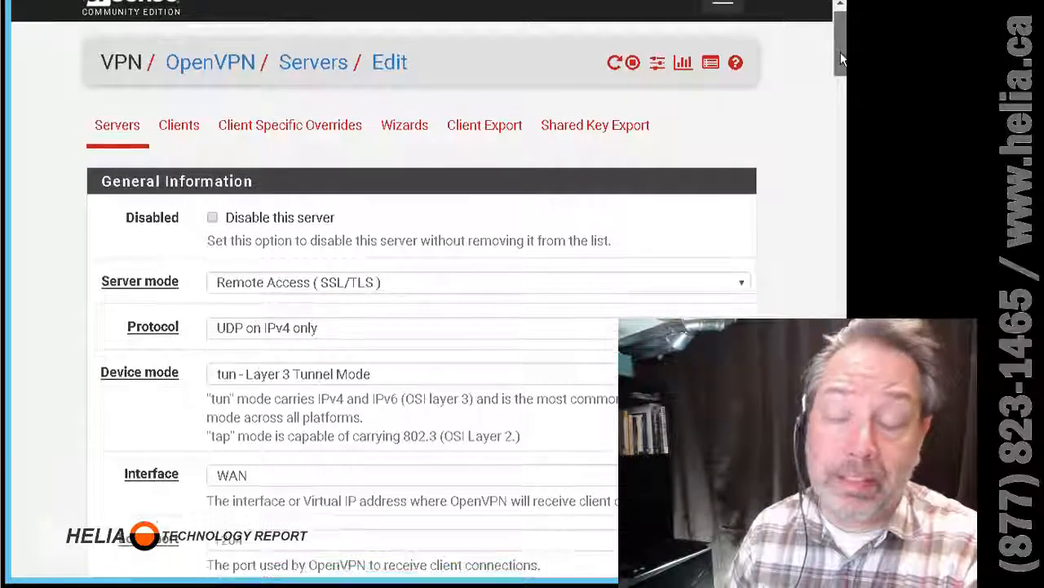
pyautogui.scroll(-3)
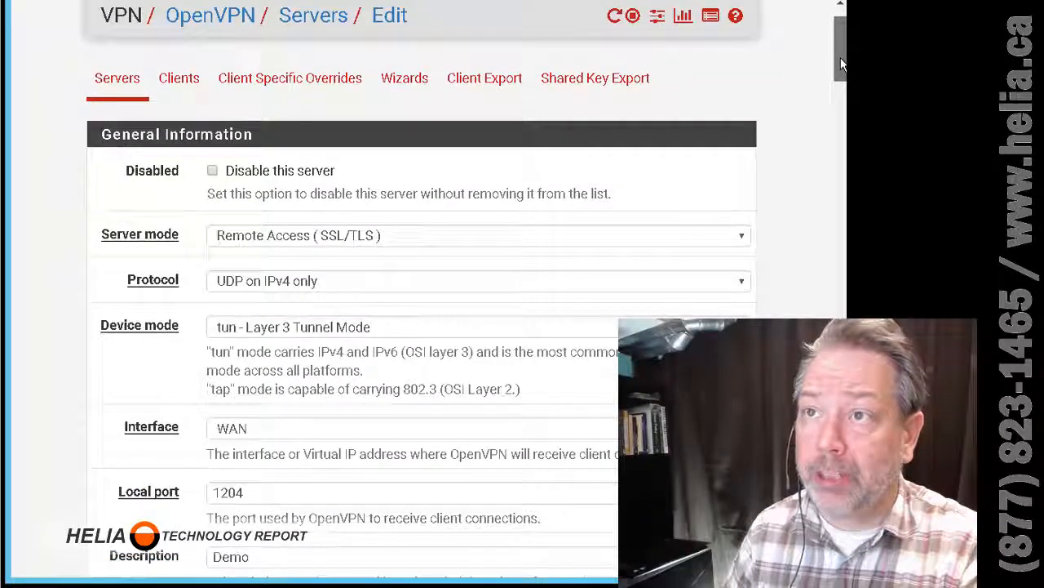
pyautogui.scroll(-3)
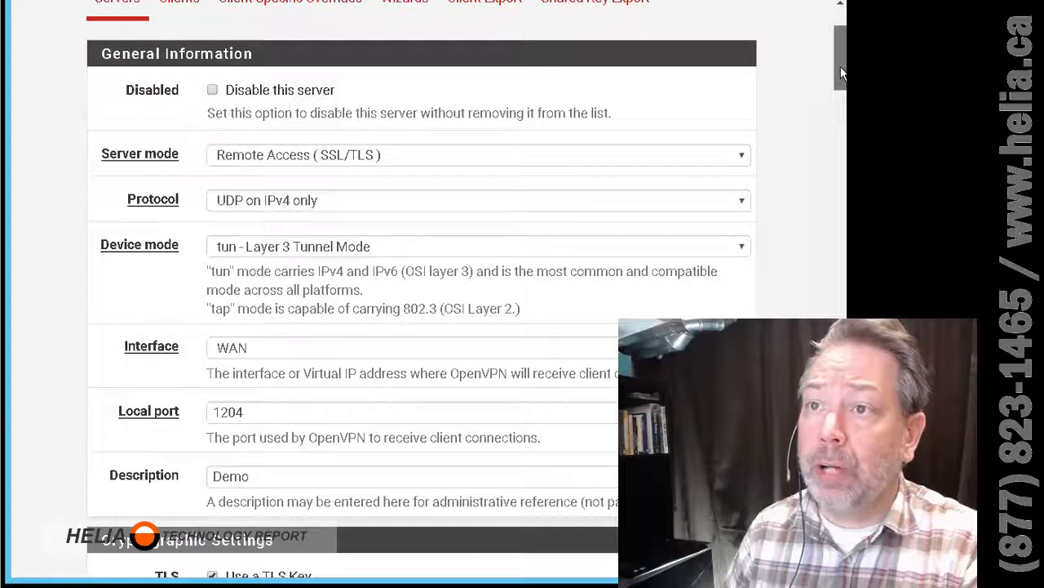
pyautogui.click(478, 154)
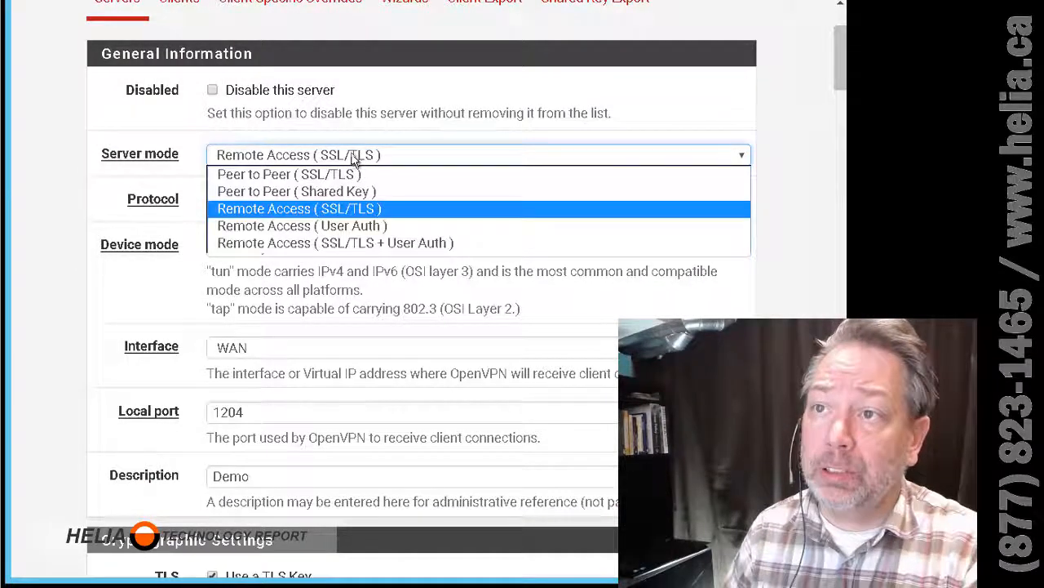
pyautogui.click(298, 208)
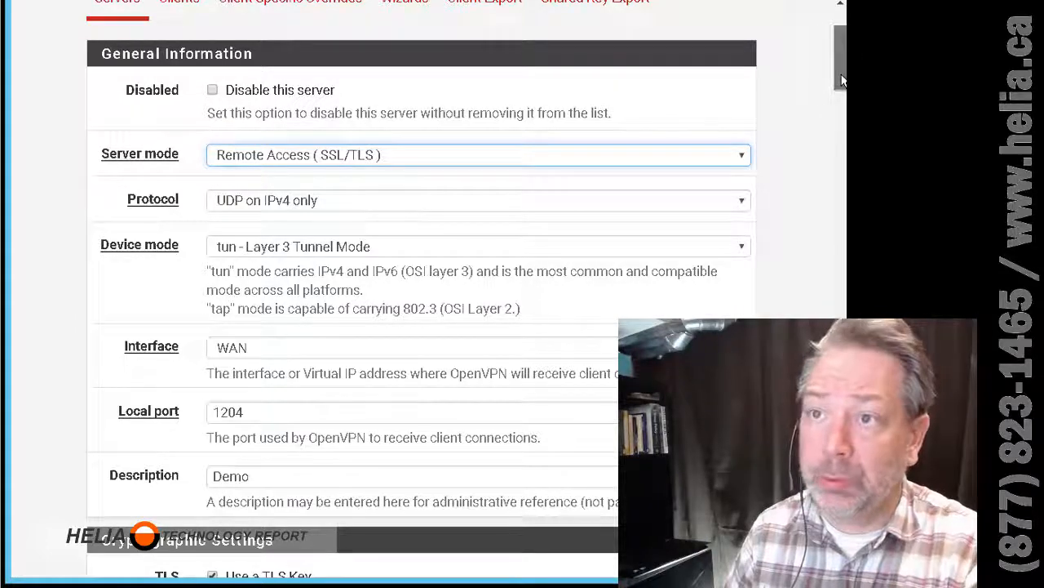
pyautogui.scroll(-3)
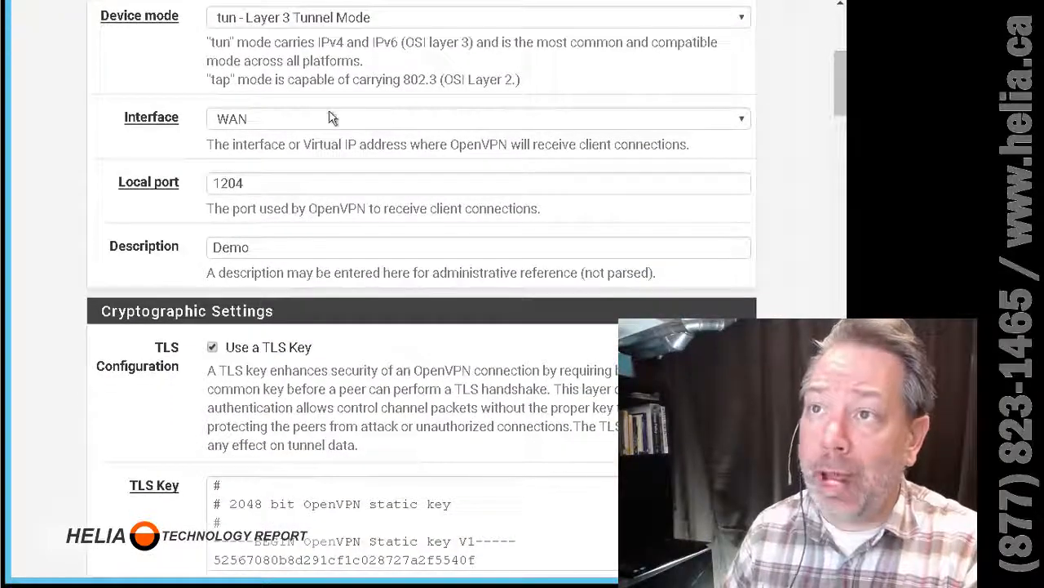
pyautogui.moveTo(309, 129)
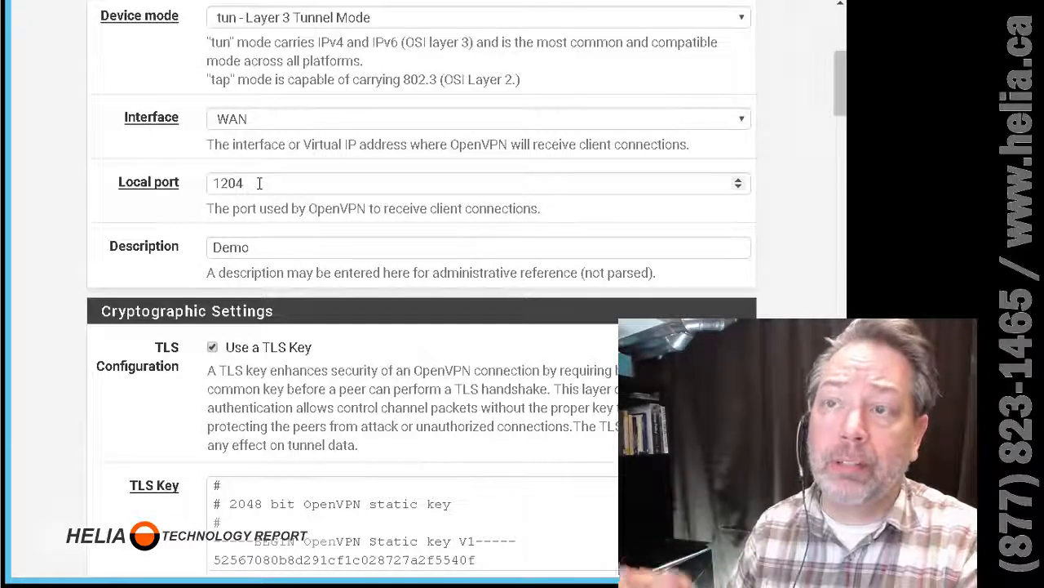
pyautogui.moveTo(368, 275)
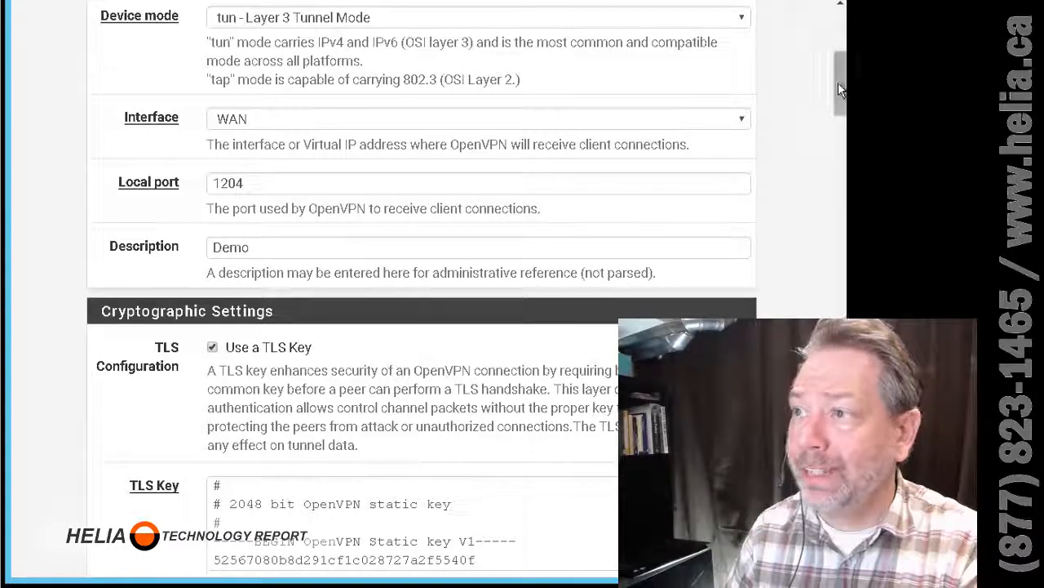
pyautogui.scroll(-3)
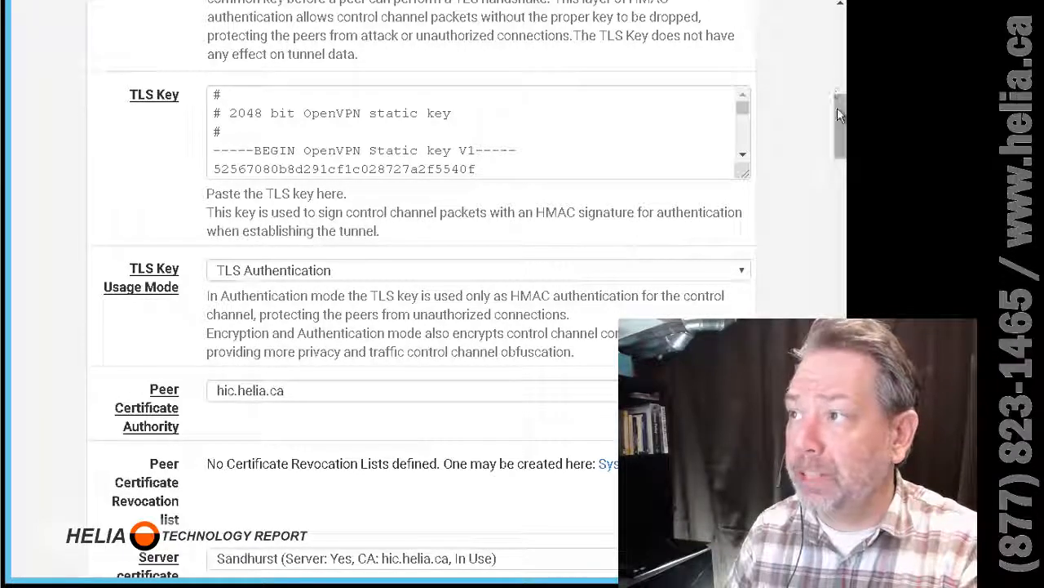
pyautogui.scroll(-3)
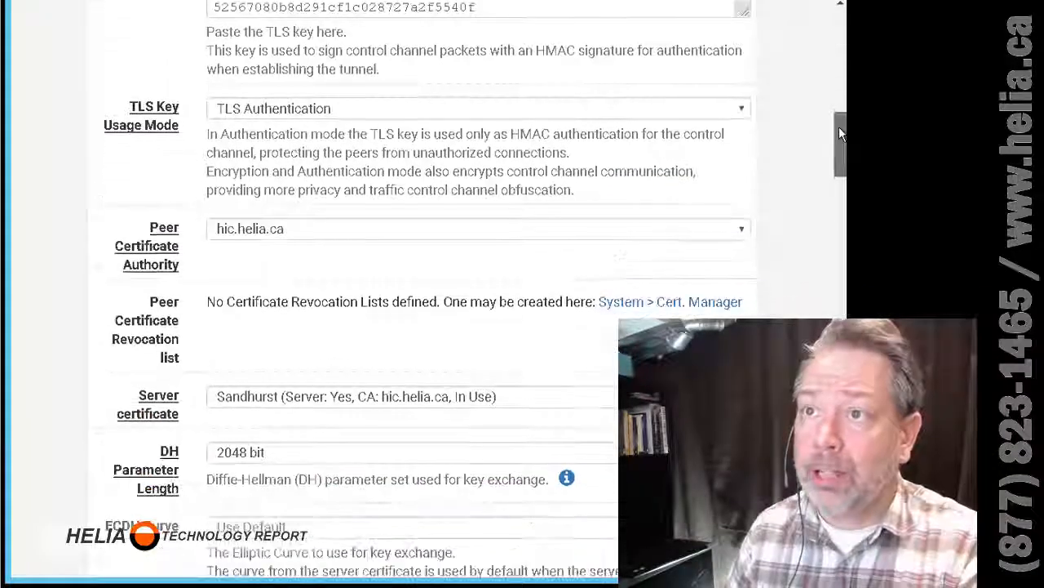
pyautogui.scroll(-3)
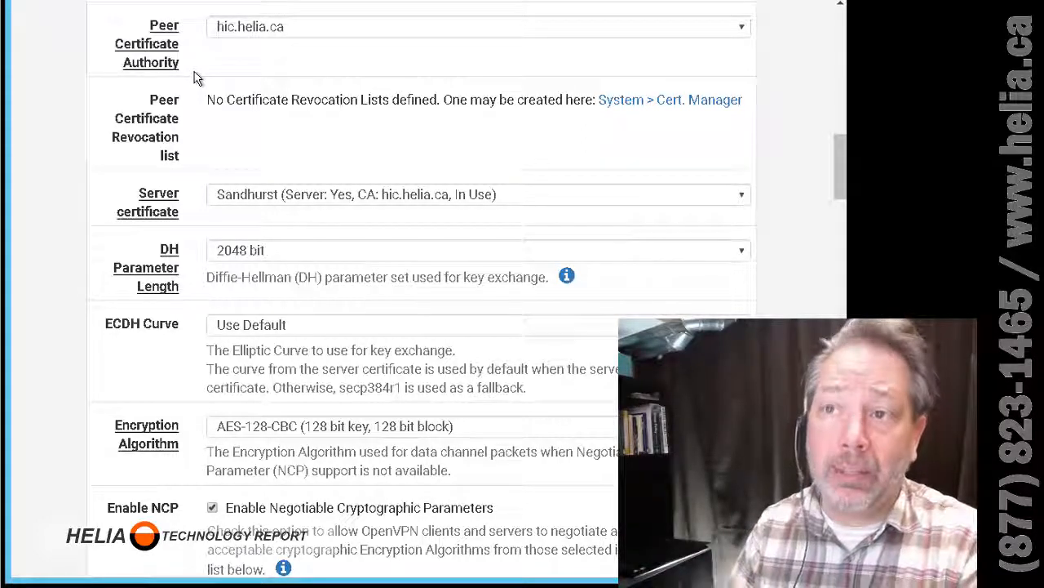
pyautogui.moveTo(257, 69)
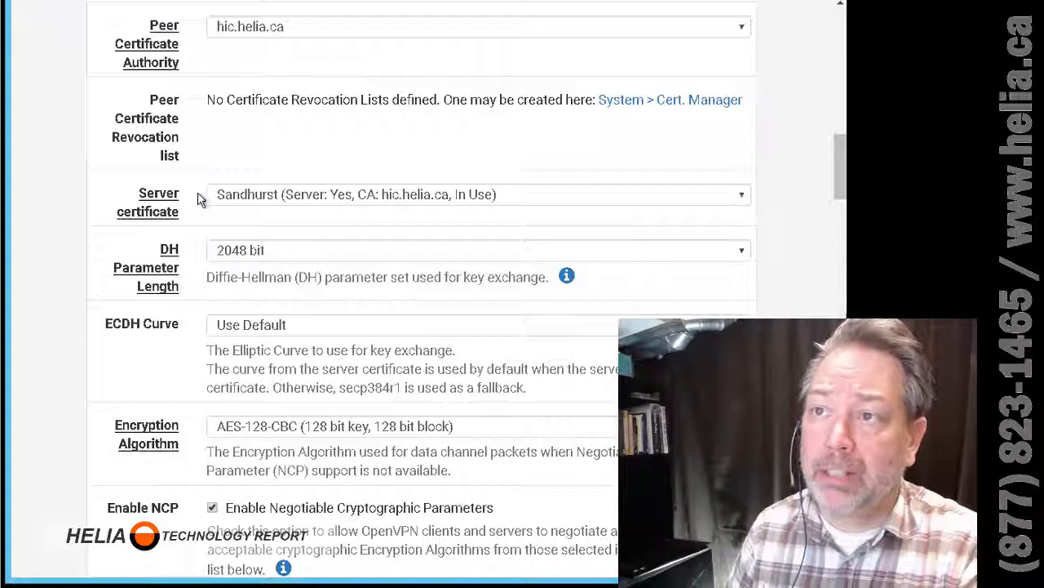
pyautogui.moveTo(755, 223)
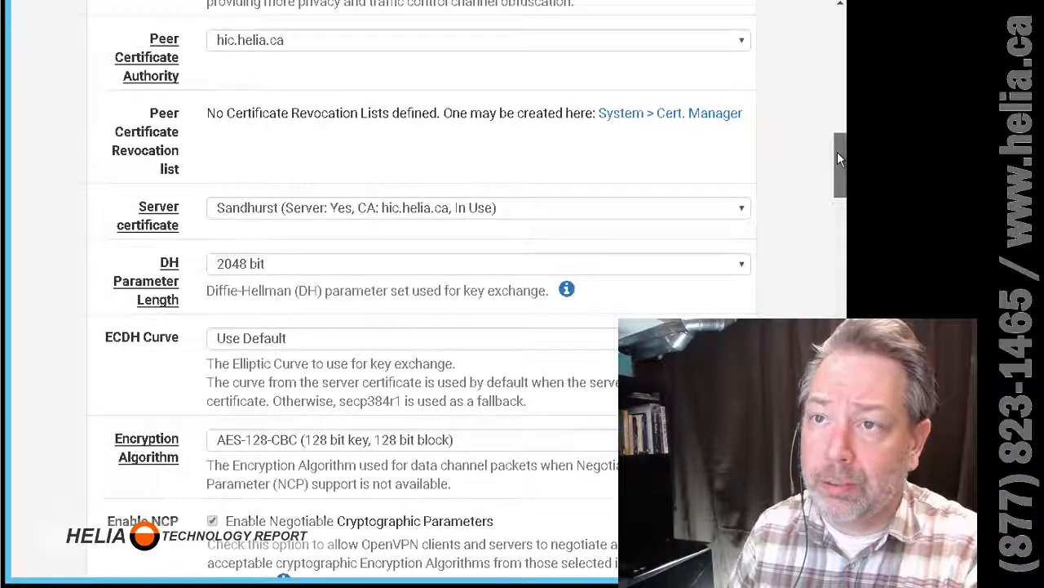
pyautogui.scroll(-3)
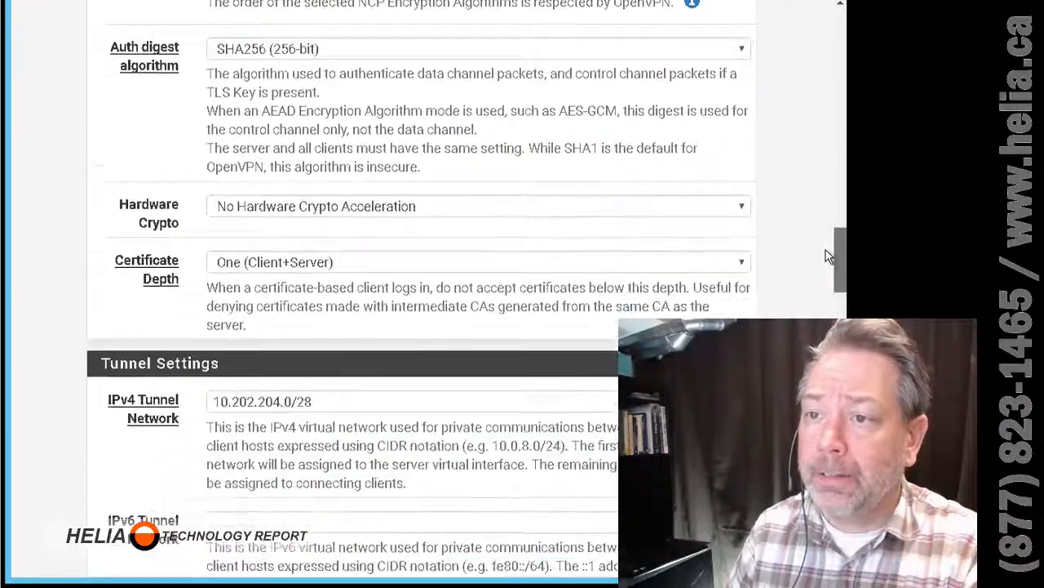
pyautogui.scroll(-3)
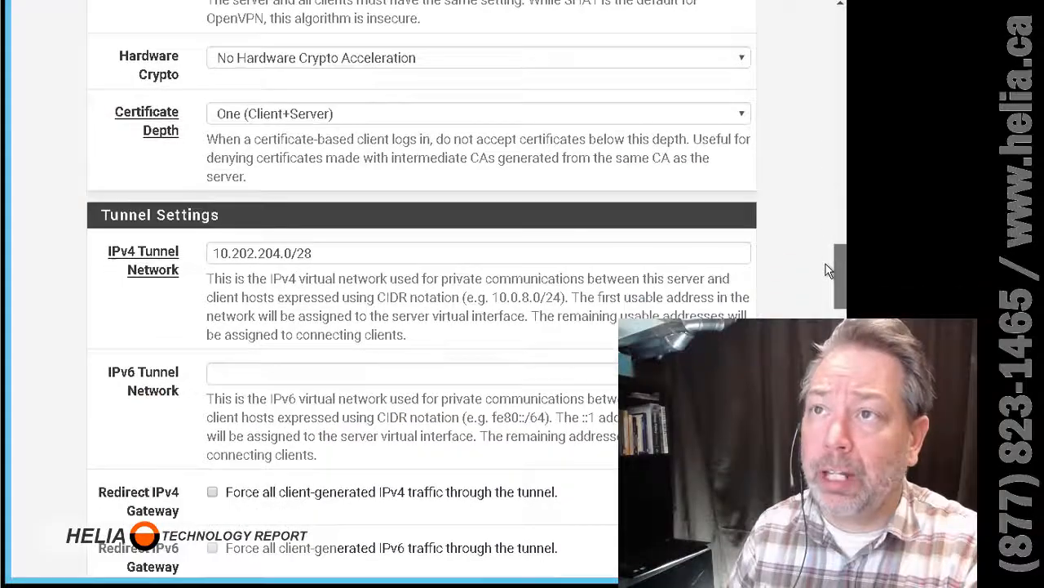
pyautogui.scroll(3)
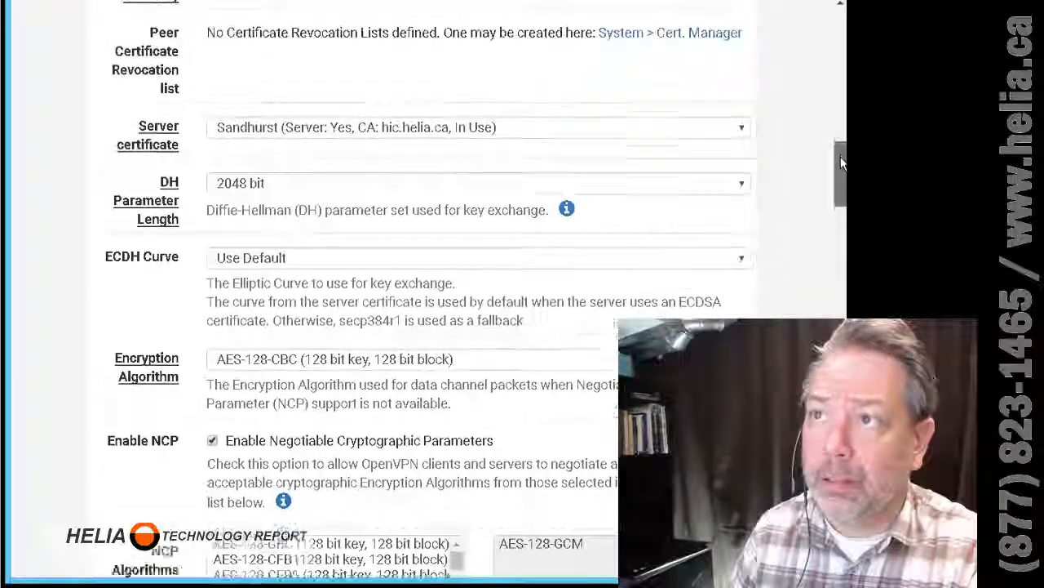
pyautogui.scroll(-3)
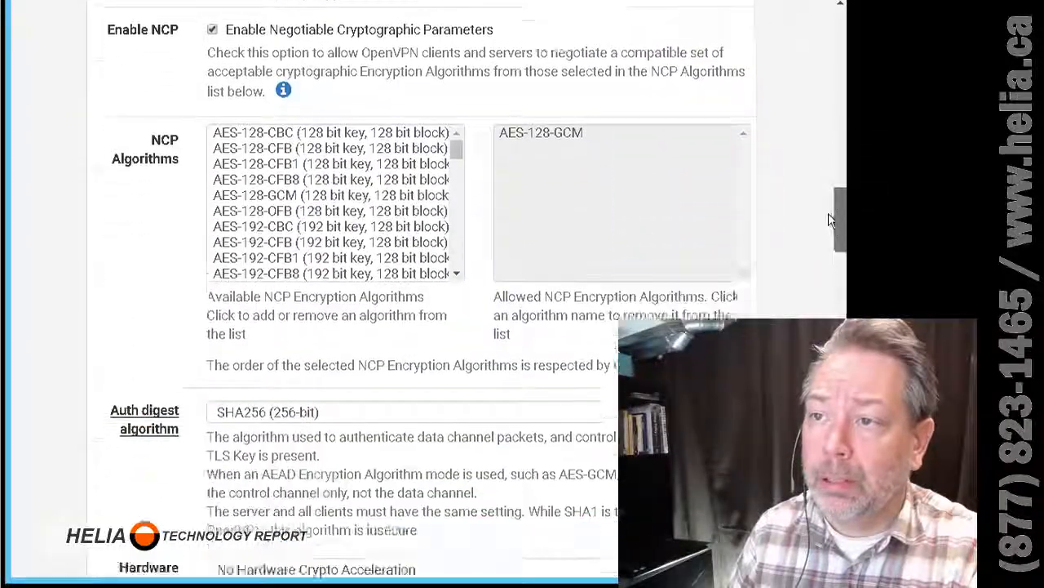
pyautogui.scroll(-3)
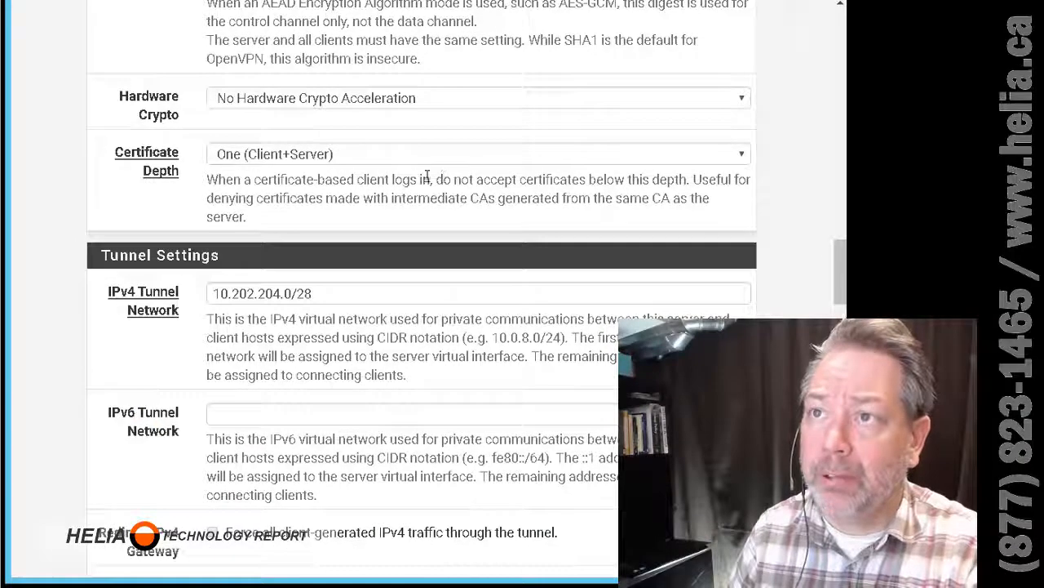
pyautogui.click(479, 98)
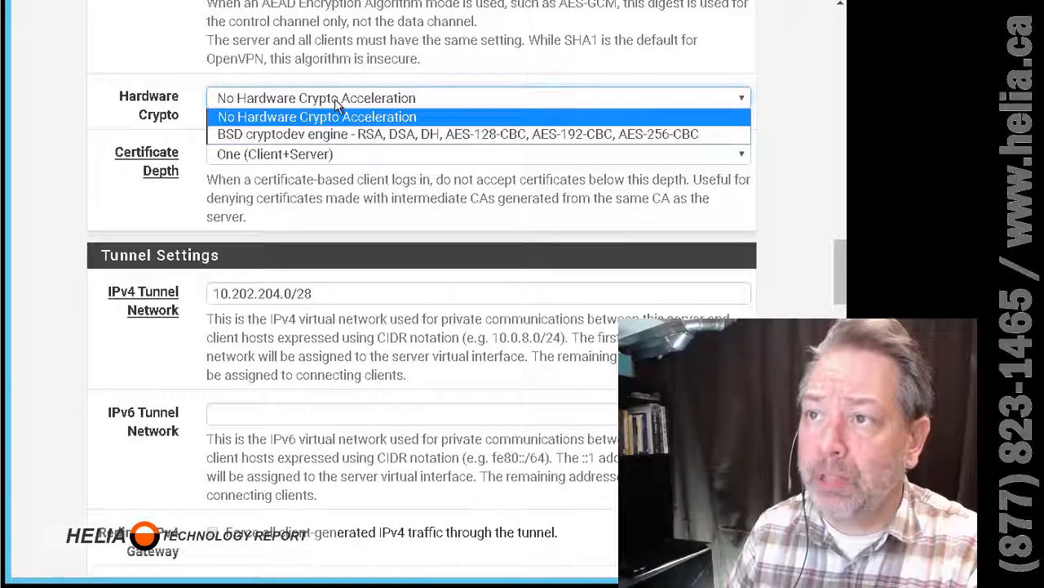
pyautogui.moveTo(318, 134)
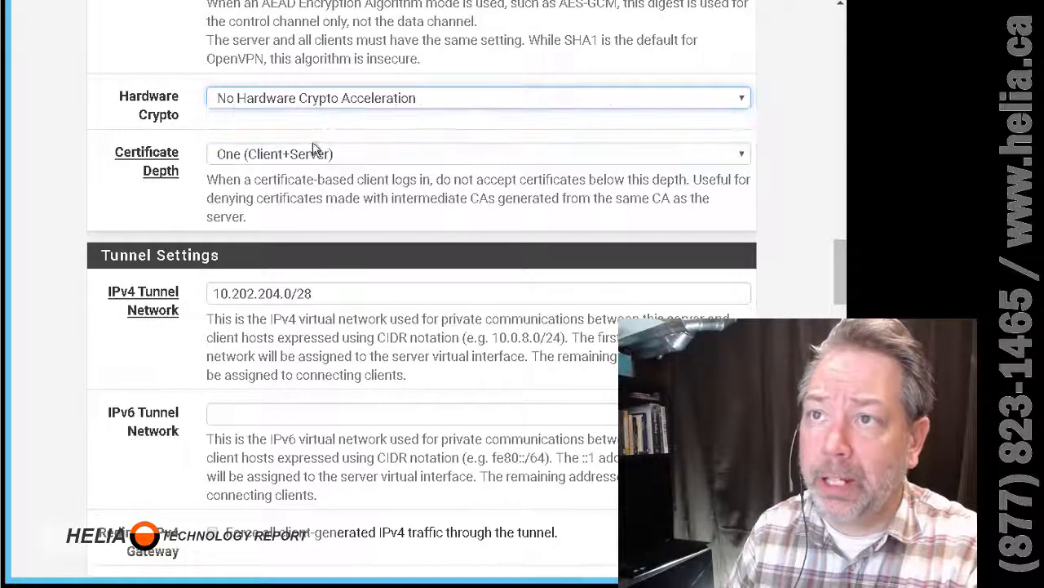
pyautogui.doubleClick(291, 293)
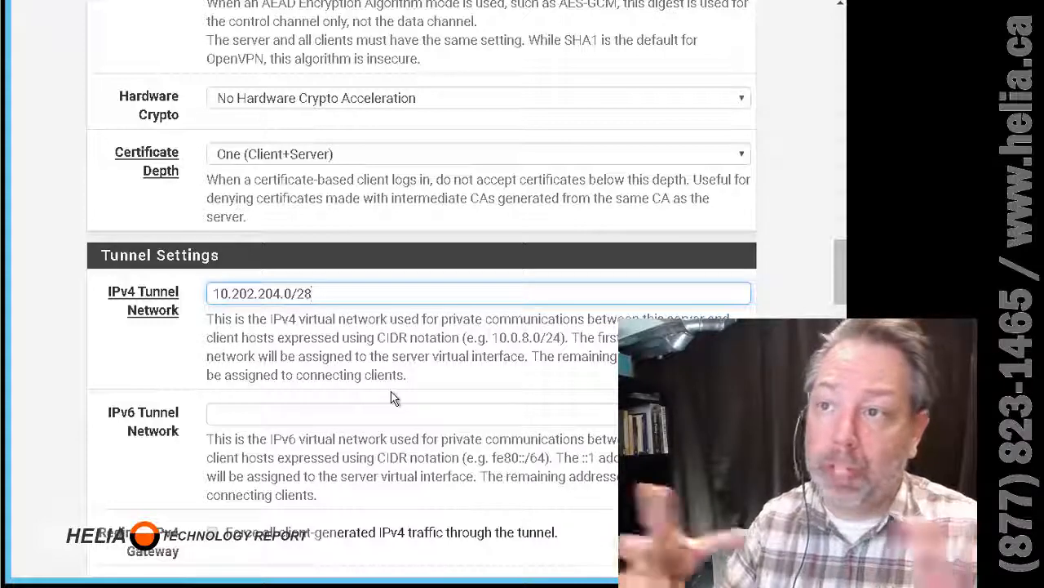
pyautogui.moveTo(506, 399)
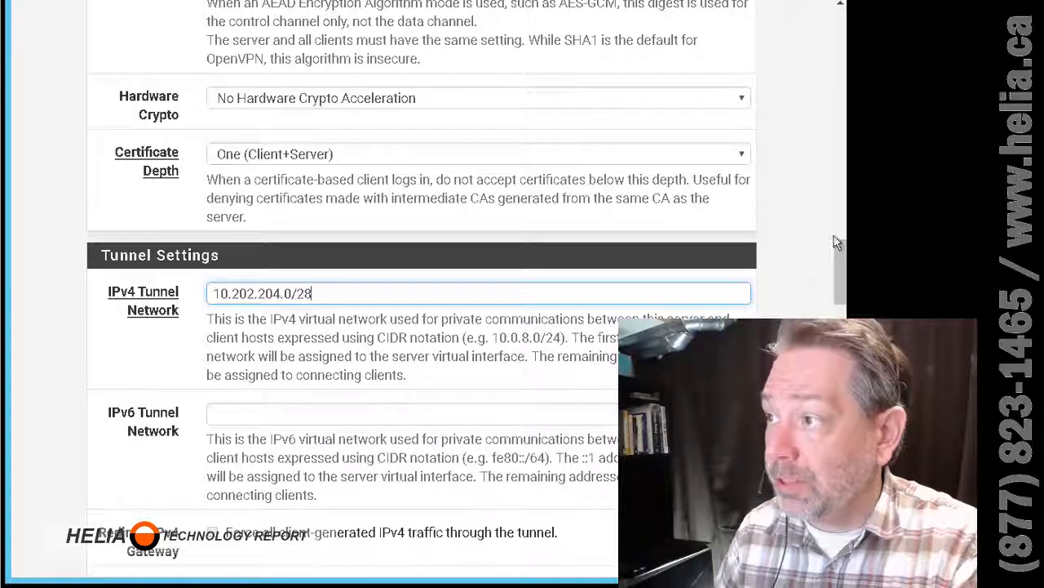
pyautogui.scroll(-3)
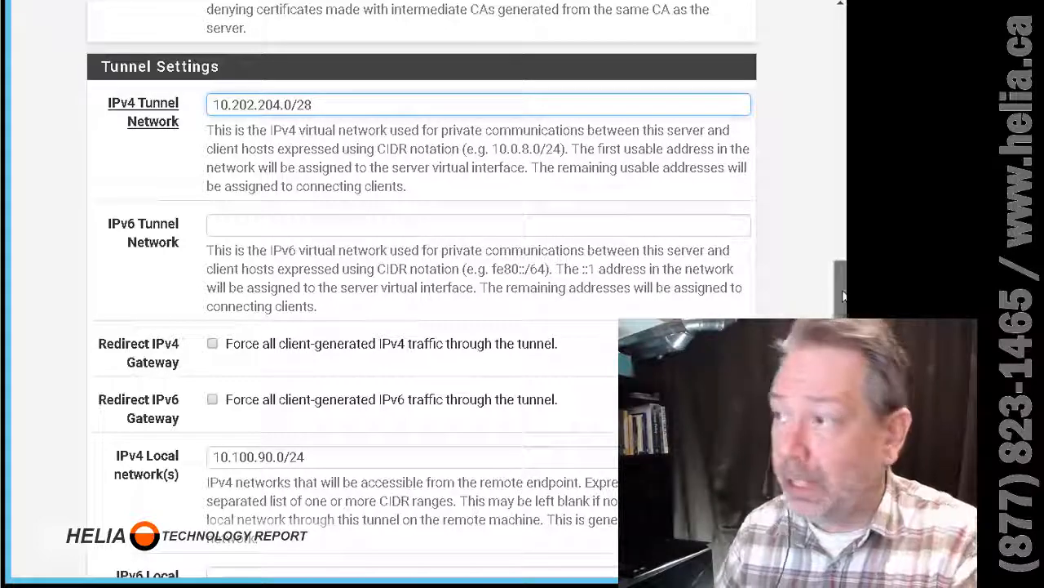
pyautogui.scroll(-3)
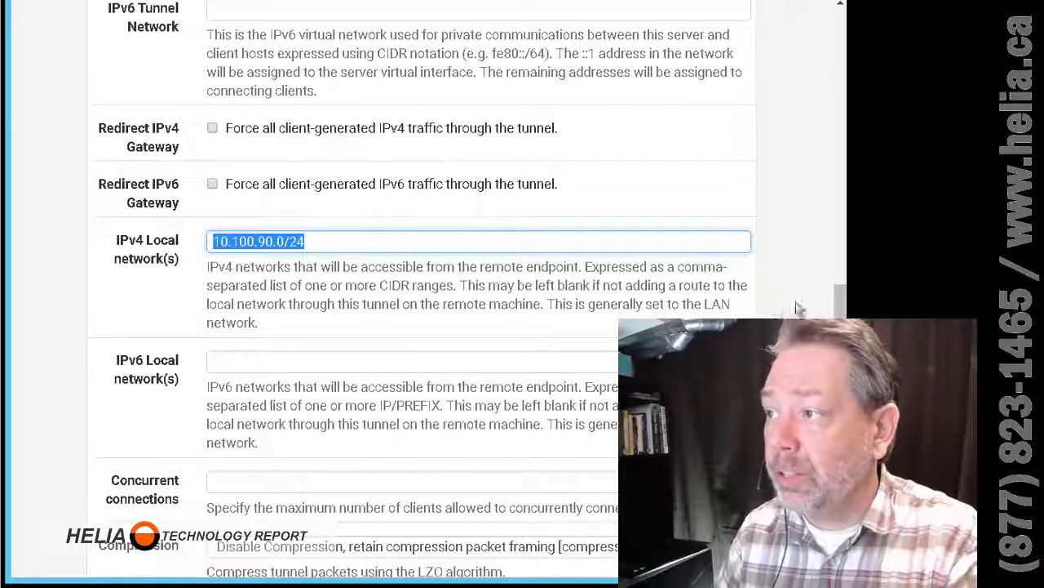
pyautogui.scroll(-3)
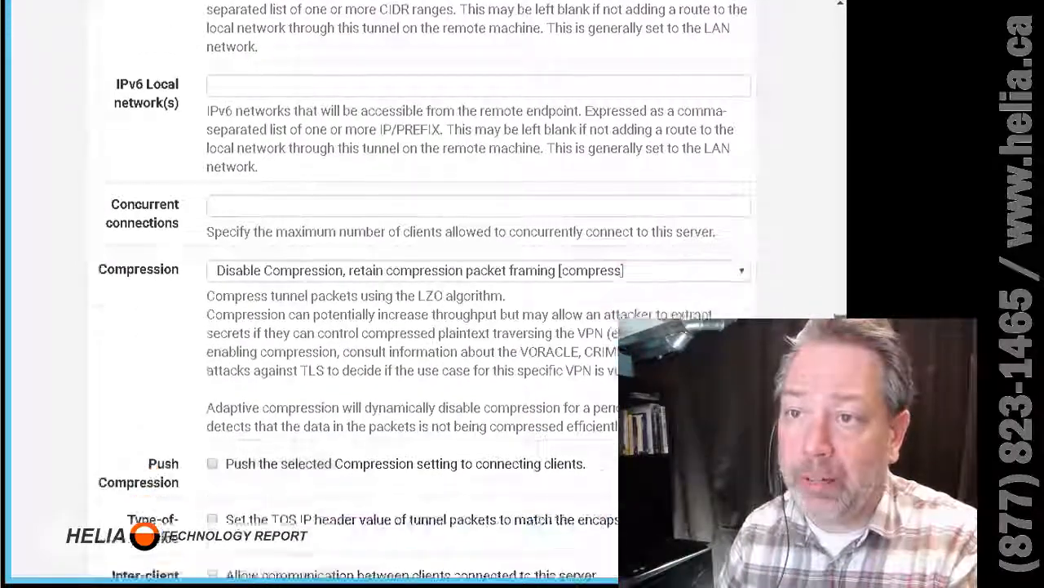
pyautogui.scroll(-3)
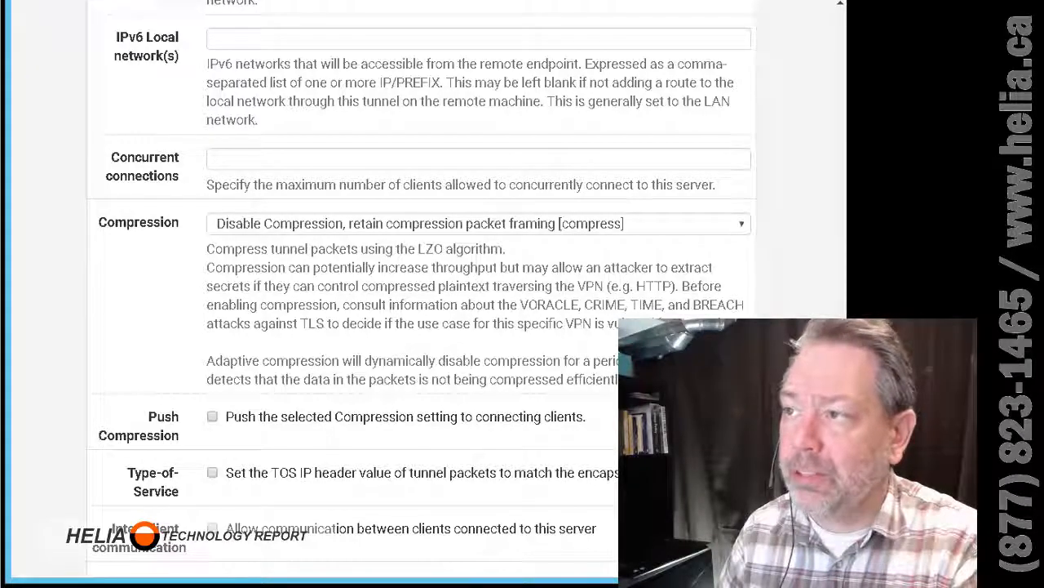
pyautogui.scroll(-3)
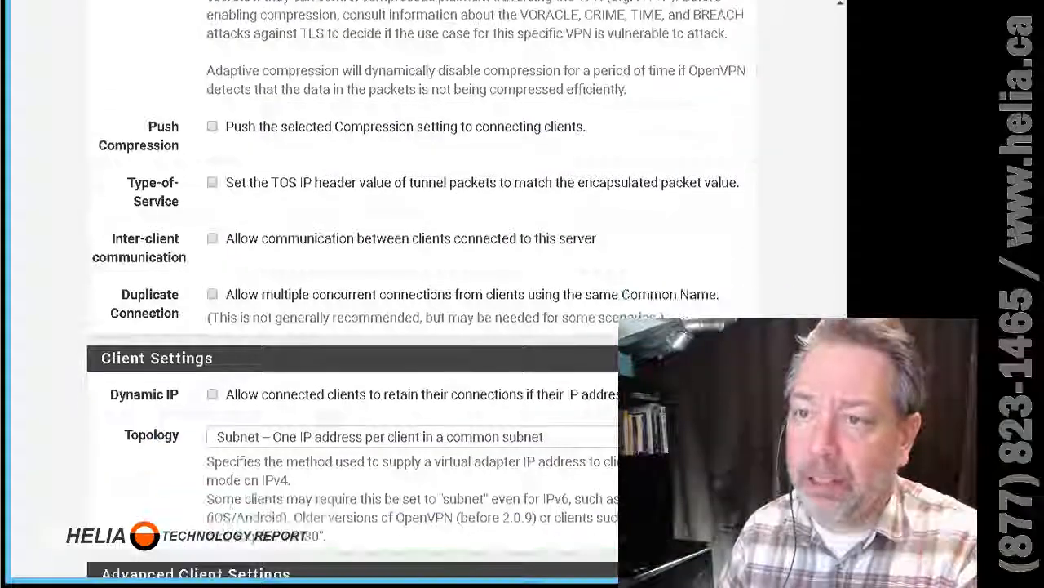
pyautogui.scroll(-3)
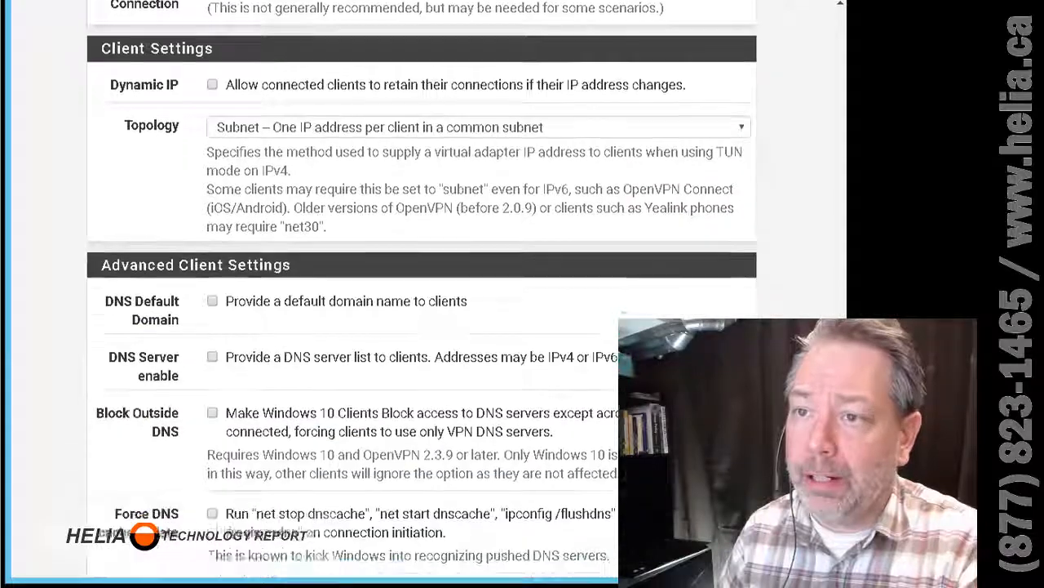
pyautogui.scroll(-3)
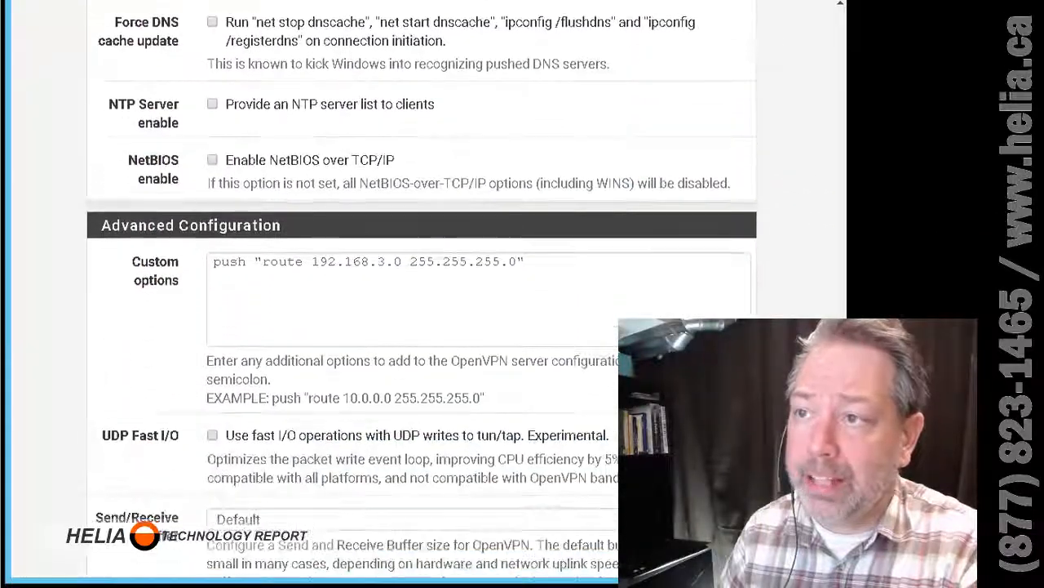
pyautogui.moveTo(246, 261); pyautogui.dragTo(524, 262)
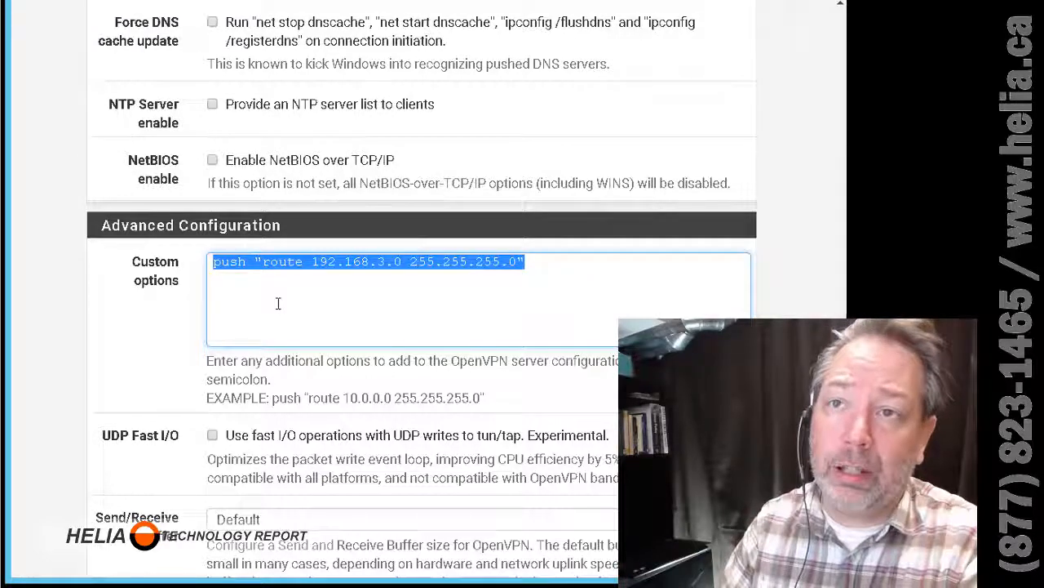
pyautogui.moveTo(358, 307)
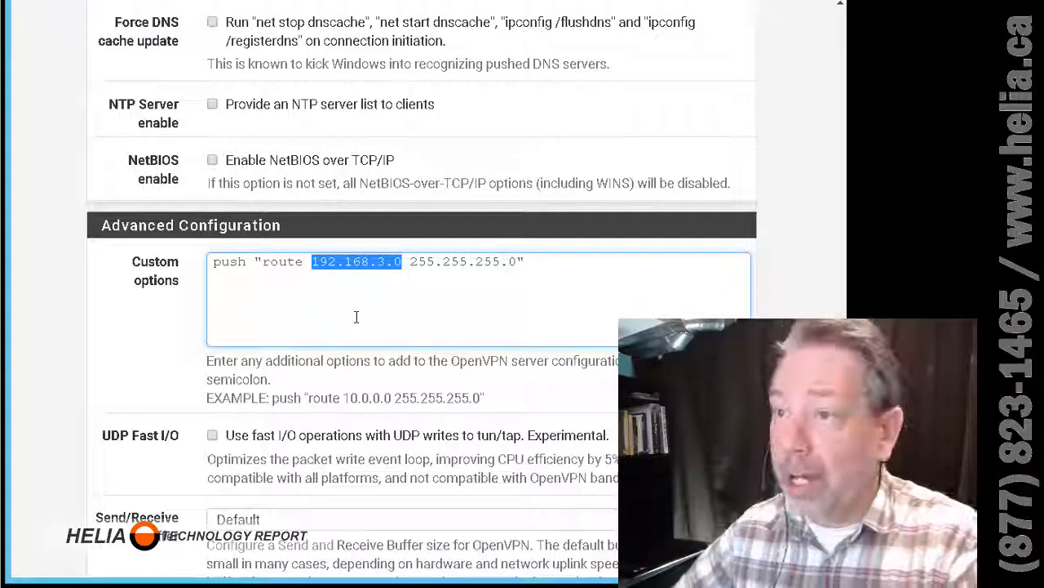
pyautogui.moveTo(520, 400)
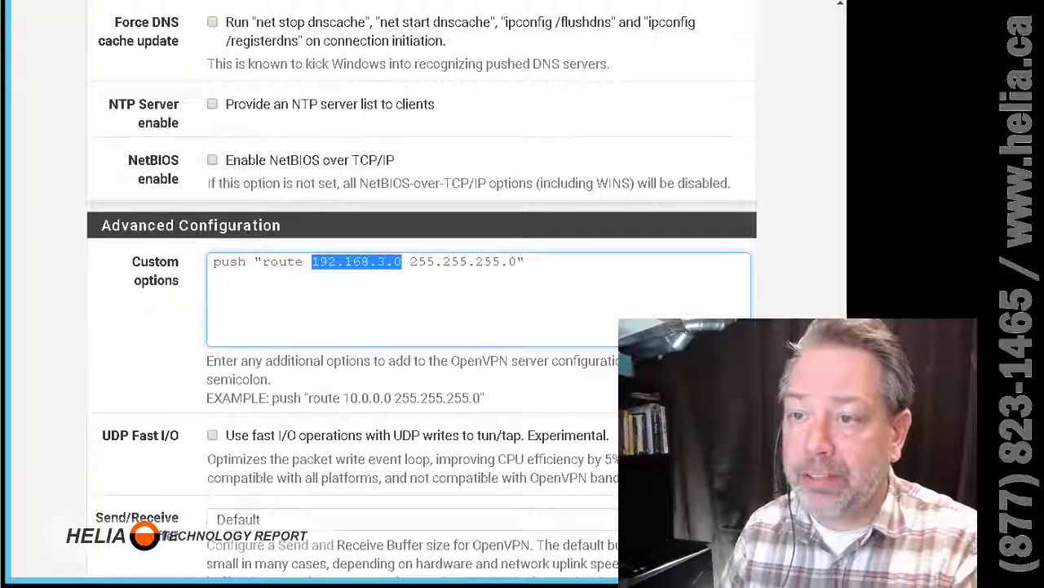
pyautogui.scroll(-3)
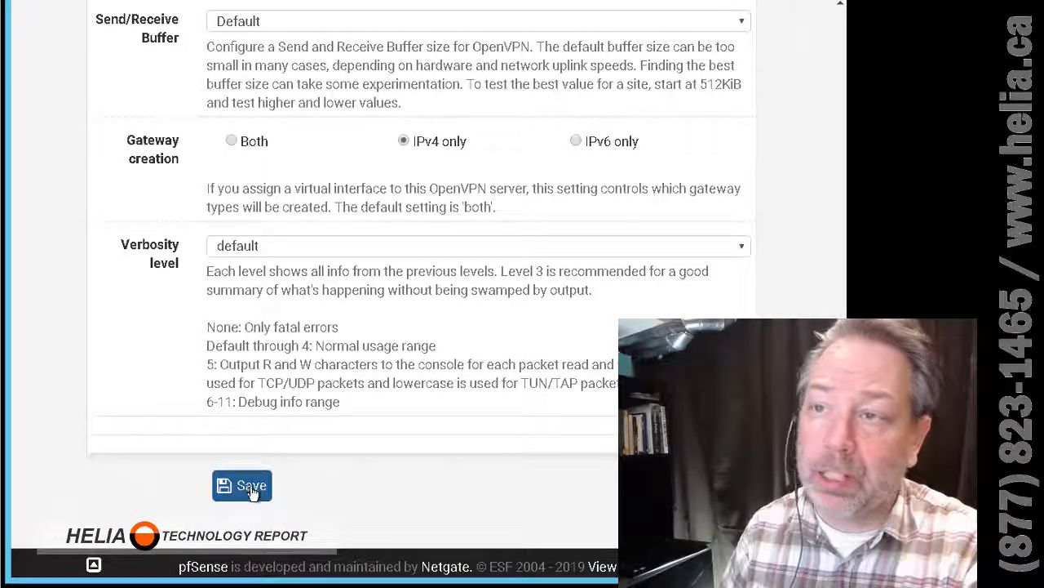
# - Save the OpenVPN server and select Remote Access Server on the Client Export page
pyautogui.click(243, 485)
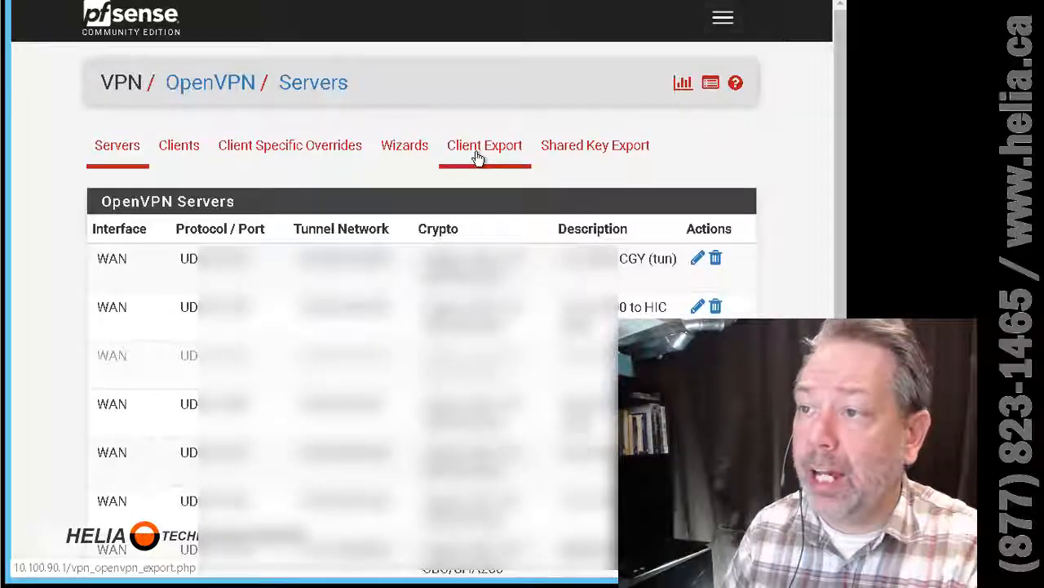
pyautogui.click(484, 146)
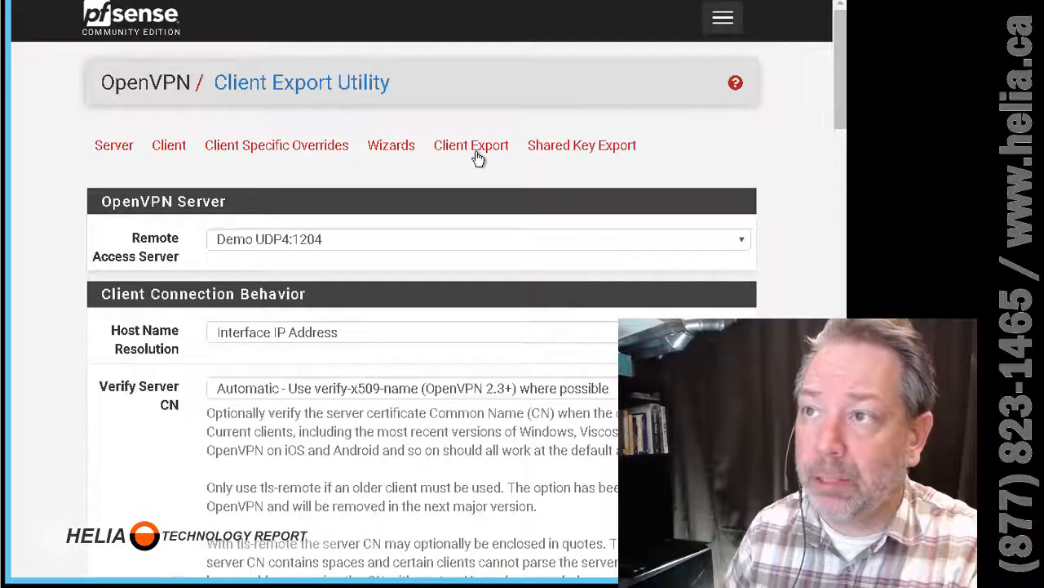
pyautogui.click(471, 145)
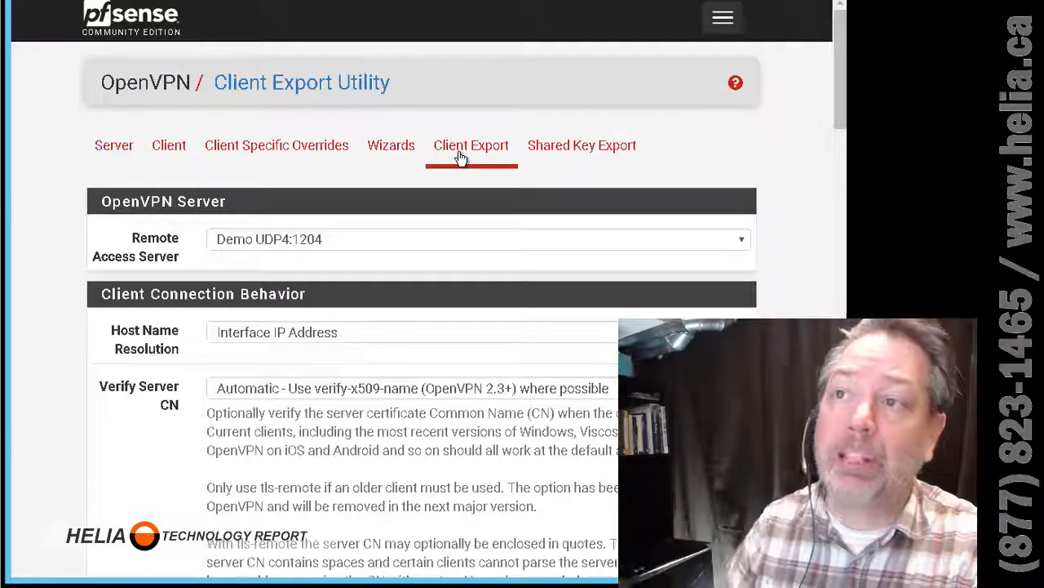
pyautogui.moveTo(490, 244)
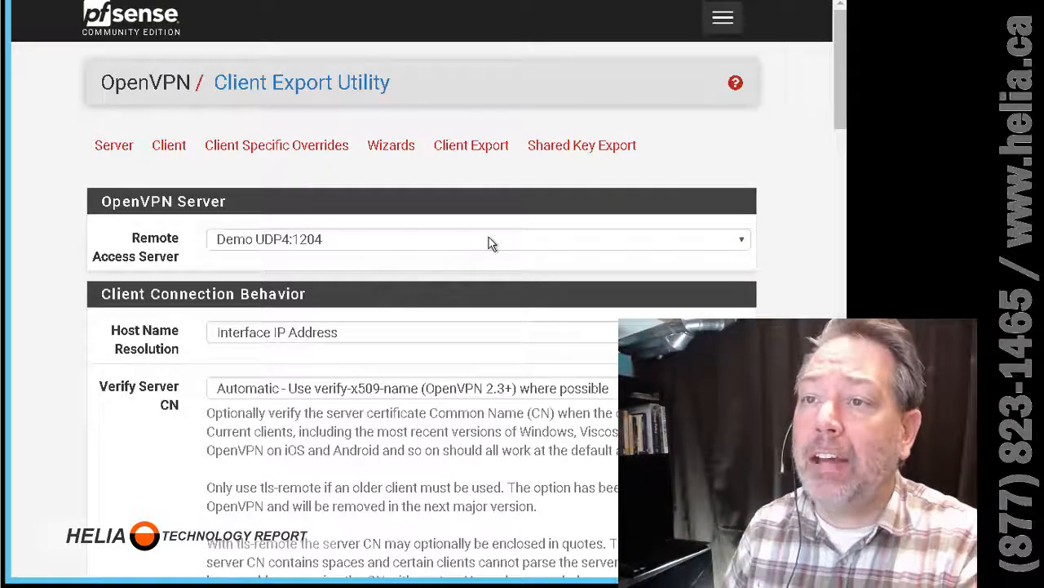
pyautogui.click(477, 239)
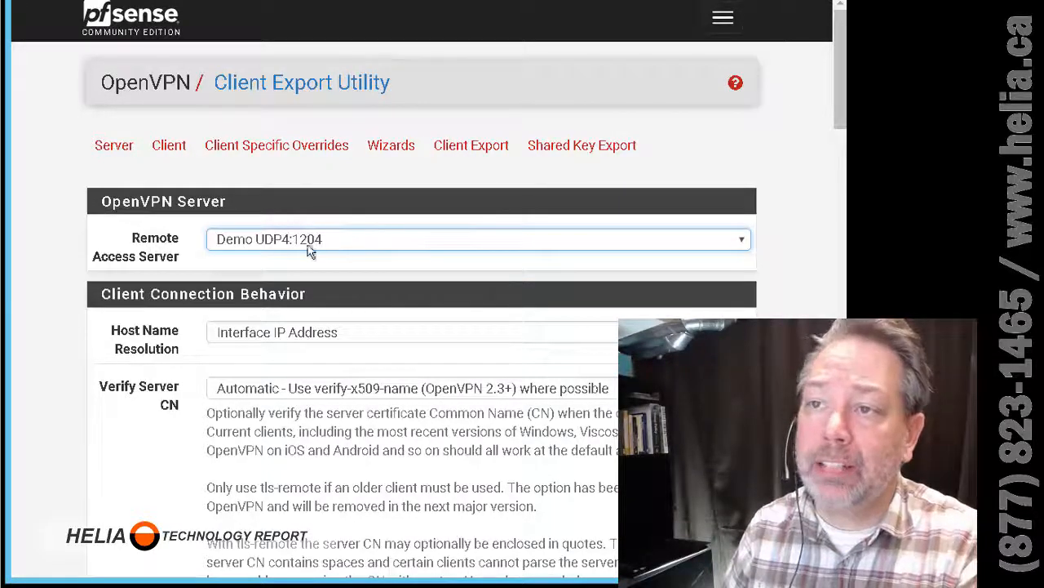
pyautogui.moveTo(828, 196)
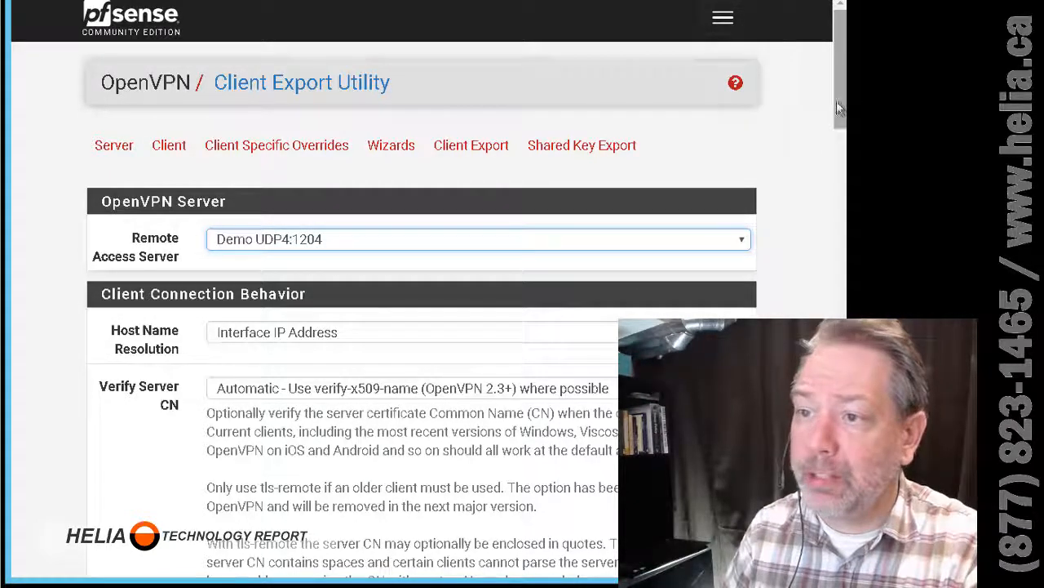
# - Enter push "route 10.100.90.0 255.255.255.0" in the additional configuration options
pyautogui.scroll(-3)
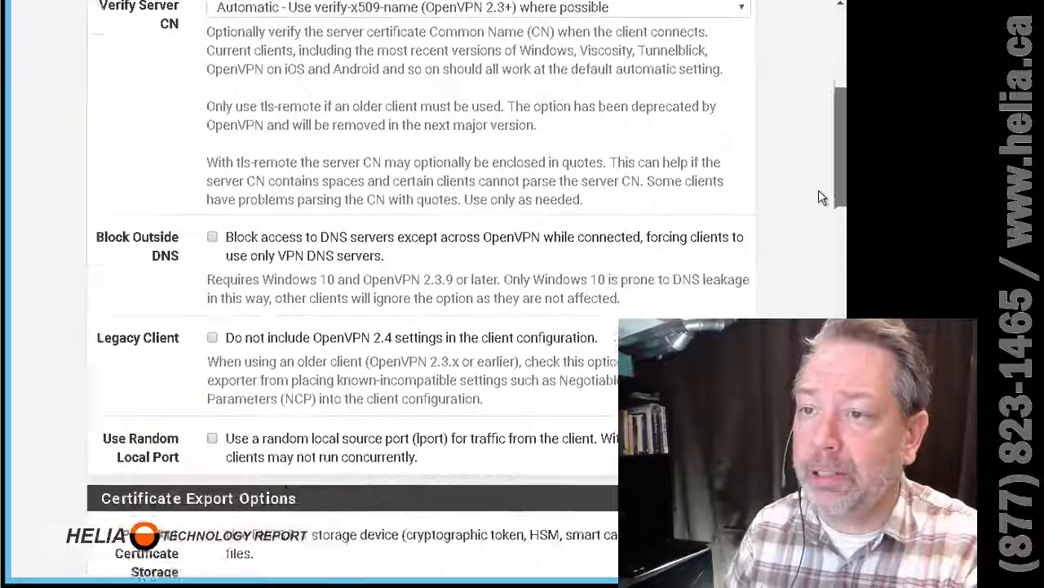
pyautogui.scroll(-3)
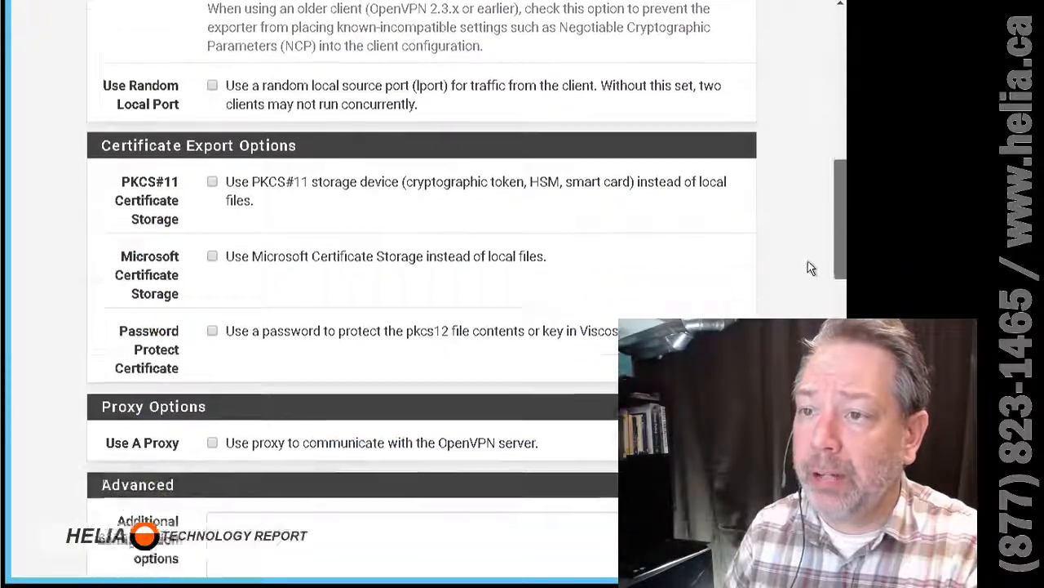
pyautogui.scroll(-3)
pyautogui.write('push "route')
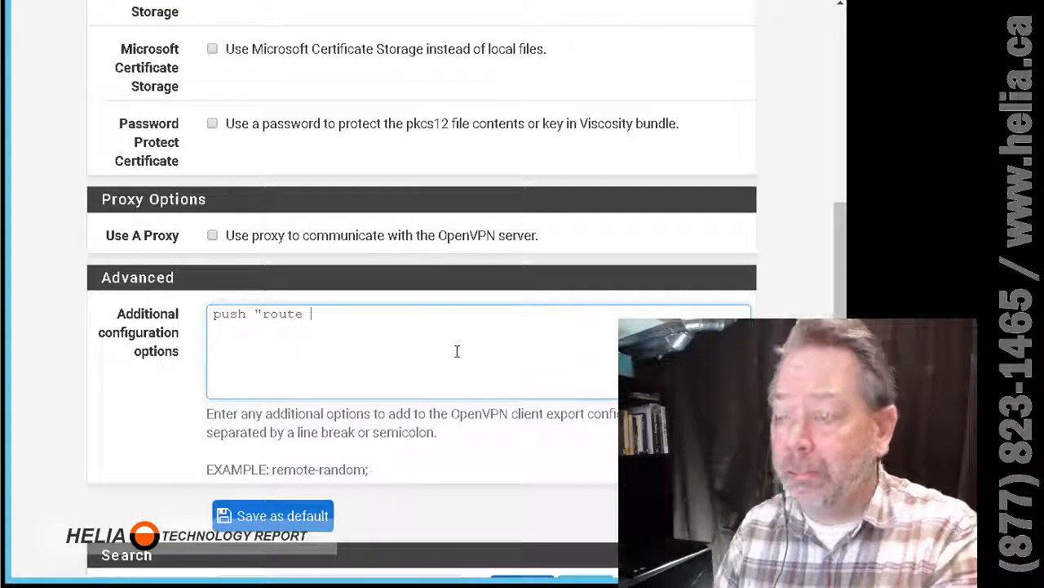
pyautogui.write('10.100.90.0 2')
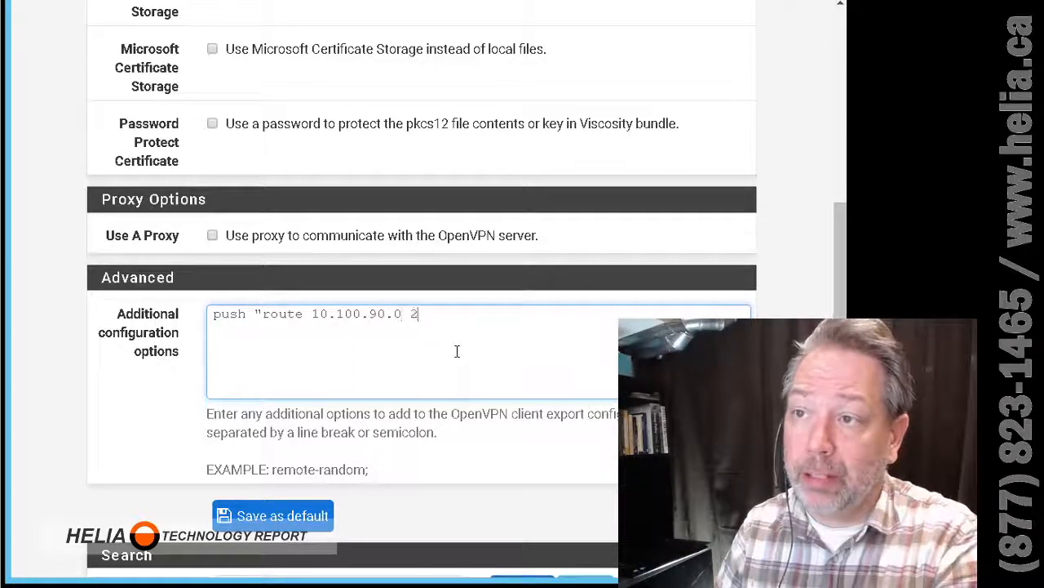
pyautogui.write('55.255.')
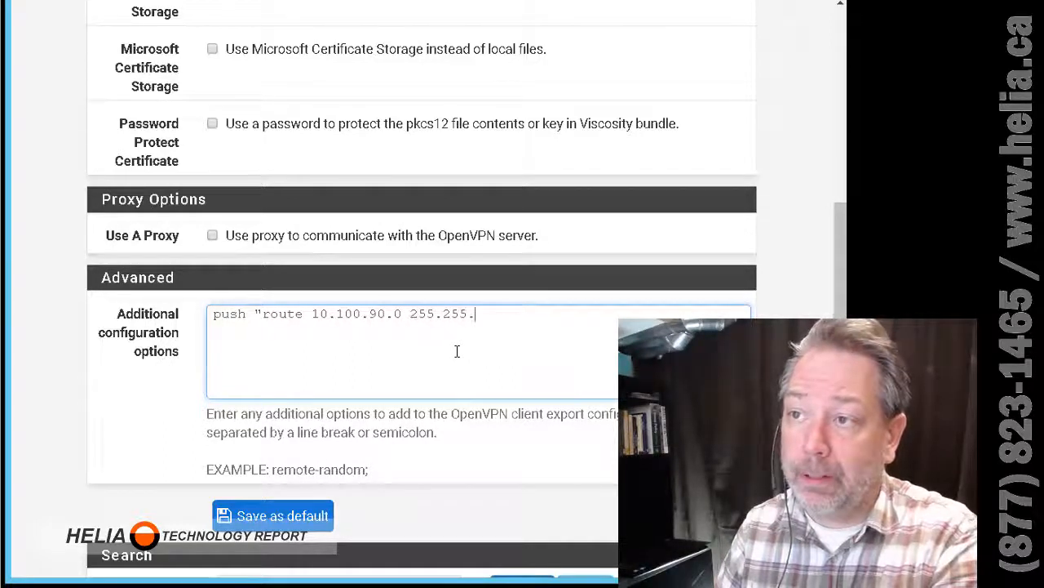
pyautogui.write('255.0"')
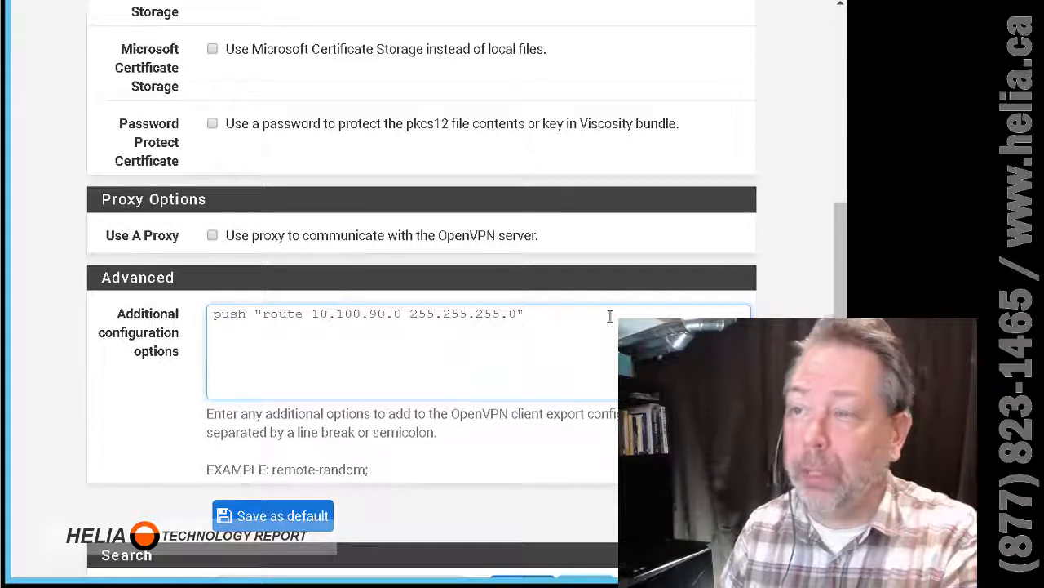
pyautogui.scroll(-3)
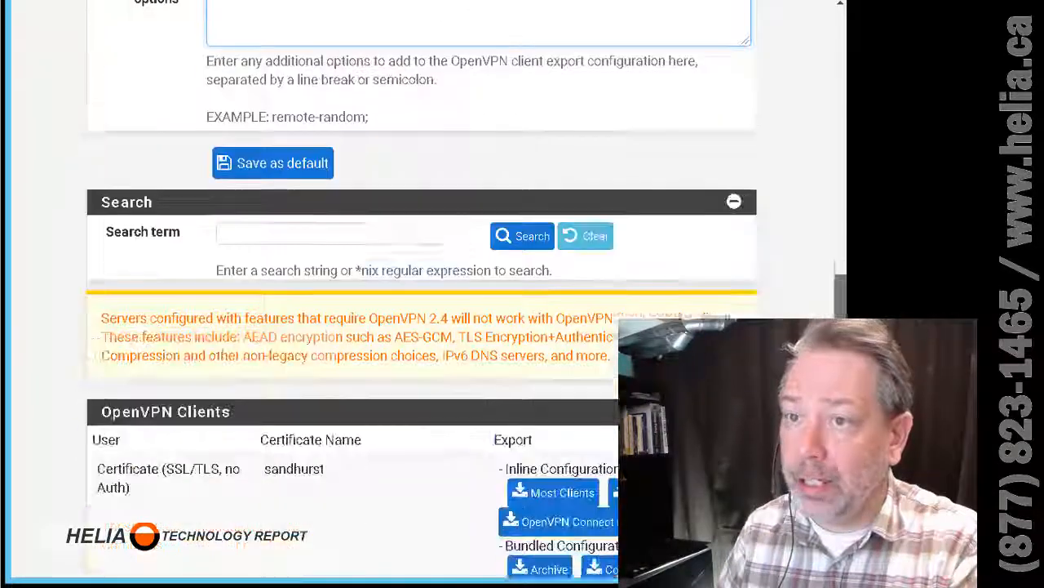
# - Download the Most Clients inline configuration from the OpenVPN Clients list
pyautogui.scroll(-3)
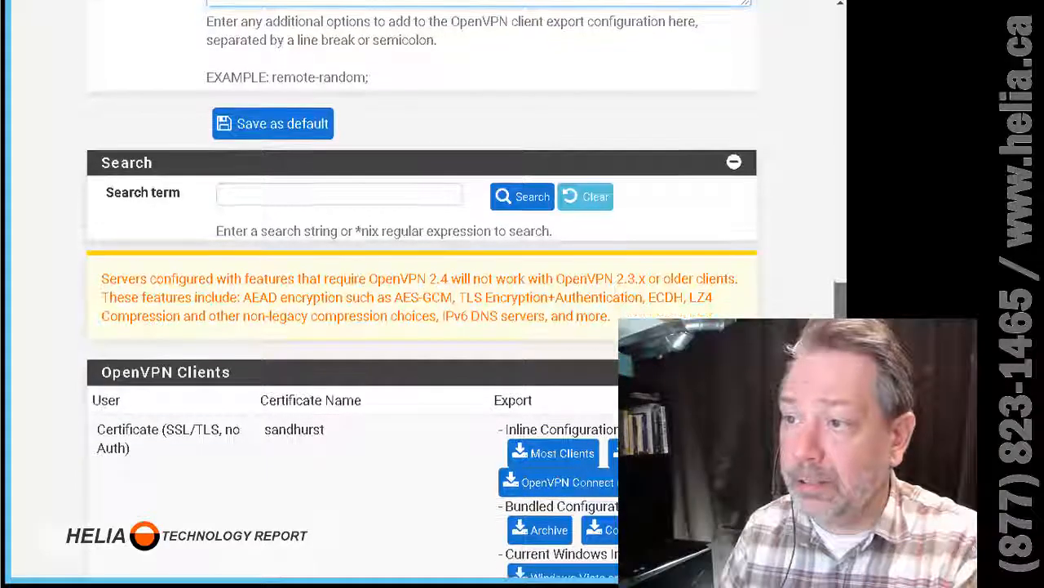
pyautogui.scroll(-3)
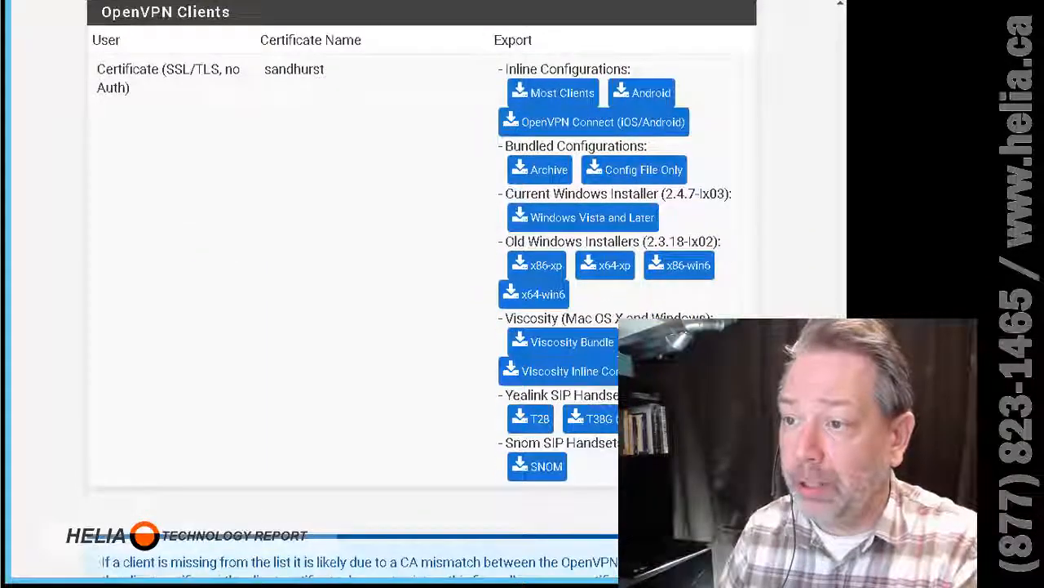
pyautogui.scroll(-3)
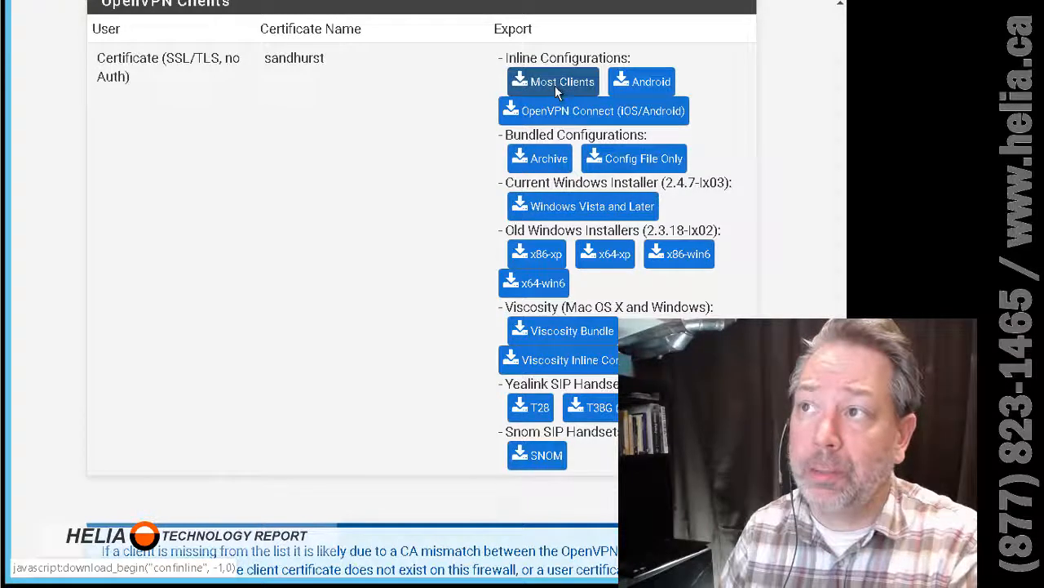
pyautogui.click(553, 81)
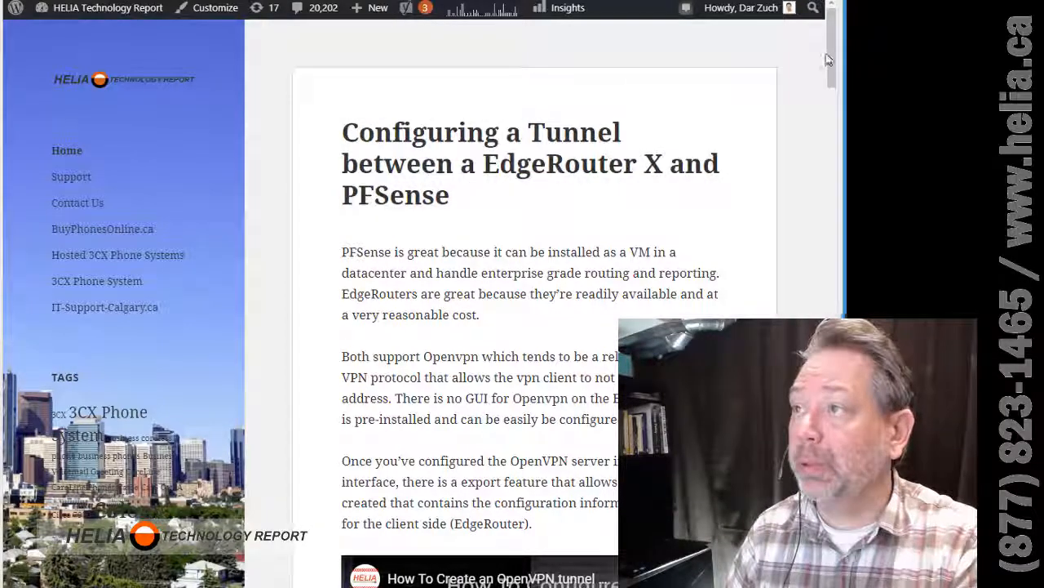
# - Scroll the tunnel blog post down to the 'From the EdgeRouter config, do:' code block
pyautogui.scroll(-3)
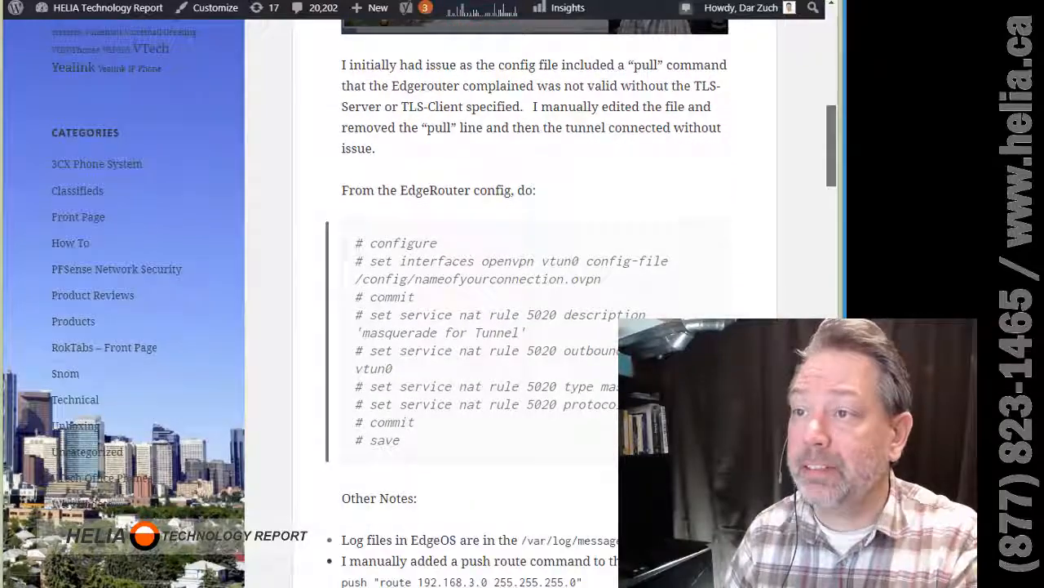
pyautogui.scroll(-3)
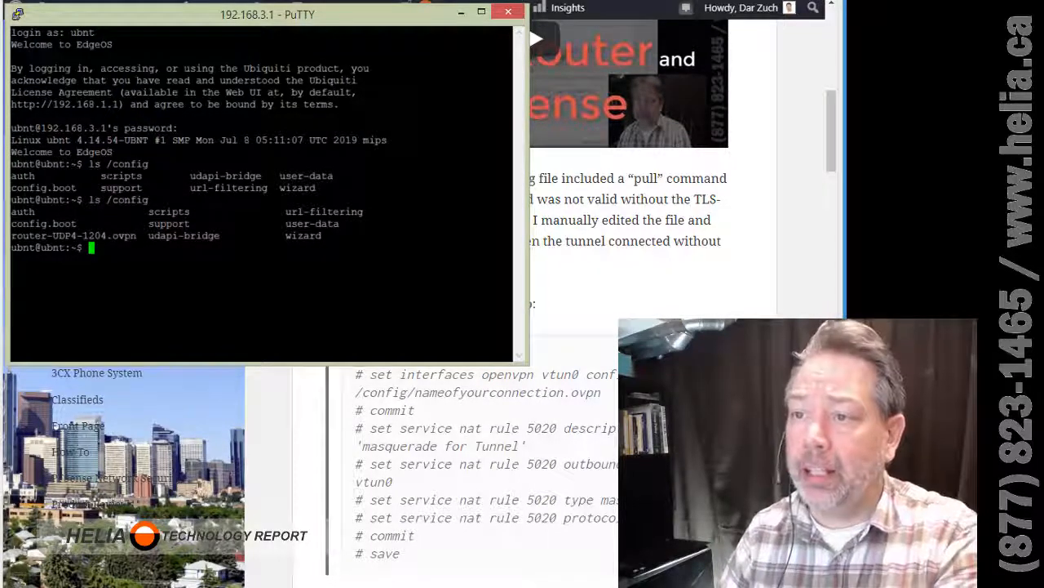
# - In configure mode, set vtun0's config-file to /config/router-UDP4-1204.ovpn and type commit
pyautogui.write('configure')
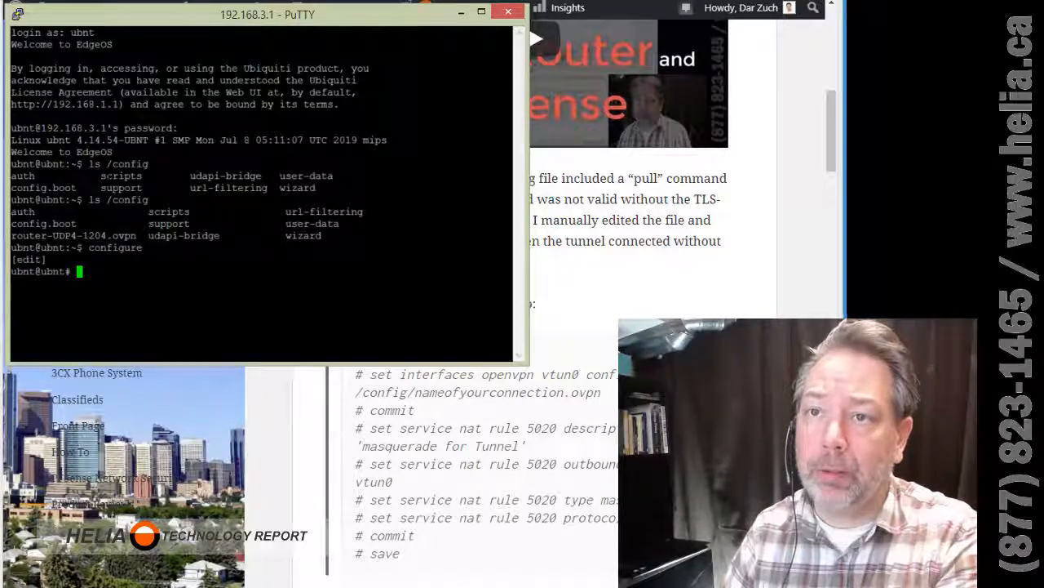
pyautogui.write('set inter')
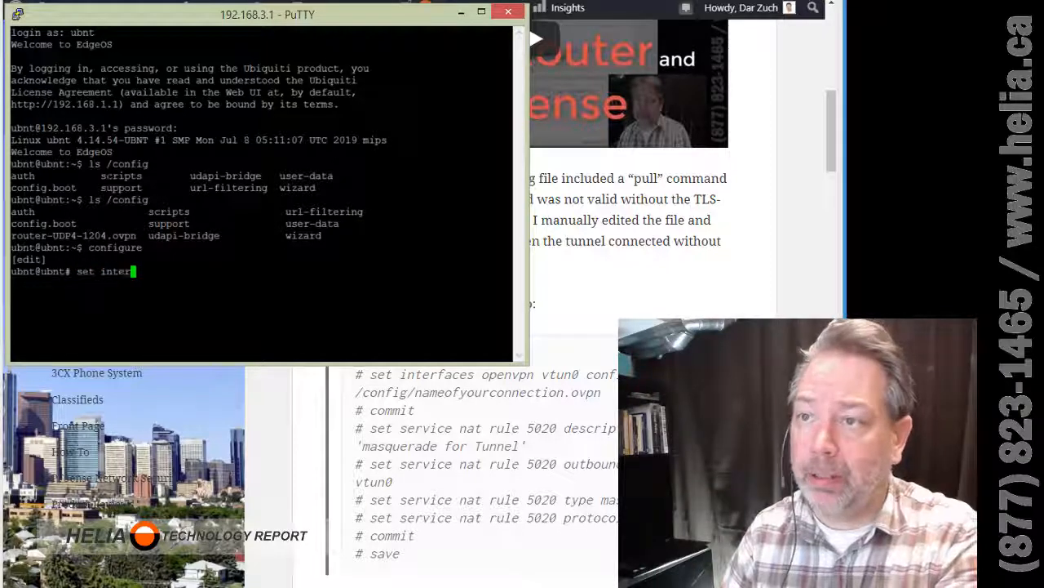
pyautogui.write('faces openvpn vtun0 config-file /config/')
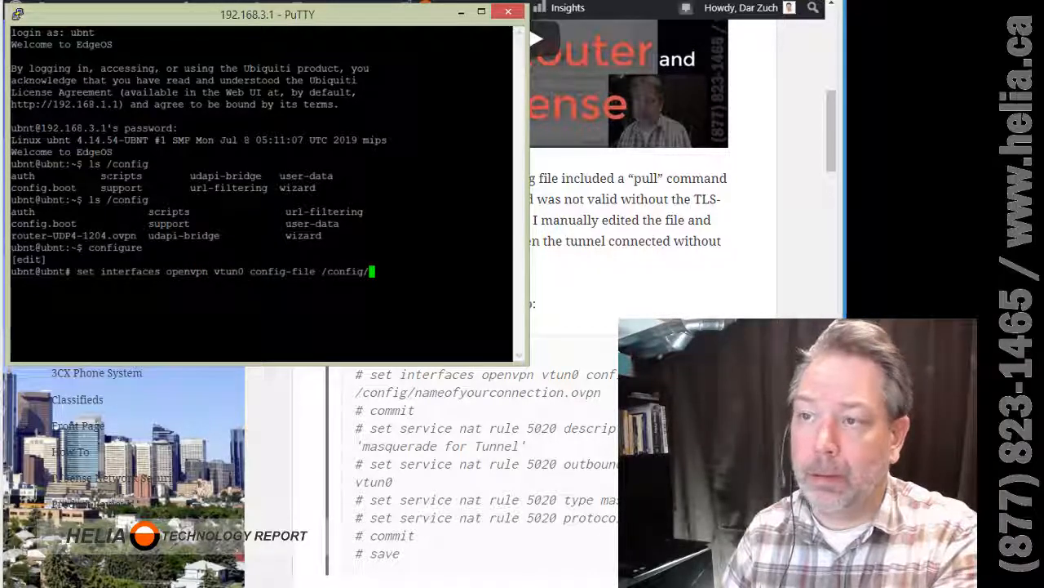
pyautogui.write('routtt')
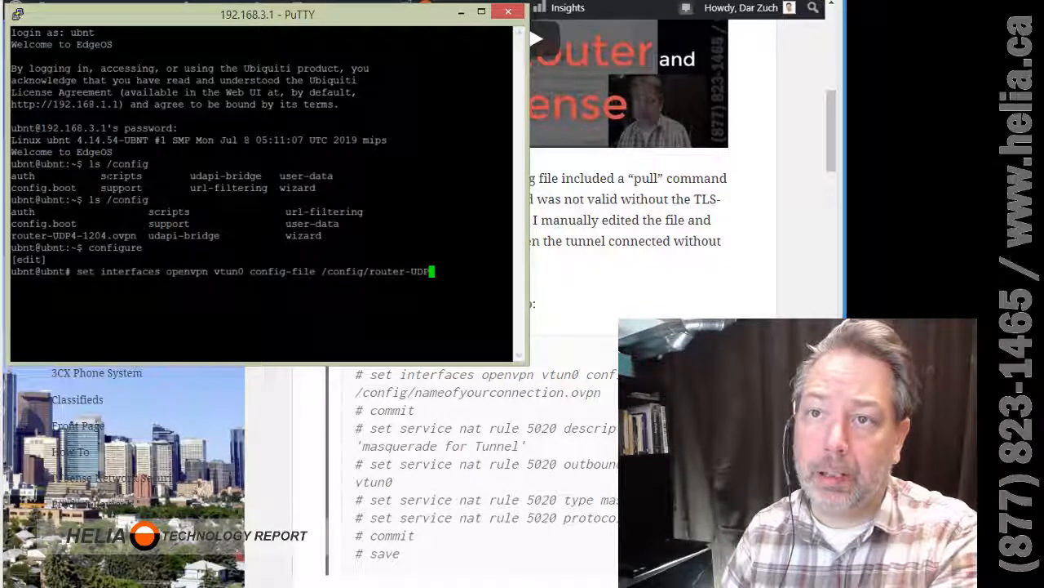
pyautogui.write('-1204.ovpn')
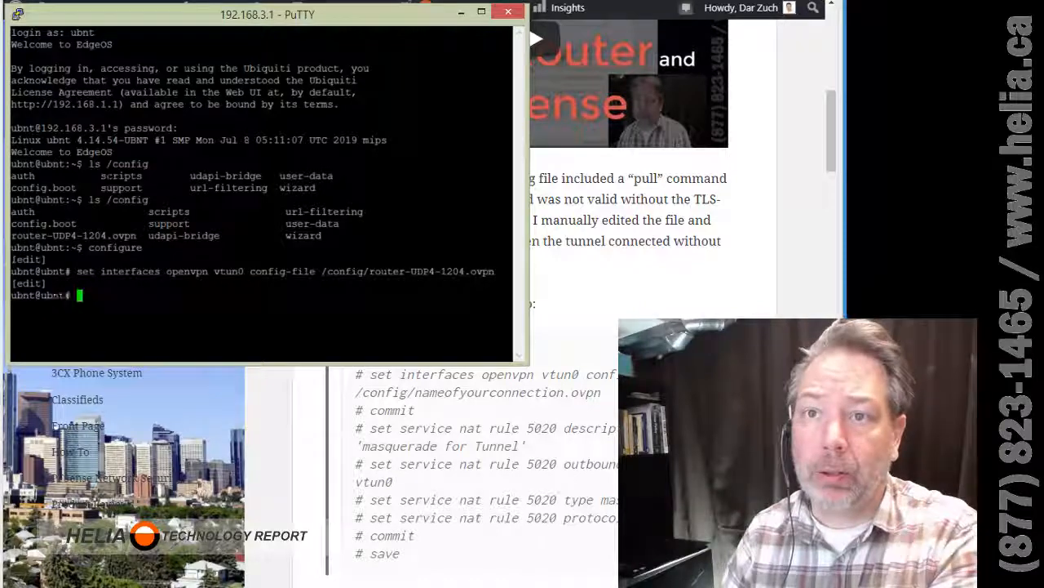
pyautogui.write('ccommit')
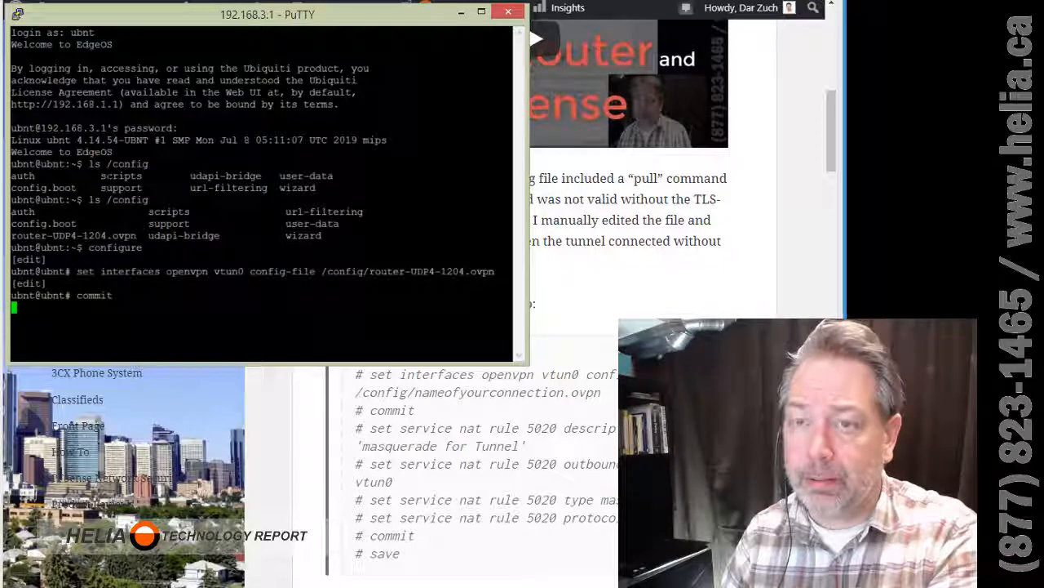
# - Commit the vtun0 change and describe NAT rule 5020 as 'masquerade for Tunnel'
pyautogui.press('Return')
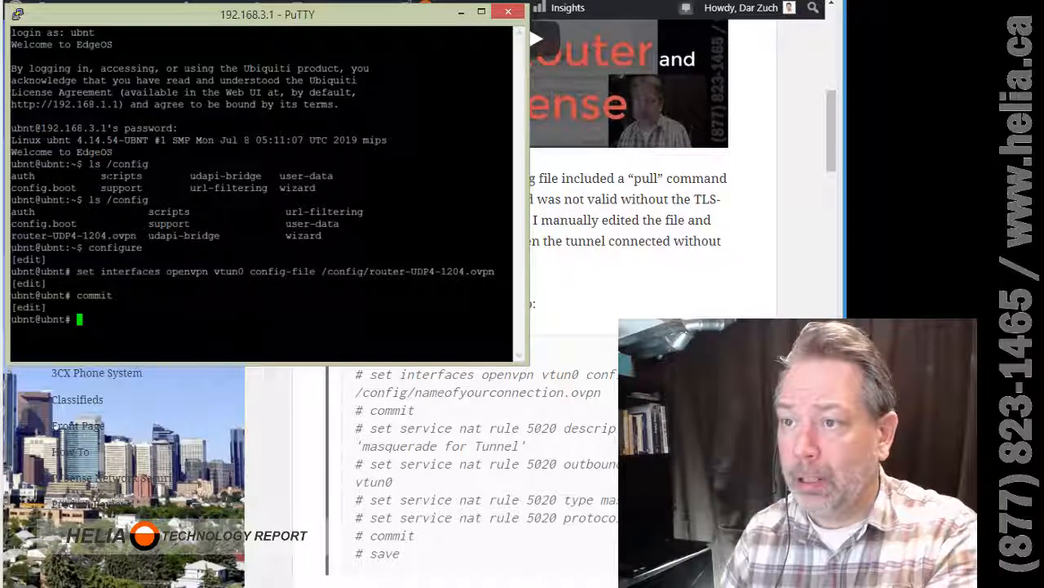
pyautogui.write('set')
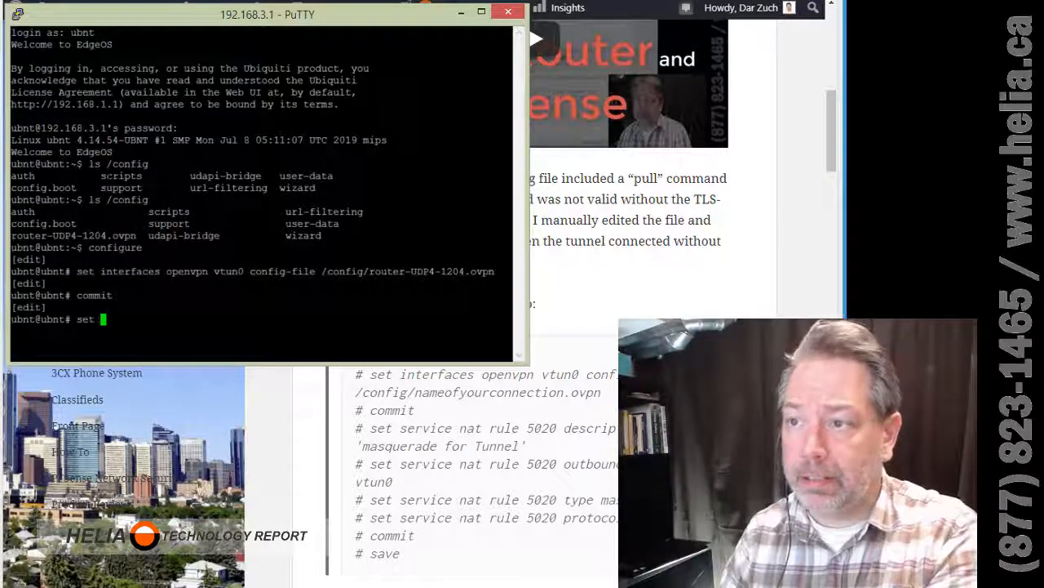
pyautogui.write('service nat rule 5020')
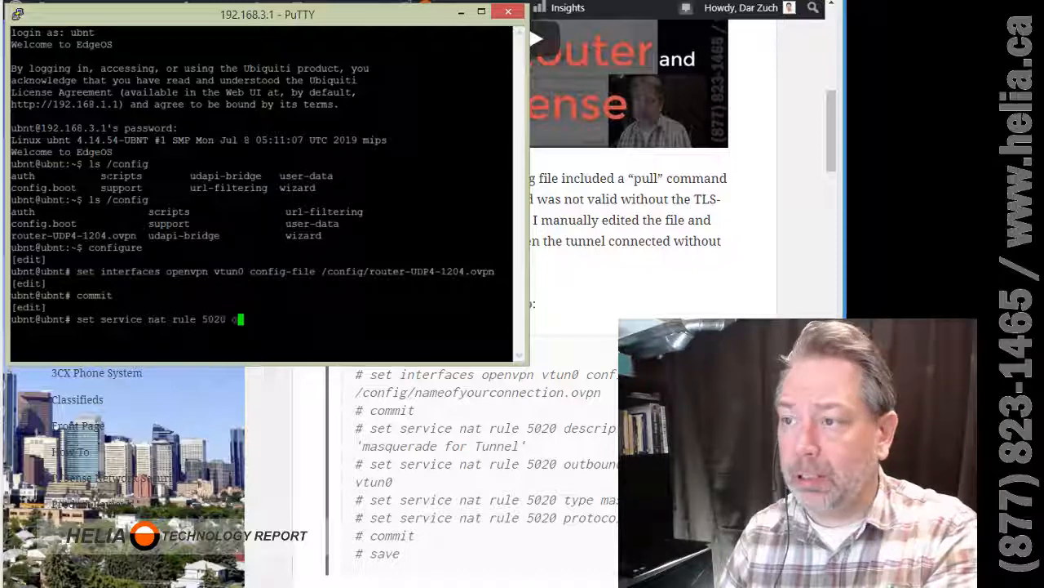
pyautogui.write('description "masquerade for t')
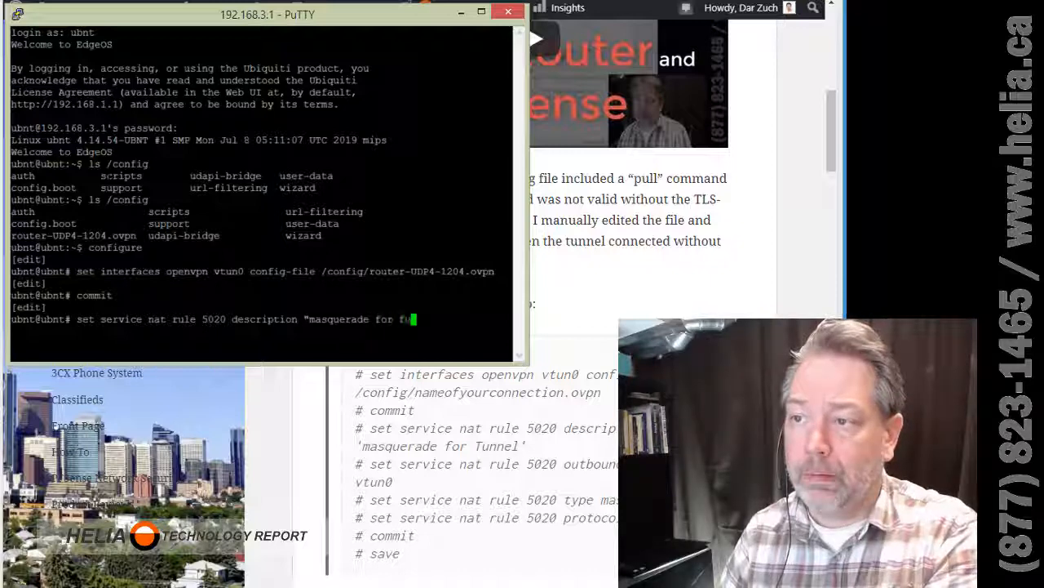
pyautogui.write("Tunnel'")
pyautogui.write('set service nat rule 5020')
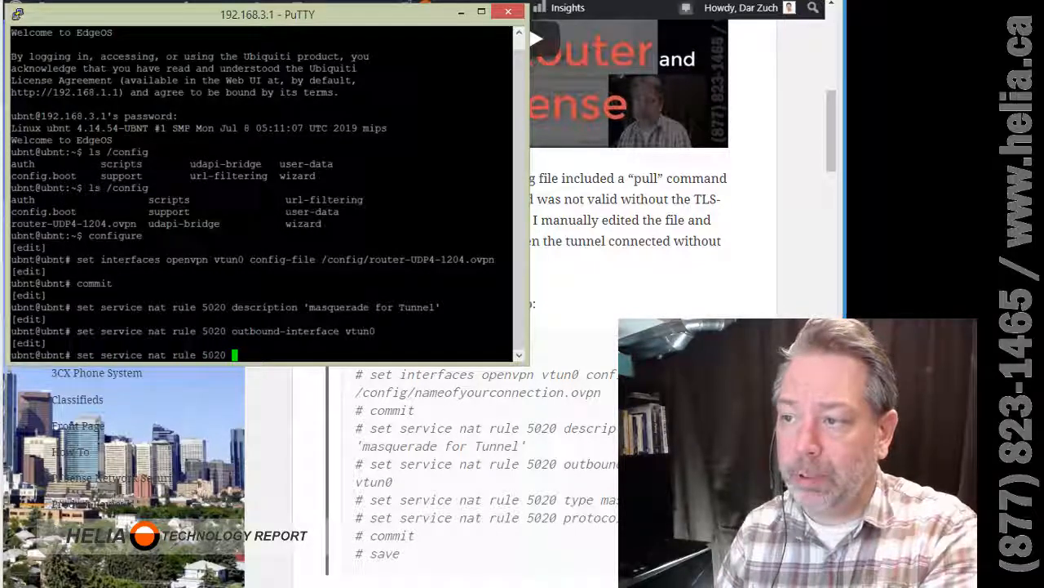
# - Make rule 5020 masquerade all protocols out vtun0, then commit and save
pyautogui.write('type masquerade')
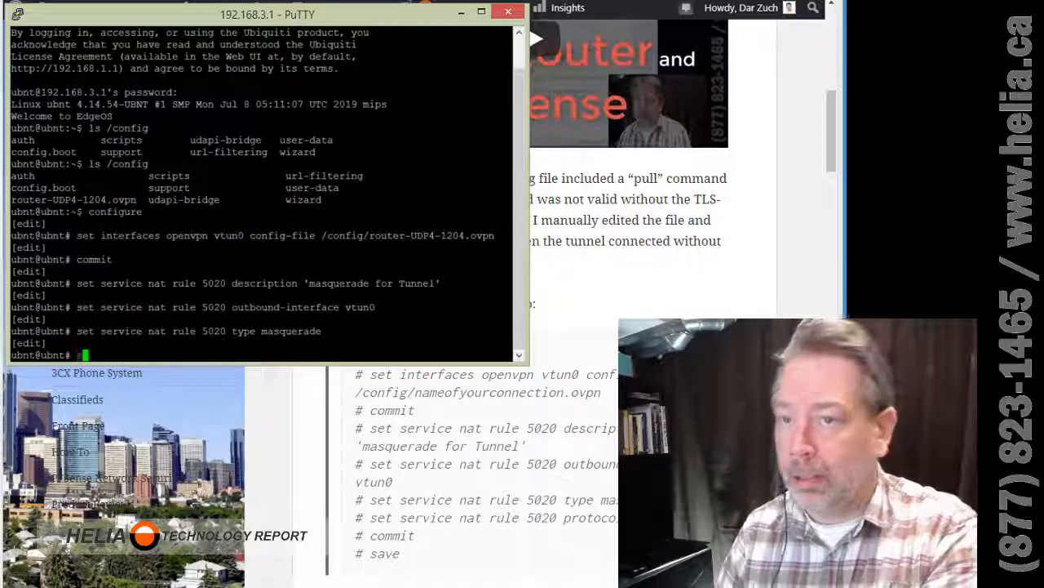
pyautogui.write('set service nat rule 5020')
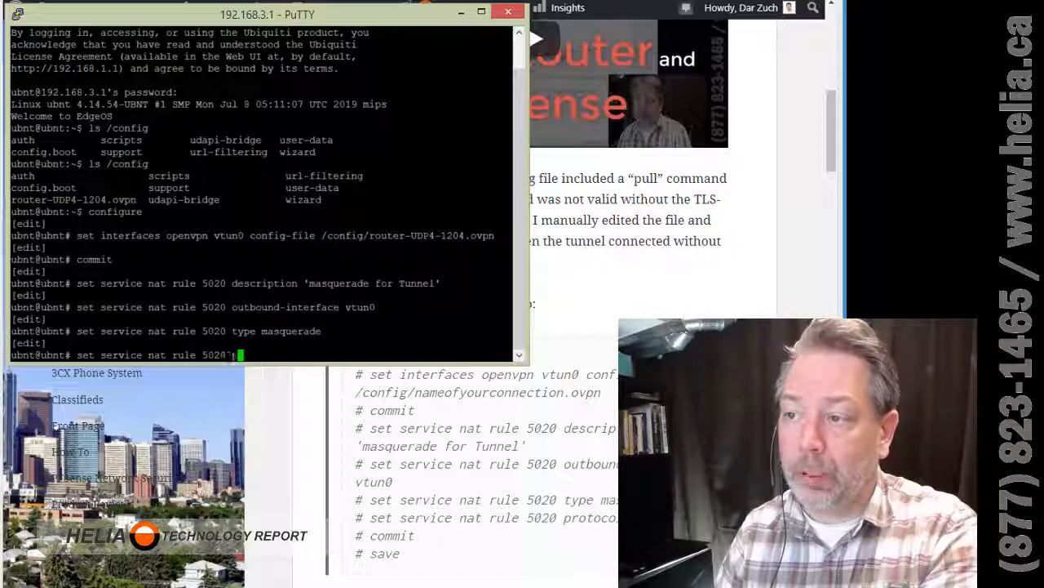
pyautogui.write('protocol all')
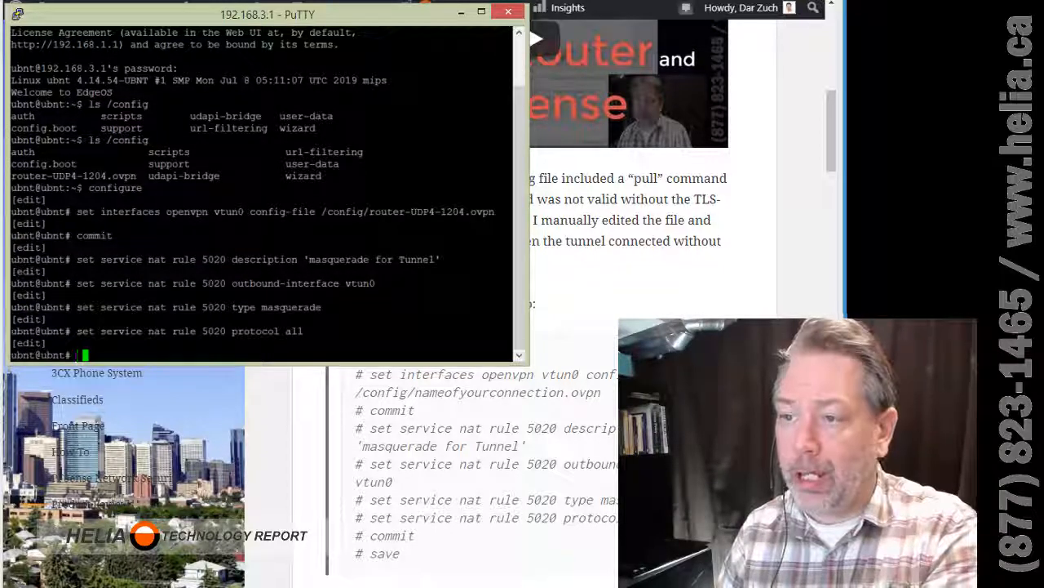
pyautogui.write('commit')
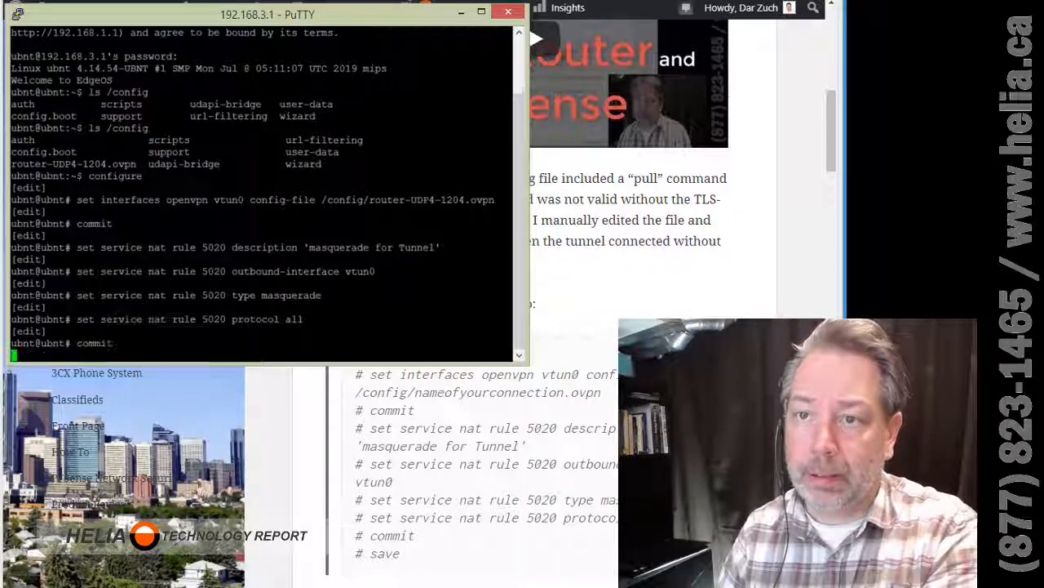
pyautogui.write('save')
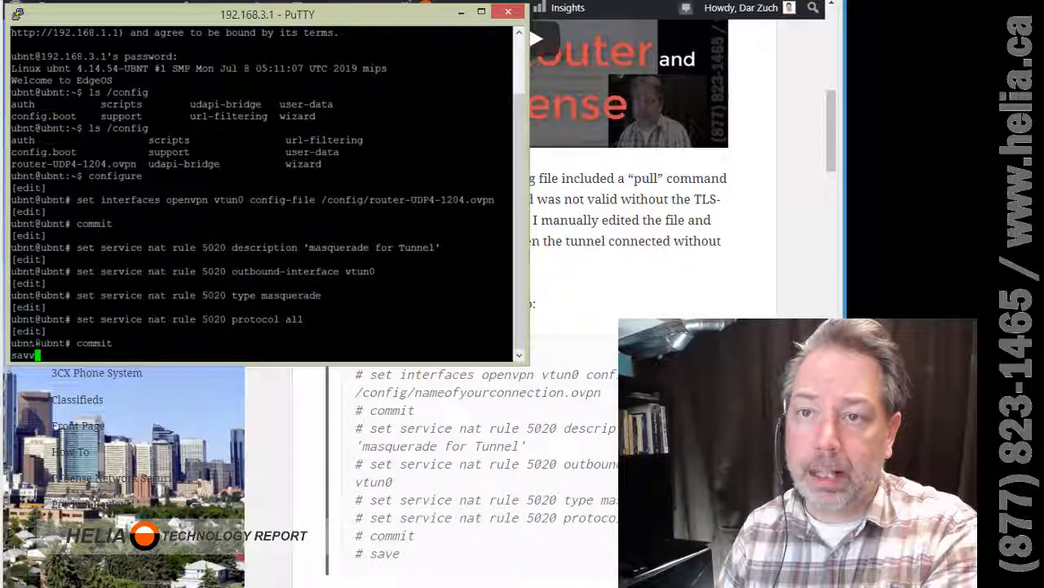
pyautogui.press('Return')
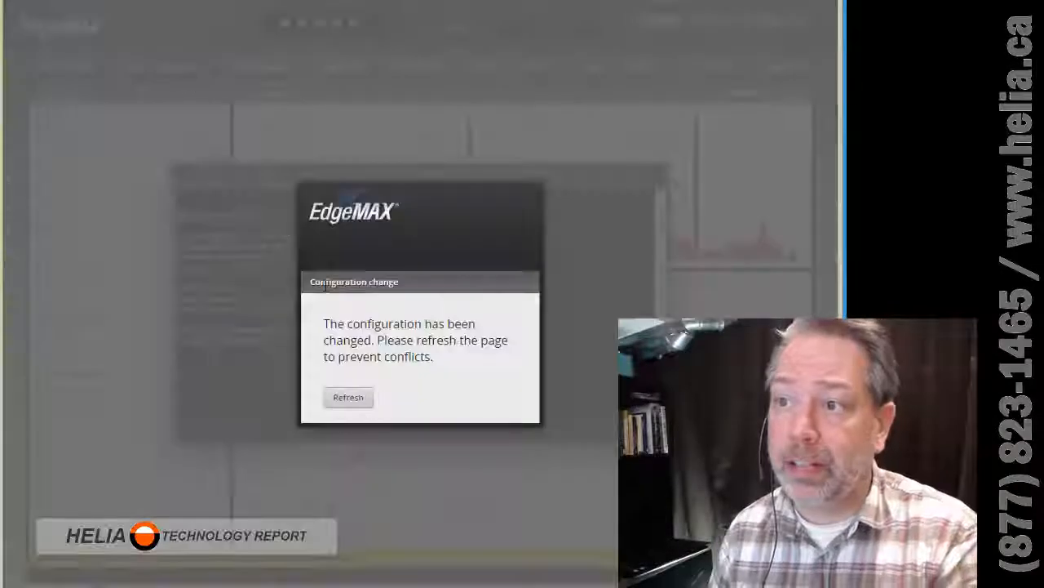
# - Refresh EdgeOS, close the CLI window, and view NAT rules showing 'masquerade for Tunnel' to vtun0
pyautogui.click(347, 397)
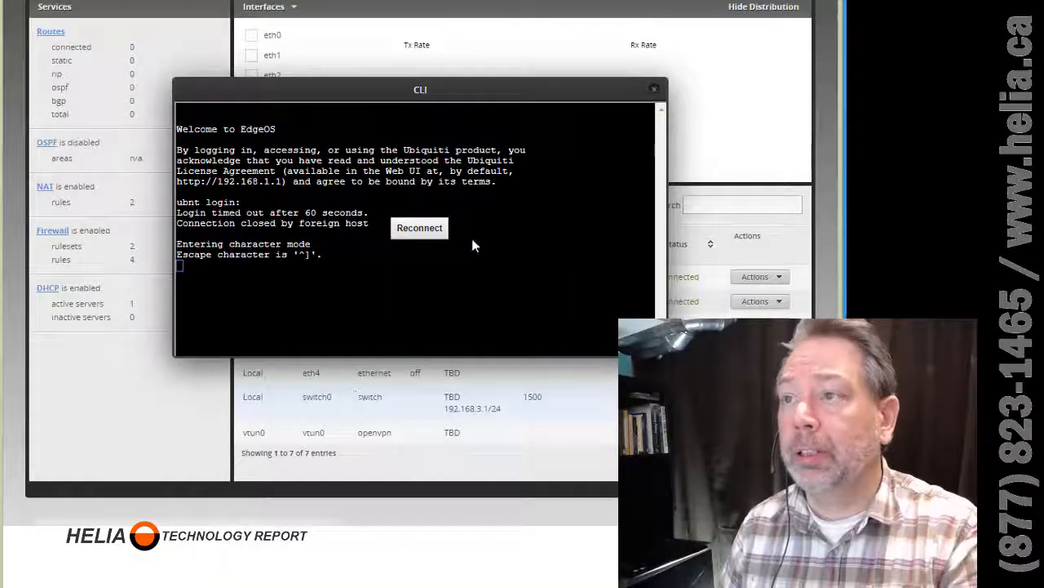
pyautogui.click(654, 88)
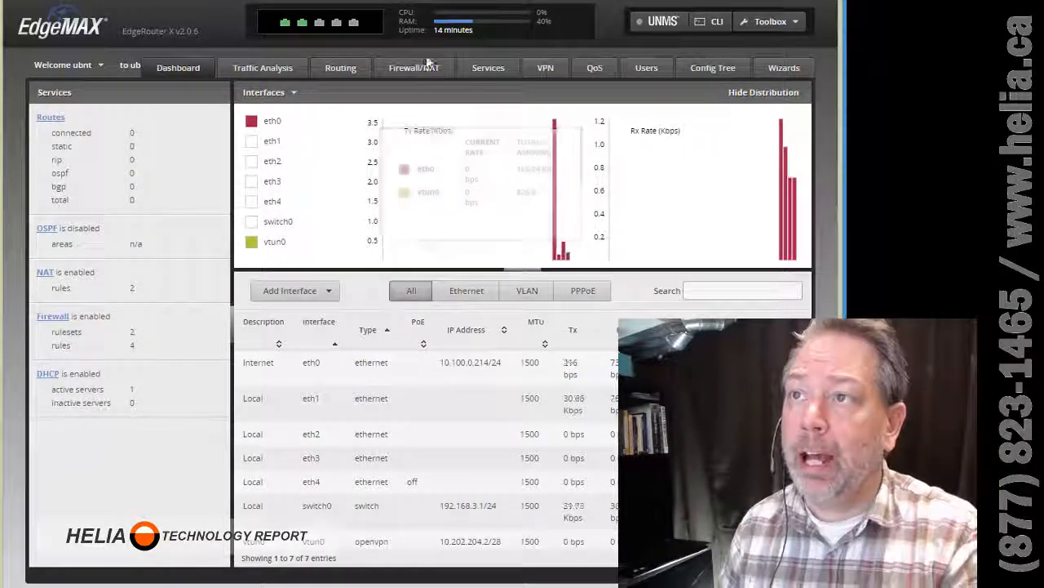
pyautogui.click(414, 68)
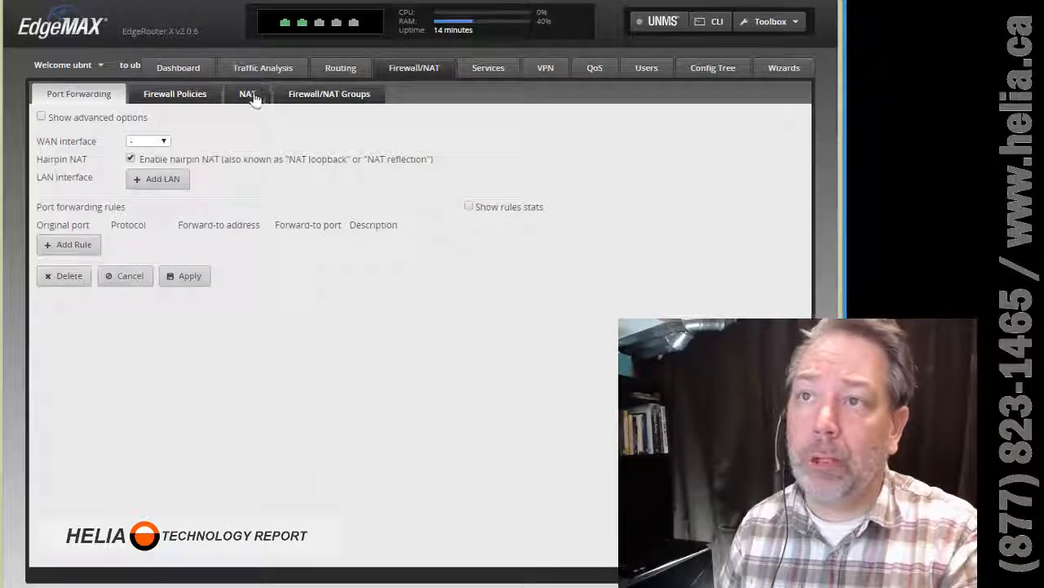
pyautogui.click(247, 93)
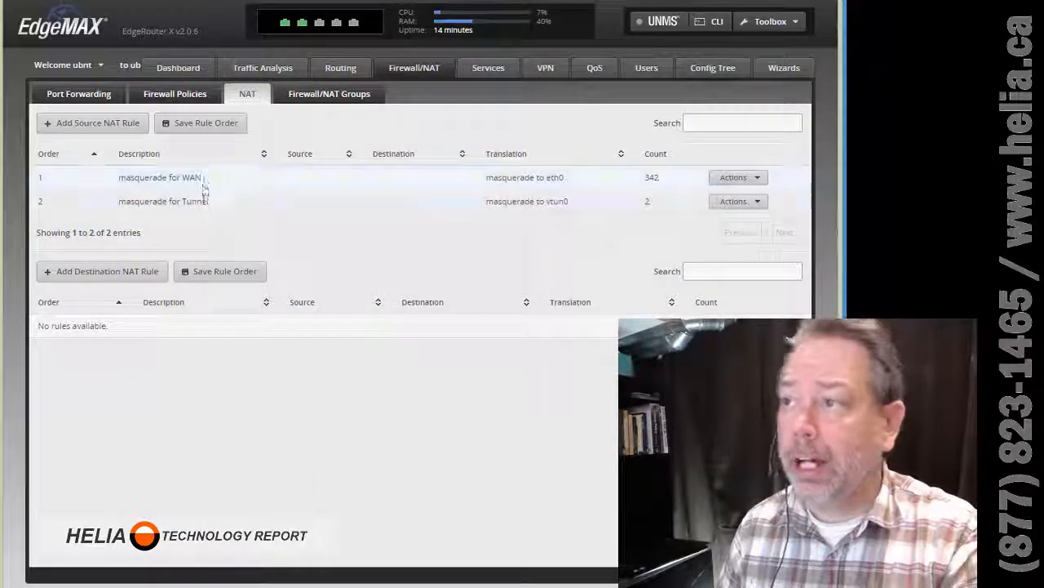
pyautogui.moveTo(341, 436)
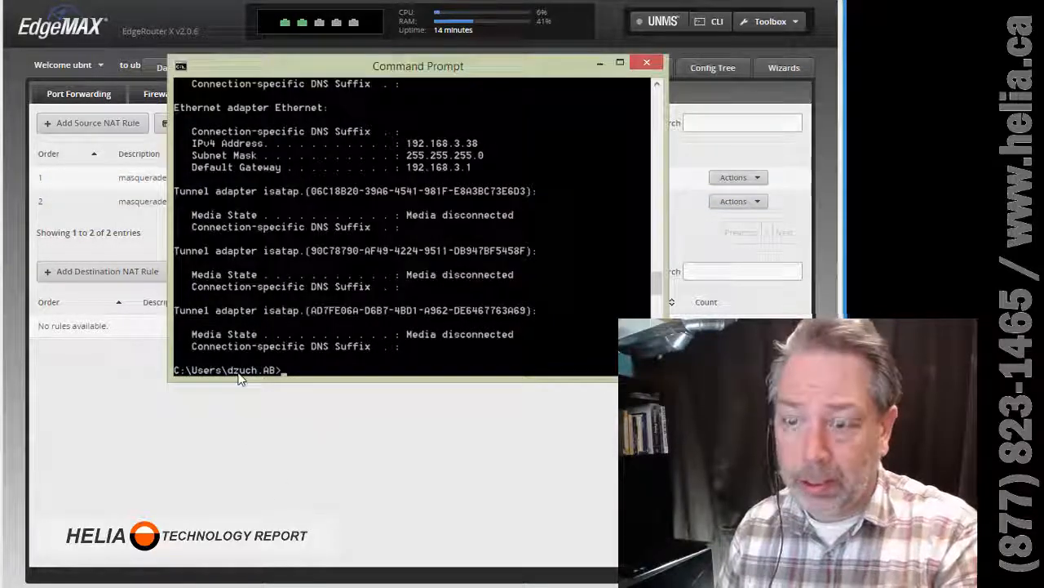
pyautogui.moveTo(318, 282)
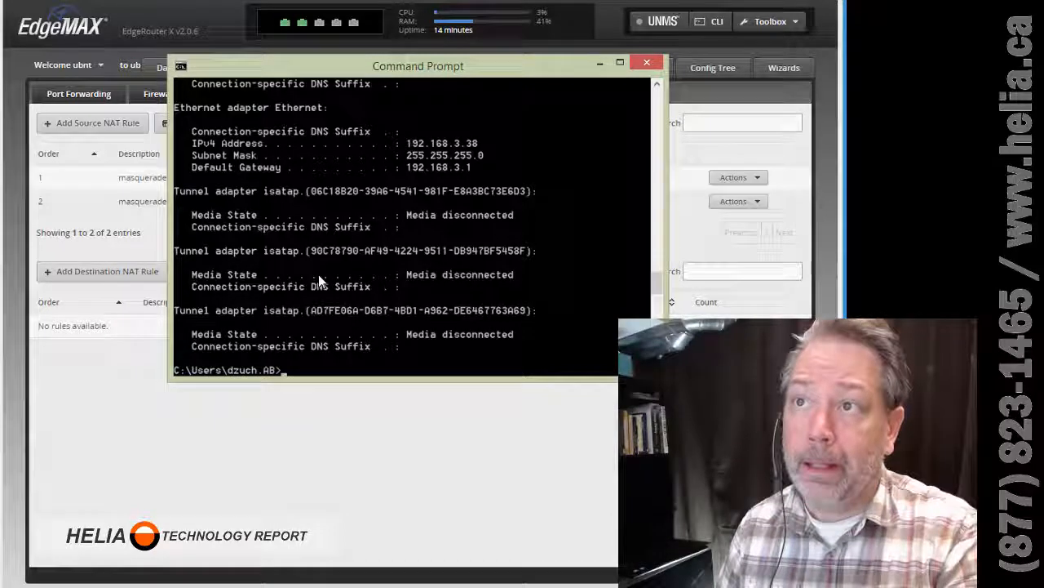
# - Ping 192.168.3.1 and 8.8.8.8 without loss, then begin a ping to a 10. address
pyautogui.write('ping 11')
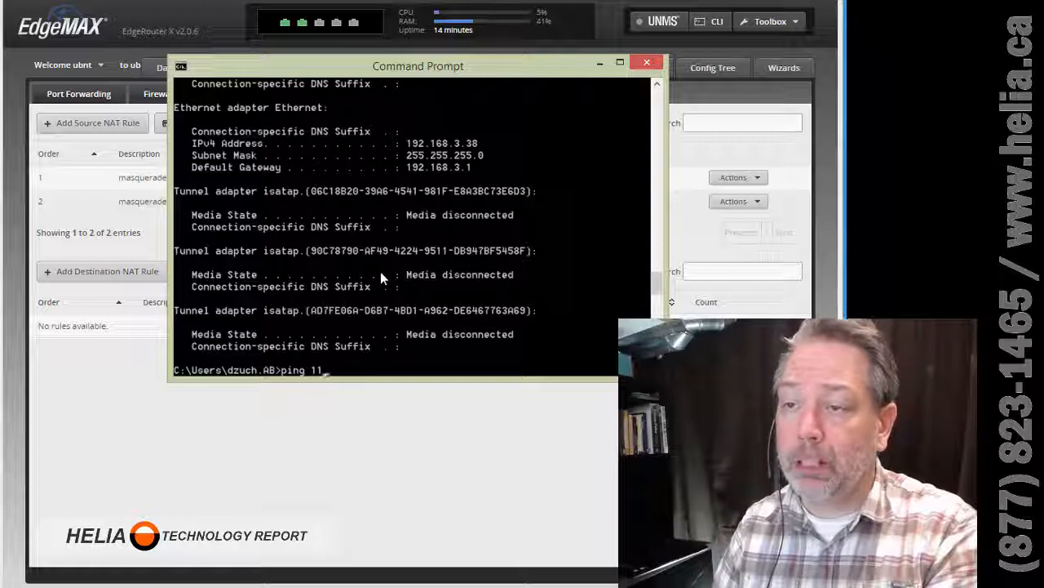
pyautogui.write('92.168.3.')
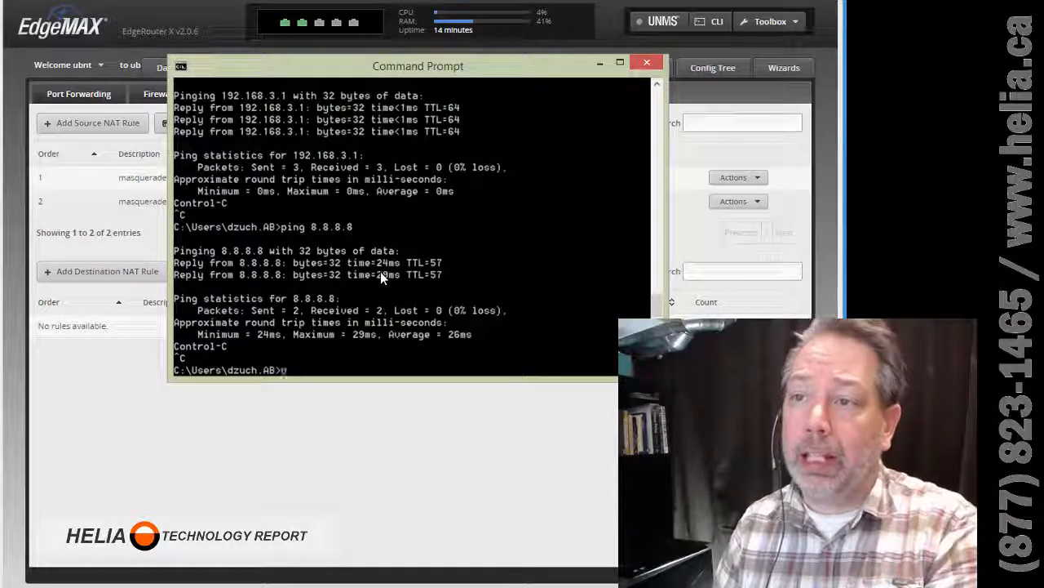
pyautogui.write('ping 10.')
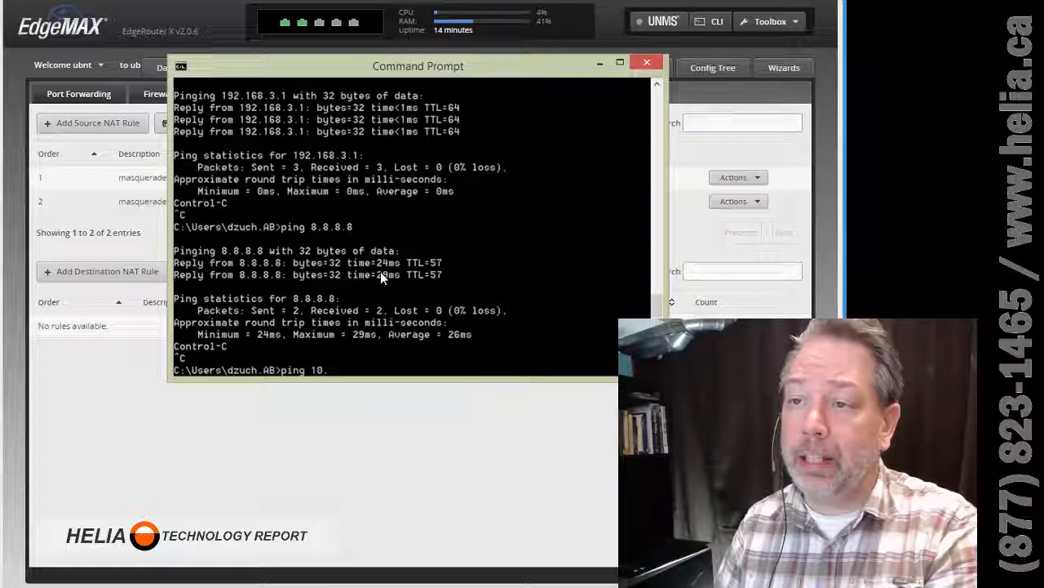